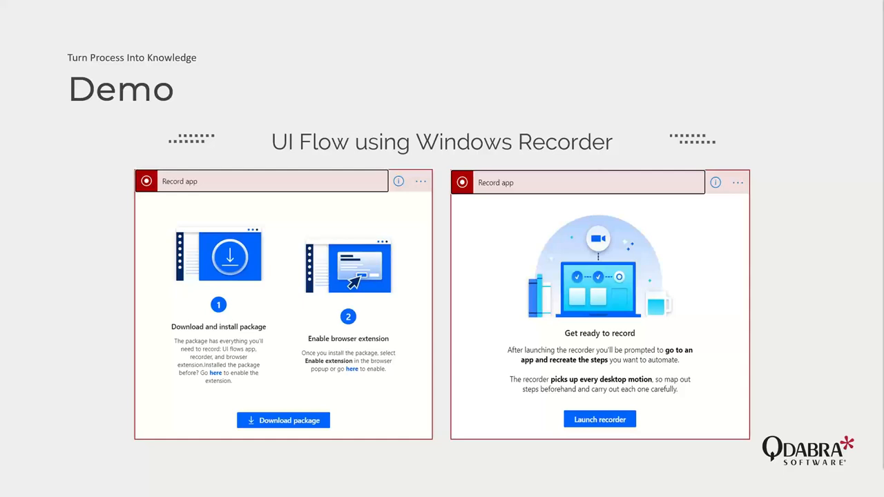
mouse_move(654, 187)
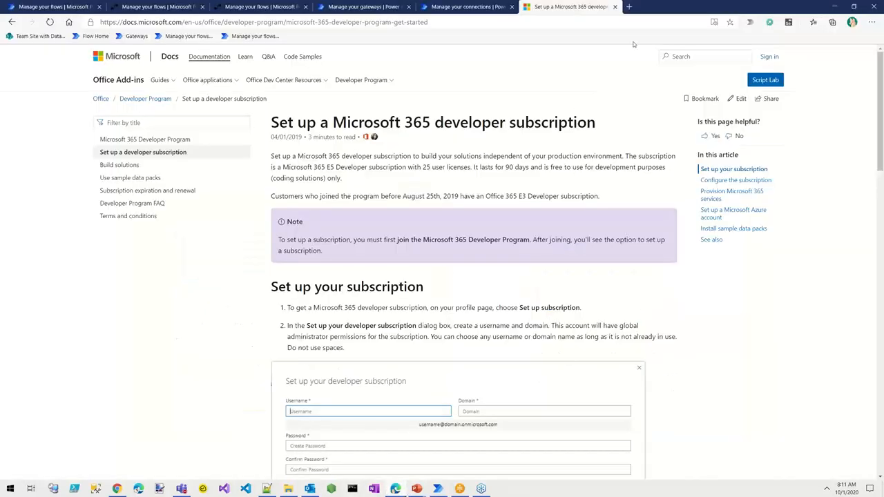
Highlight the Docs note that the developer subscription lasts 90 days and is free for development
left_click(263, 21)
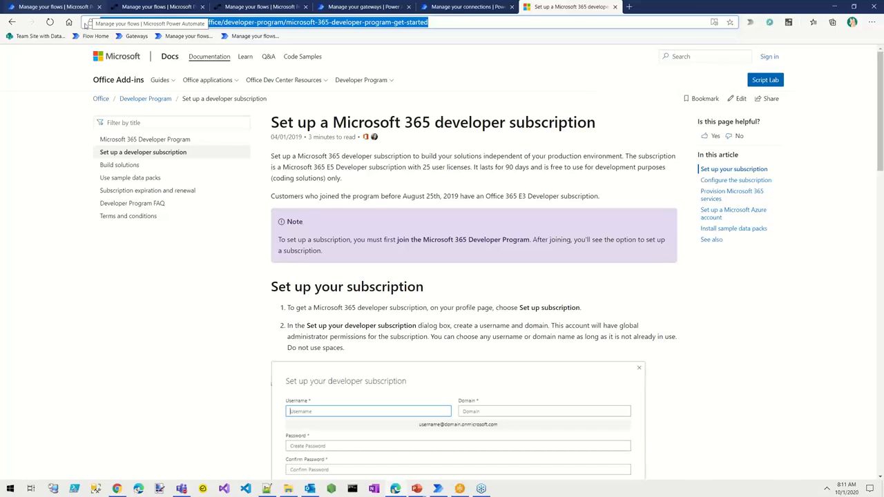
left_click(276, 22)
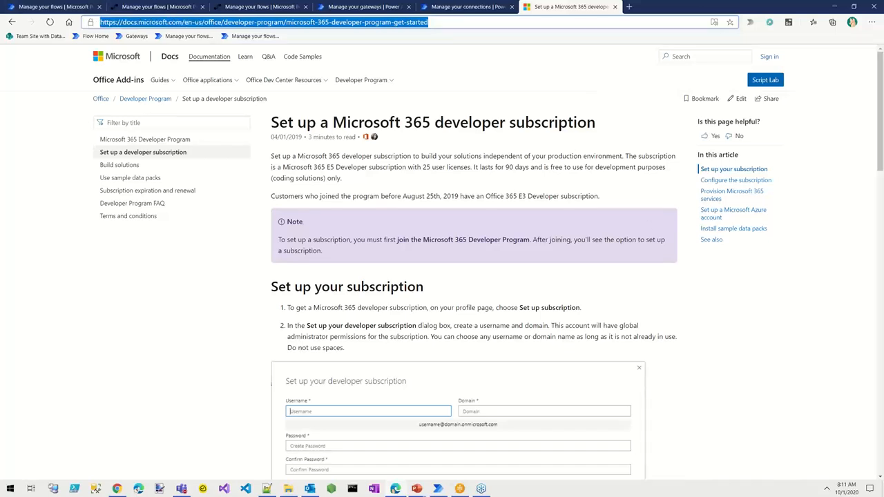
mouse_move(760, 402)
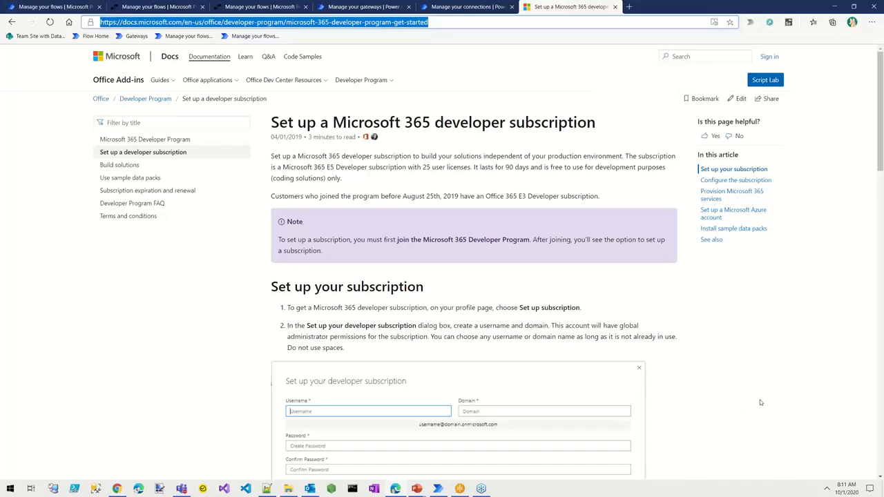
mouse_move(767, 286)
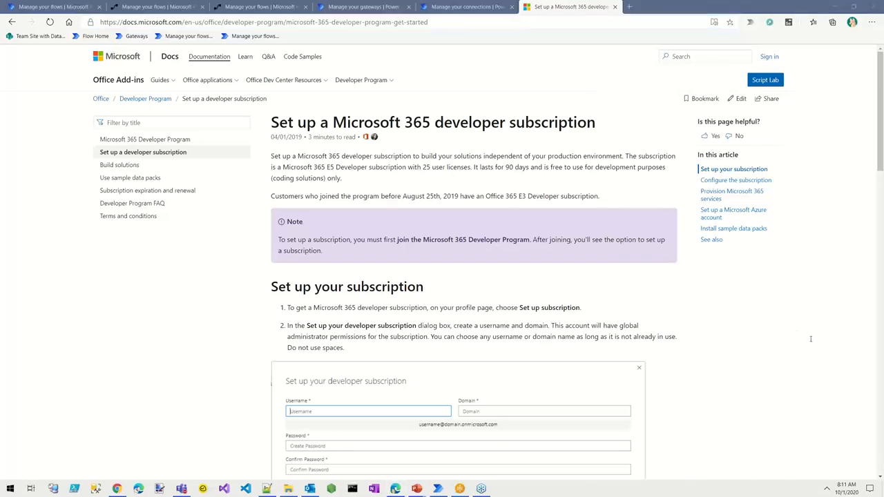
mouse_move(825, 346)
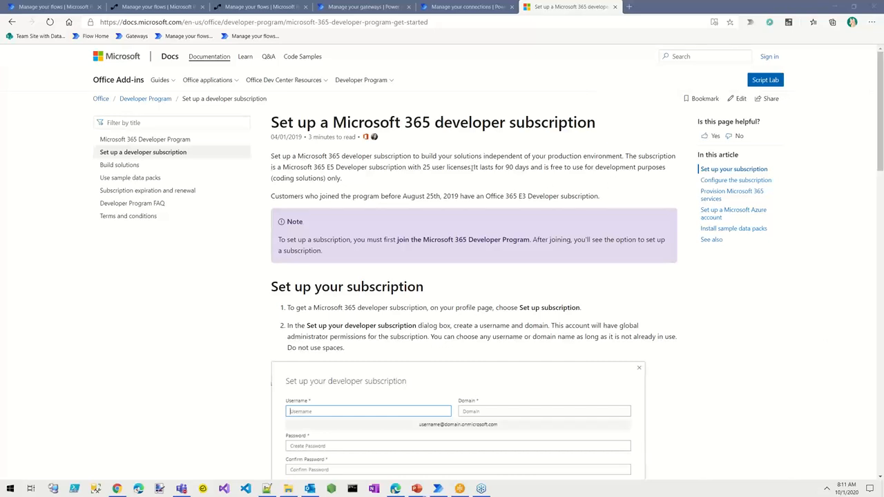
left_click_drag(475, 167, 340, 178)
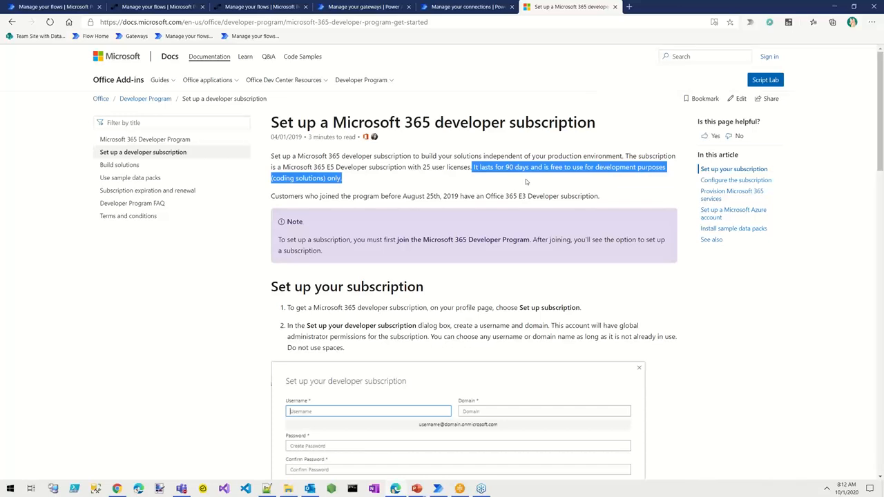
mouse_move(619, 341)
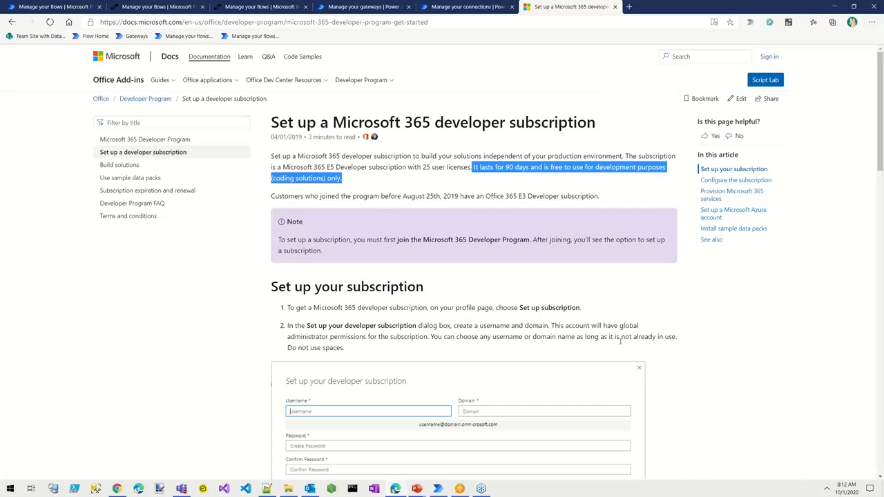
mouse_move(605, 308)
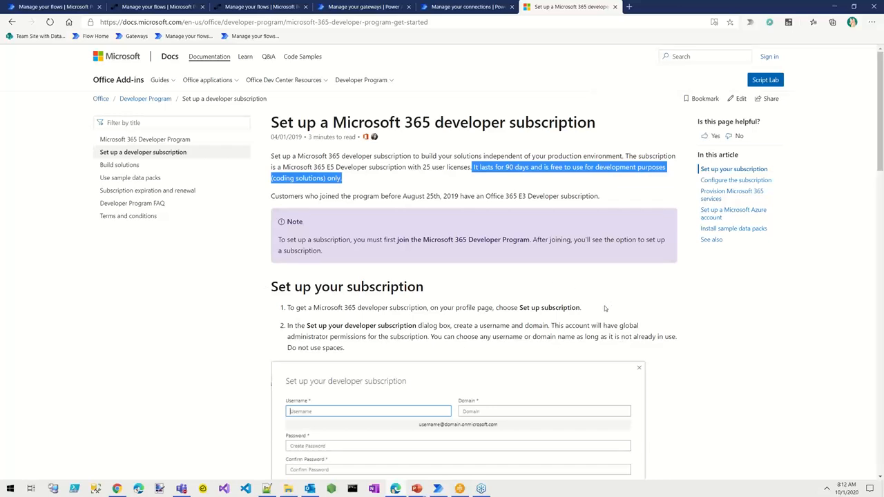
mouse_move(90, 127)
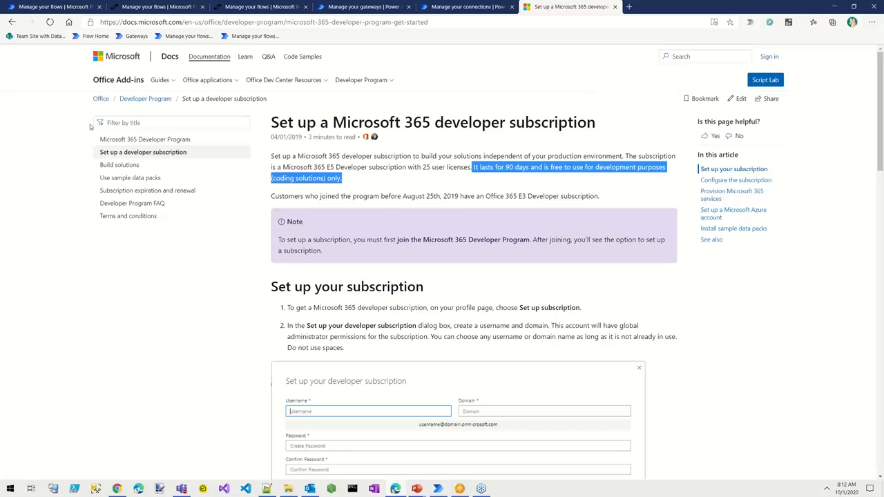
mouse_move(437, 133)
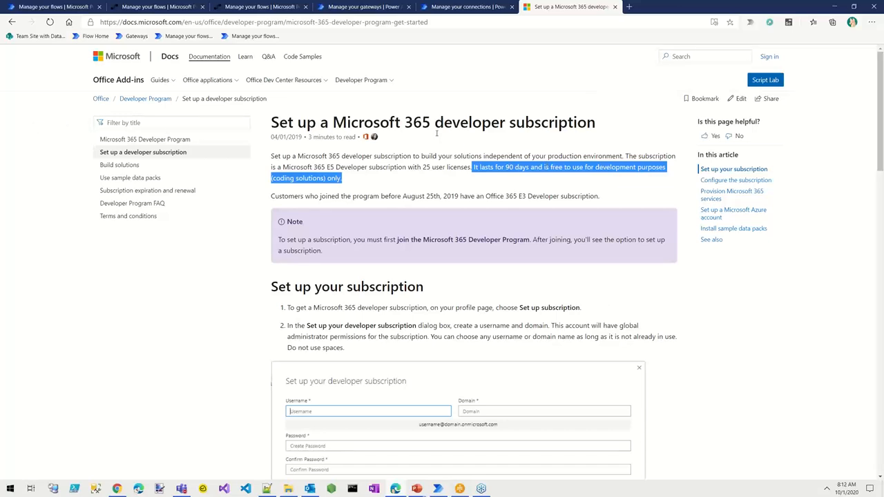
mouse_move(529, 147)
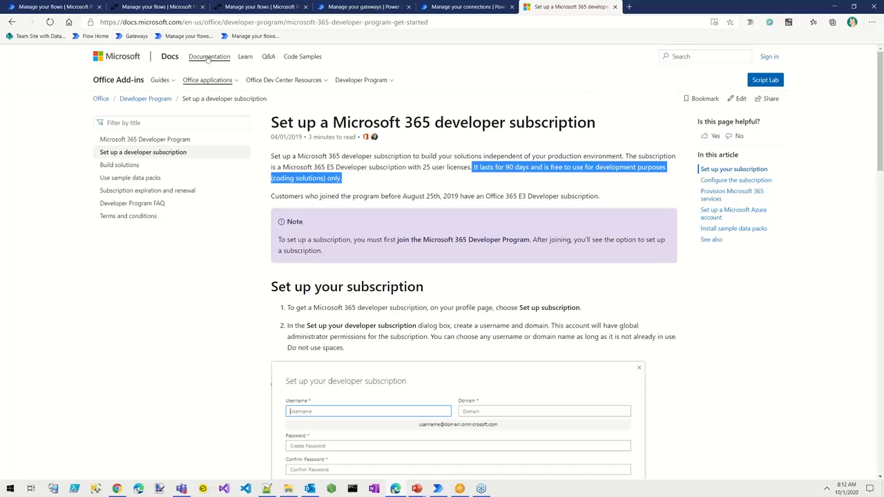
left_click(48, 6)
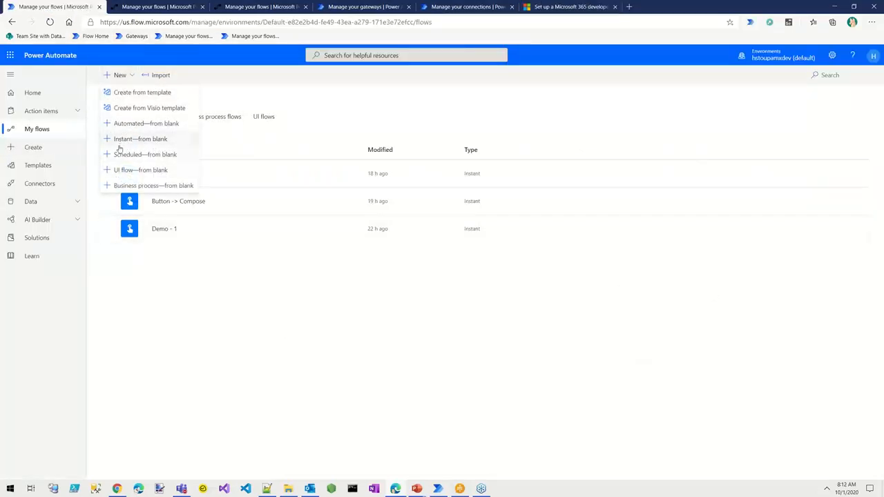
Create a blank instant flow using the 'Manually trigger a flow' trigger
left_click(140, 138)
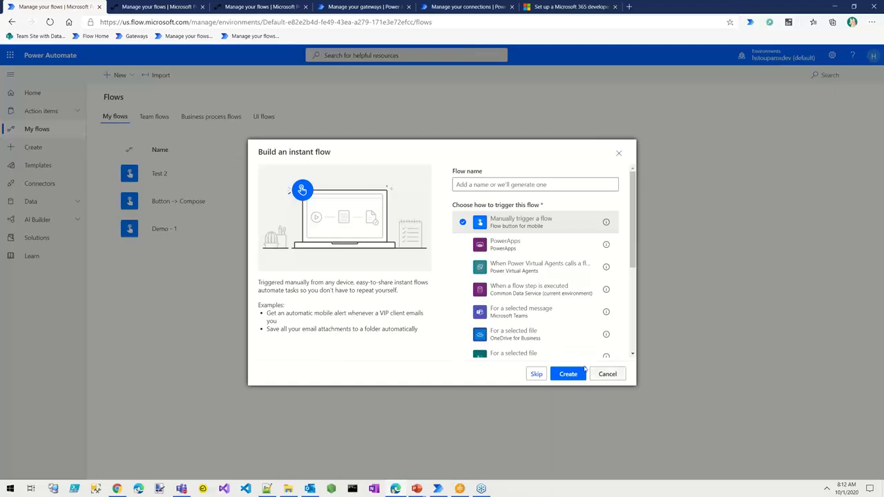
left_click(568, 373)
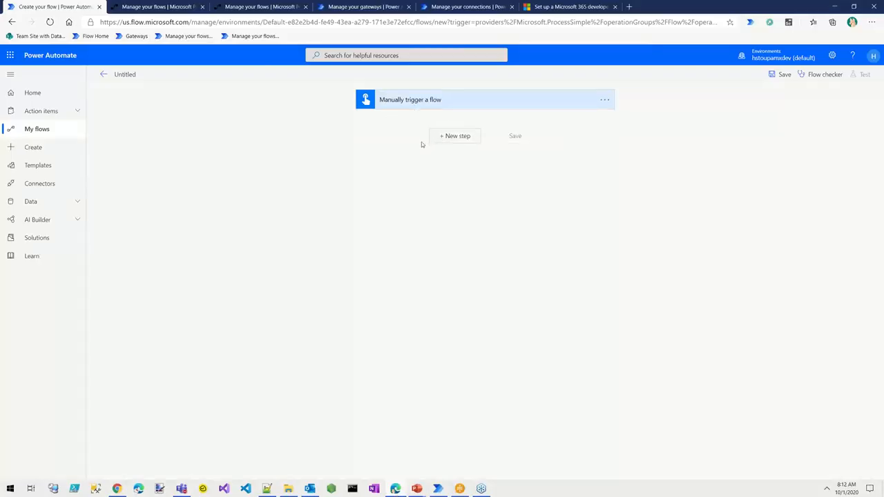
Add a 'Run a flow built with Windows recorder (V1)' action after the manual trigger
left_click(455, 135)
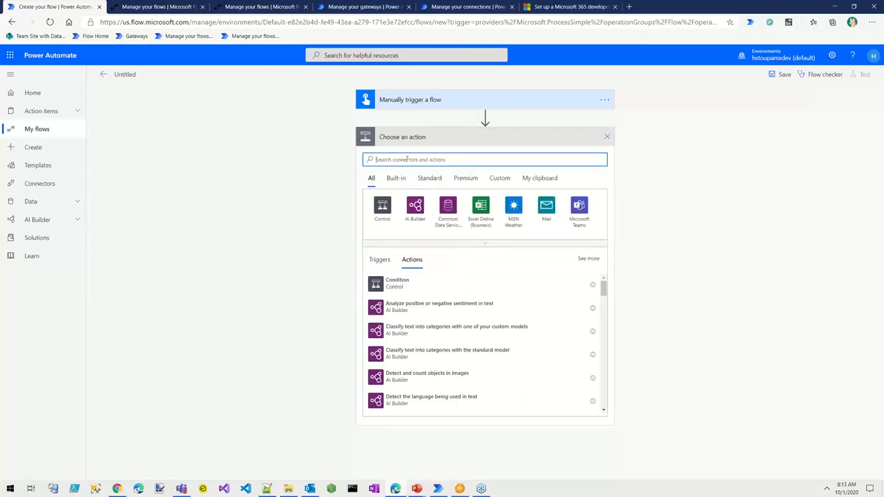
mouse_move(579, 210)
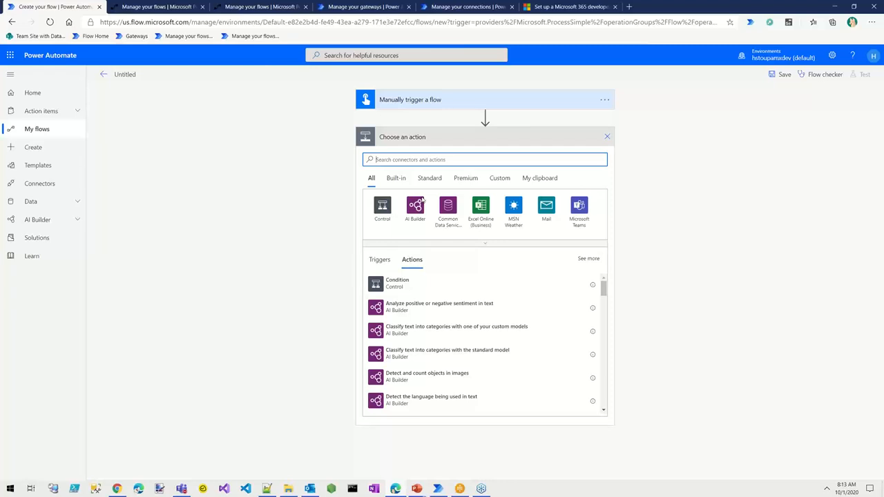
type("ui")
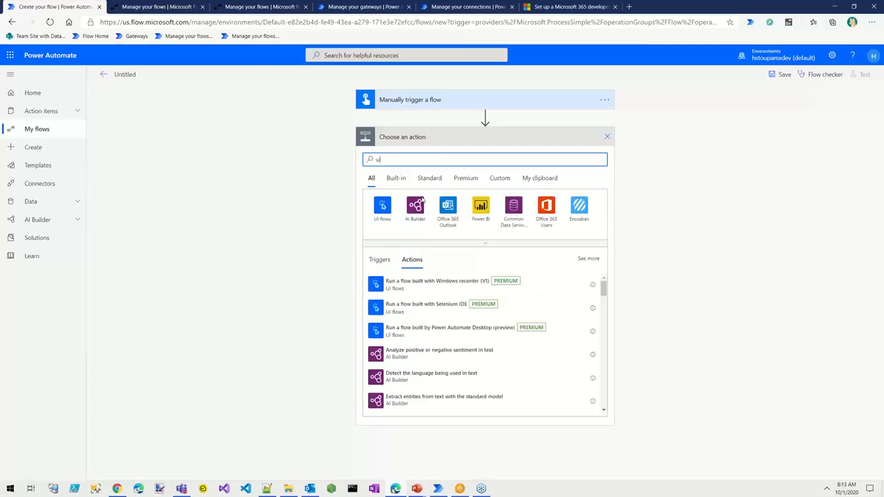
mouse_move(614, 270)
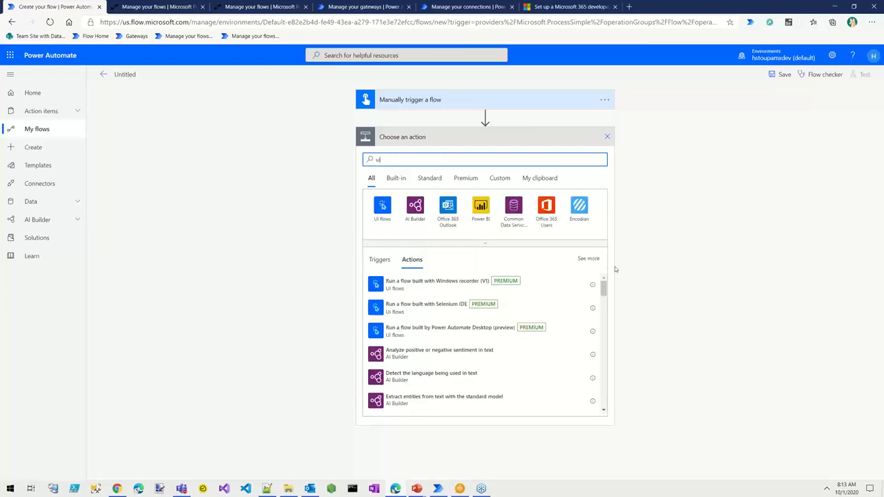
mouse_move(433, 285)
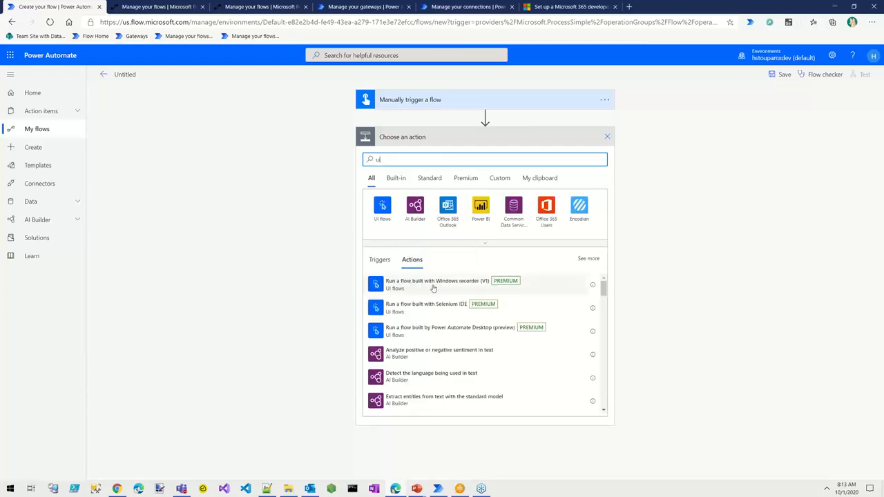
left_click(437, 284)
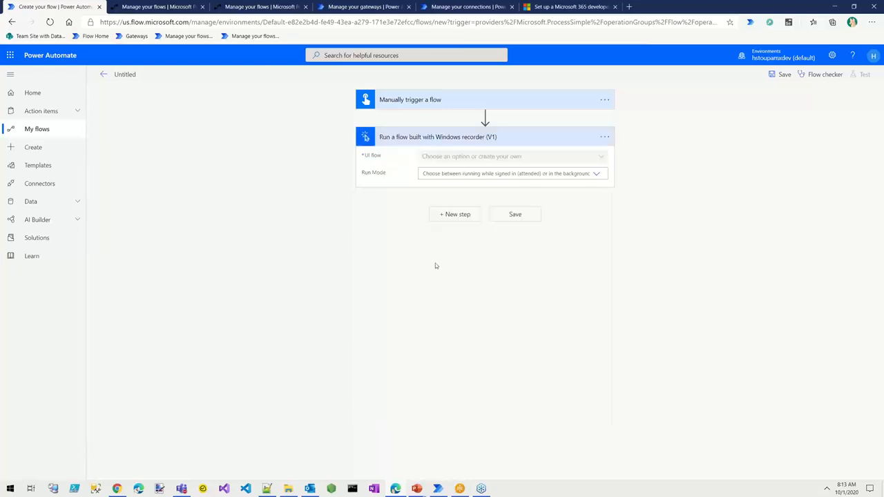
left_click(511, 156)
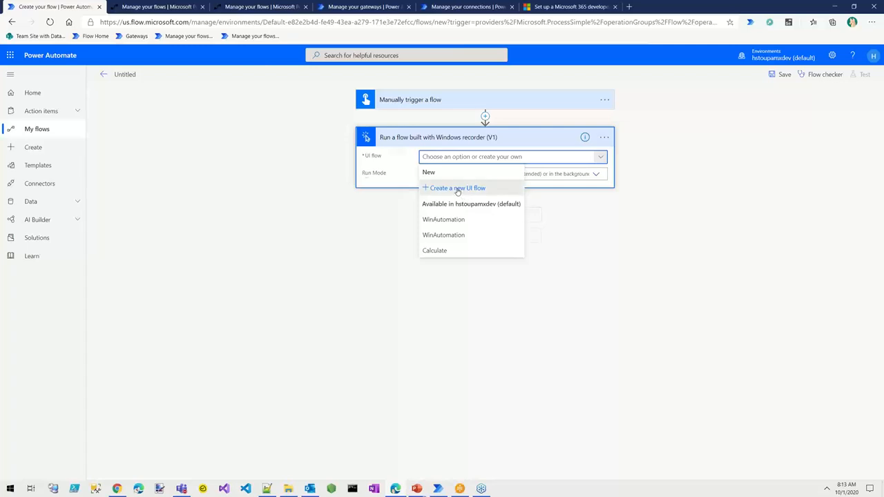
Create a new UI flow named 'Test' and advance to the Set up inputs page
left_click(457, 188)
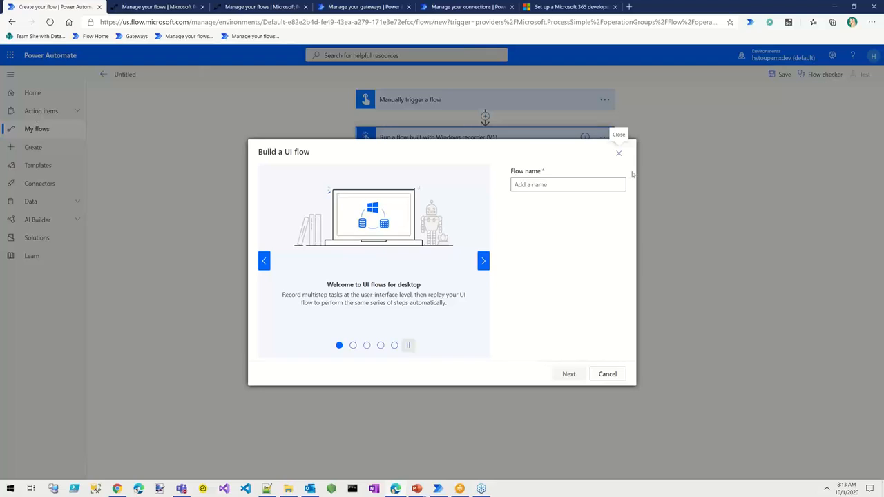
type("Test")
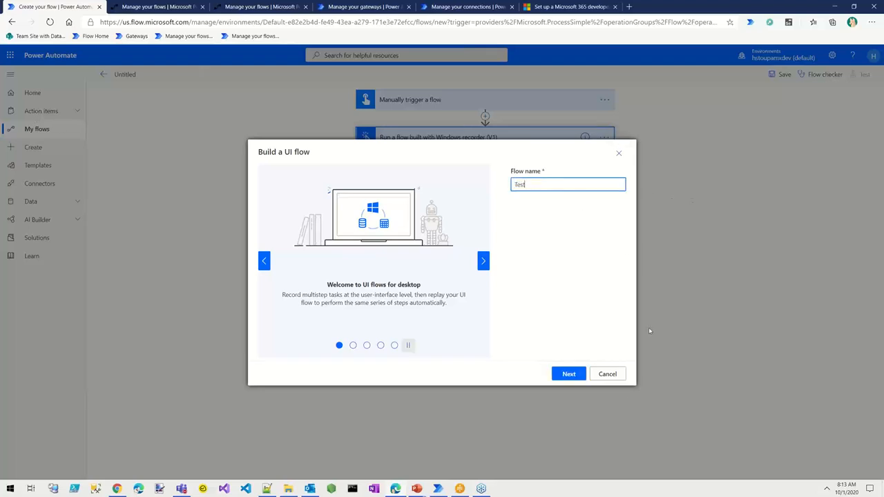
left_click(482, 261)
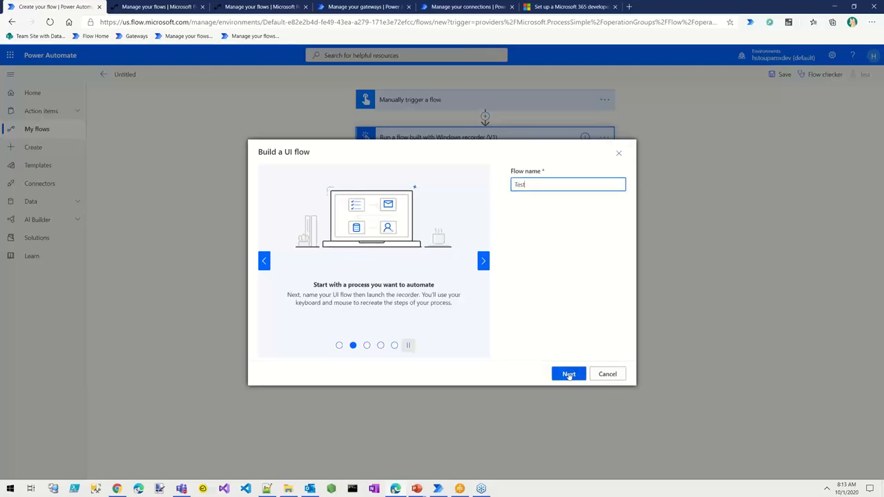
left_click(569, 374)
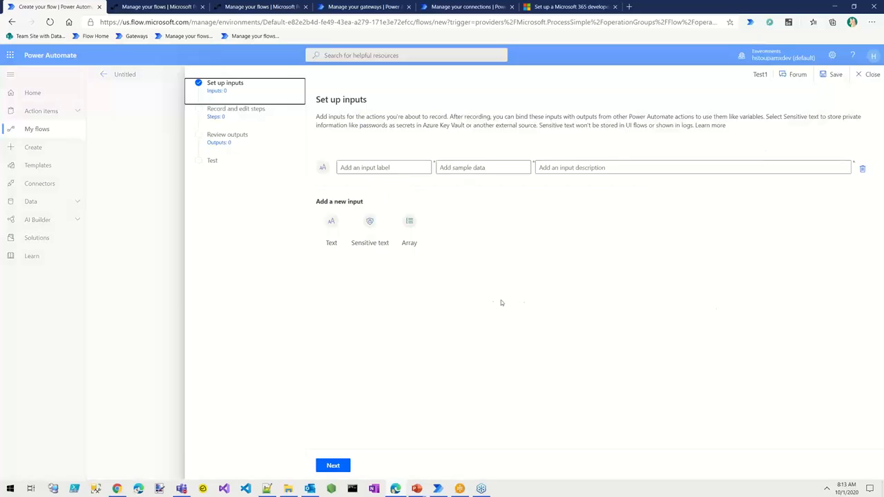
mouse_move(324, 374)
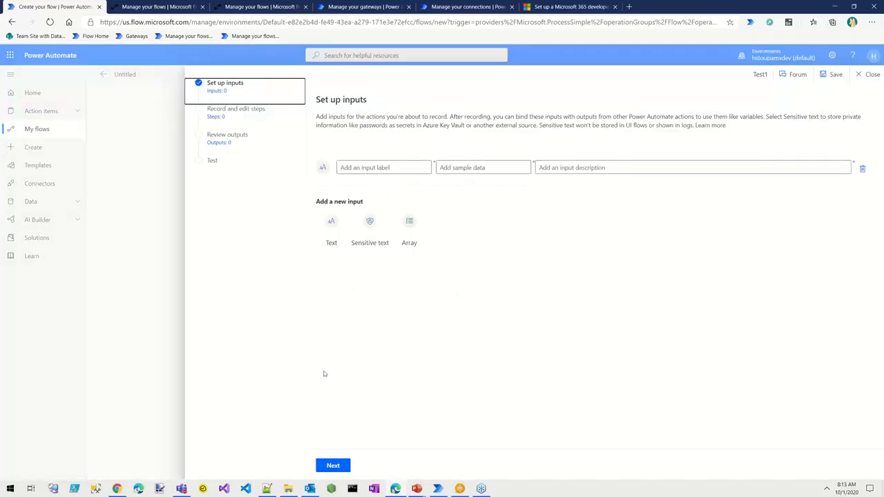
Add text input Text1 with sample value 'Text test' and description 'Description'
left_click(383, 168)
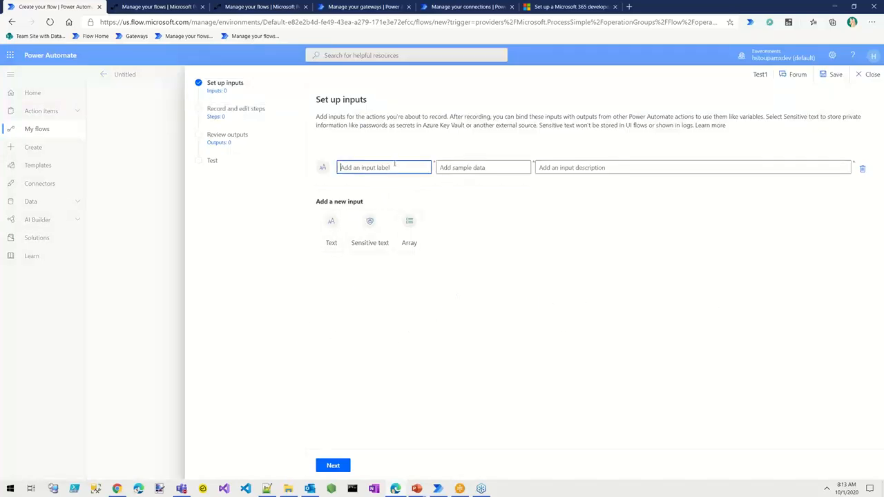
type("1")
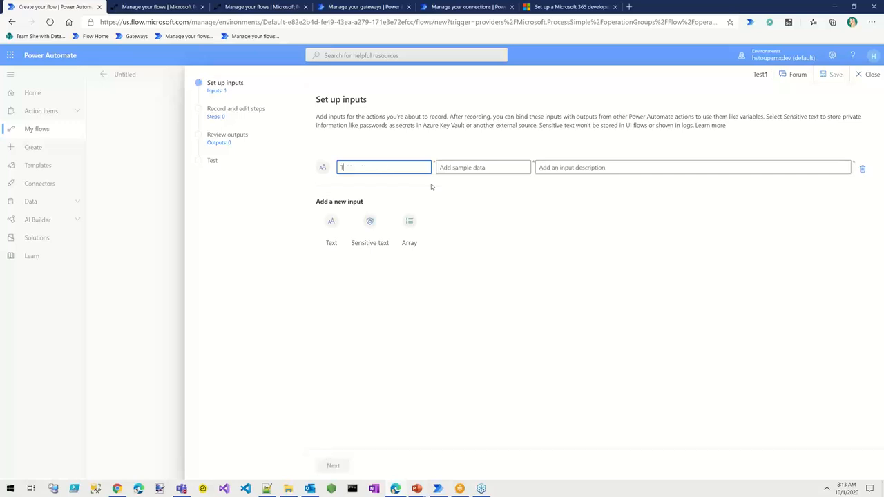
type("Text")
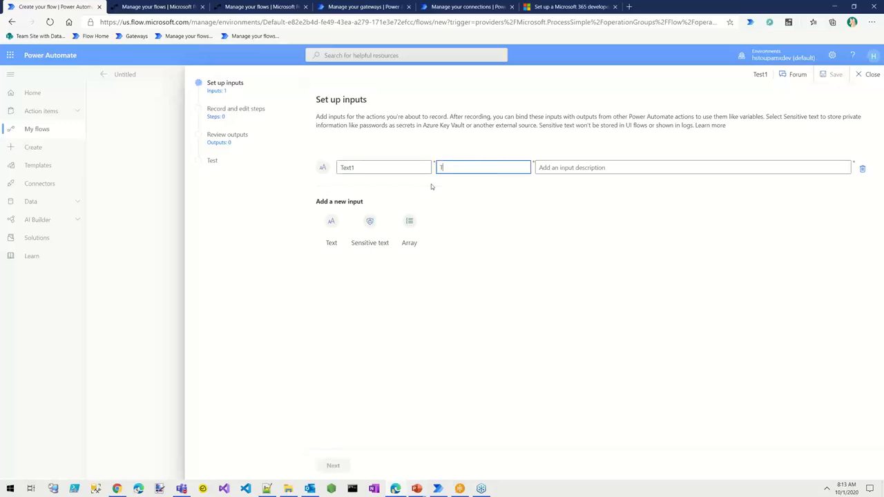
type("Text test")
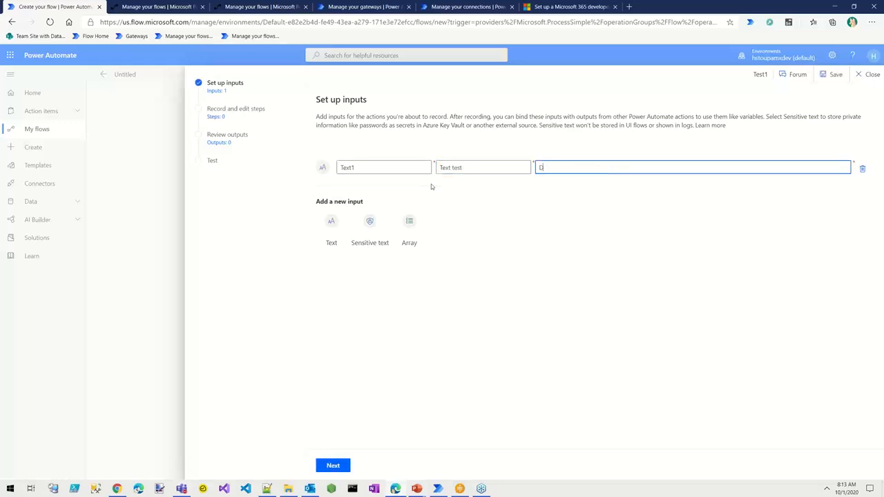
type("Description")
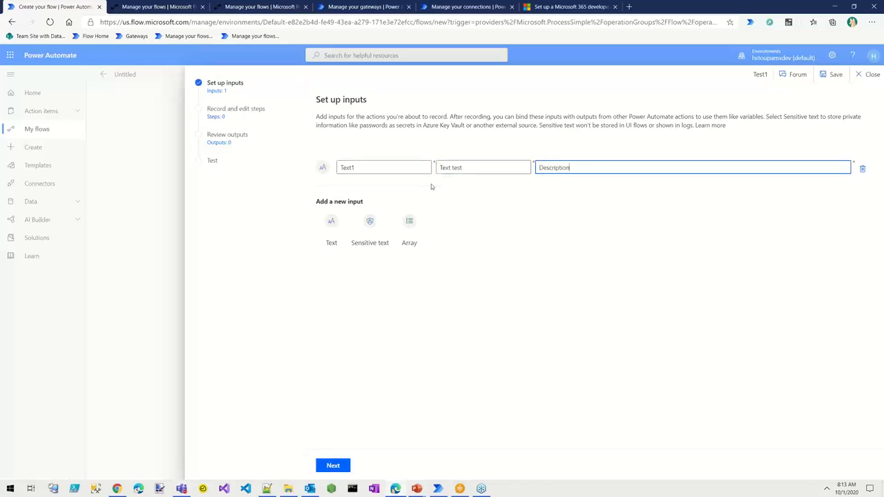
mouse_move(541, 179)
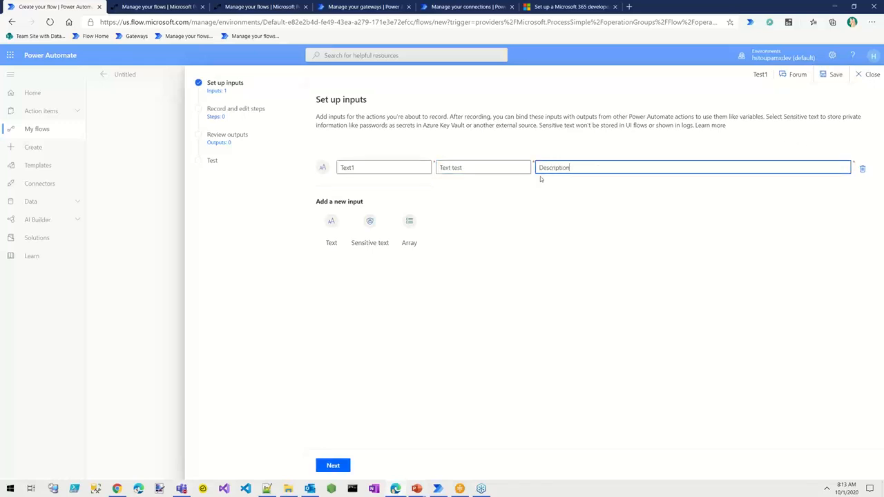
mouse_move(512, 288)
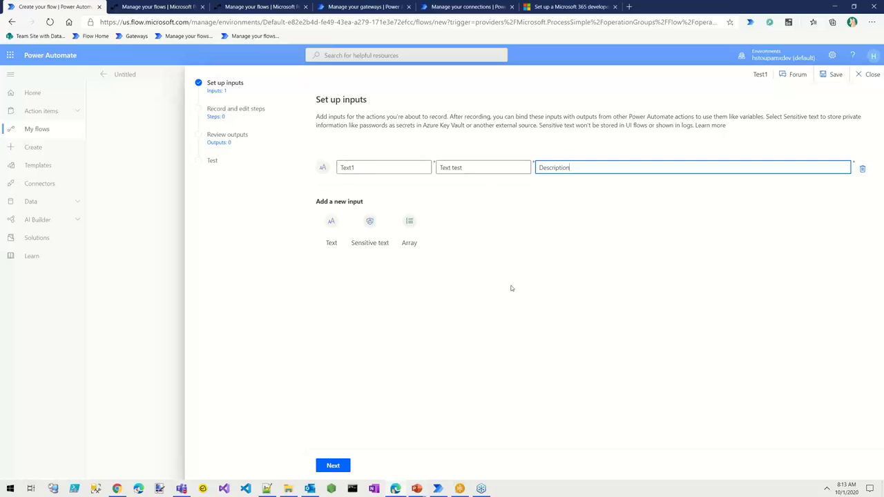
left_click(333, 464)
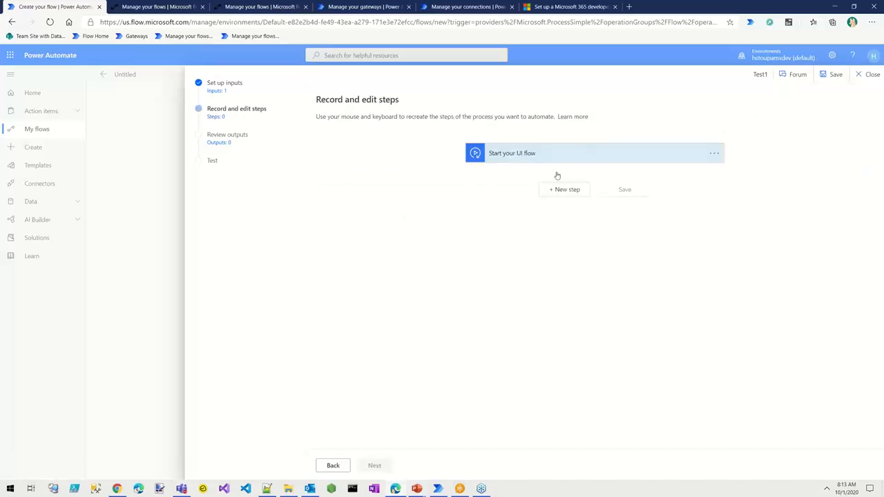
mouse_move(564, 190)
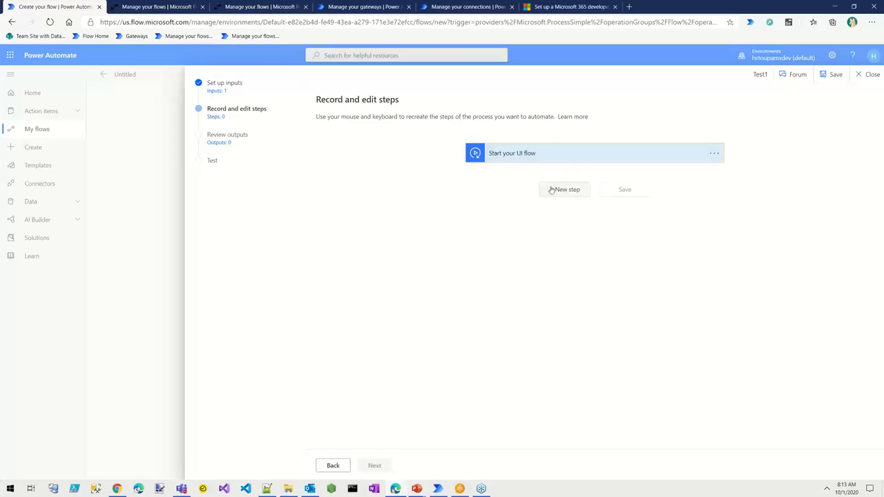
Add a new step after the UI flow start to choose the Record app action
left_click(565, 190)
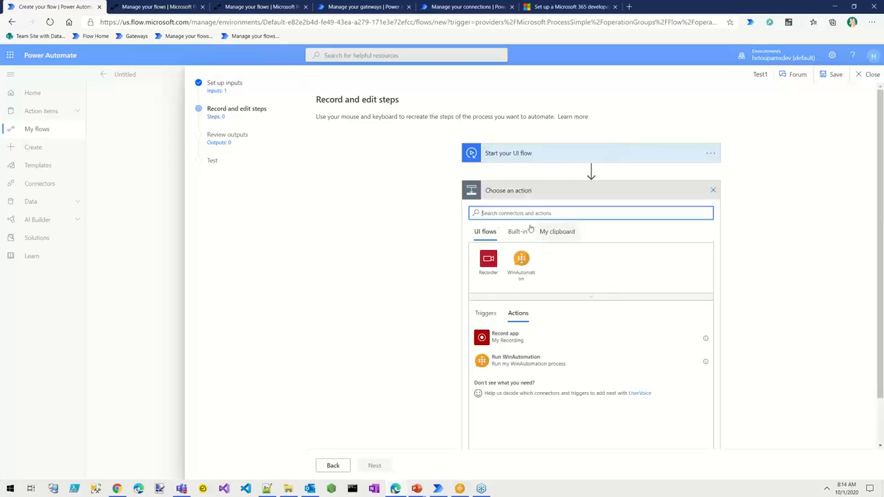
mouse_move(616, 353)
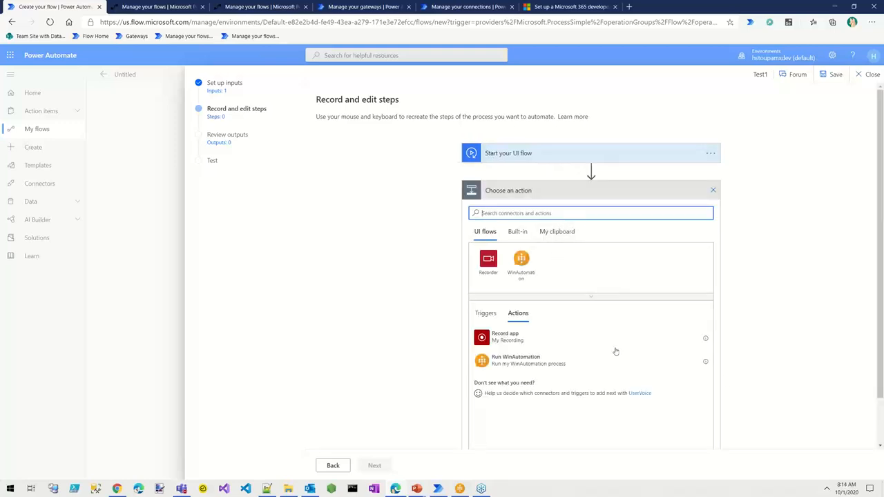
mouse_move(558, 355)
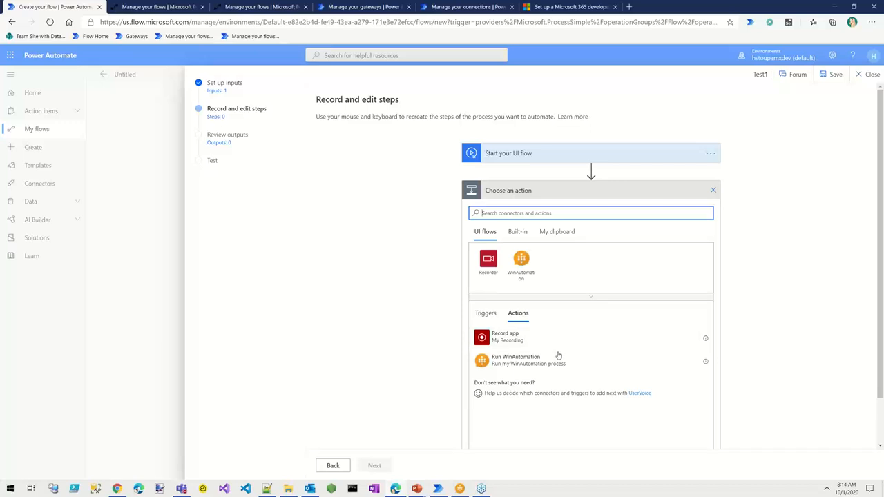
mouse_move(513, 363)
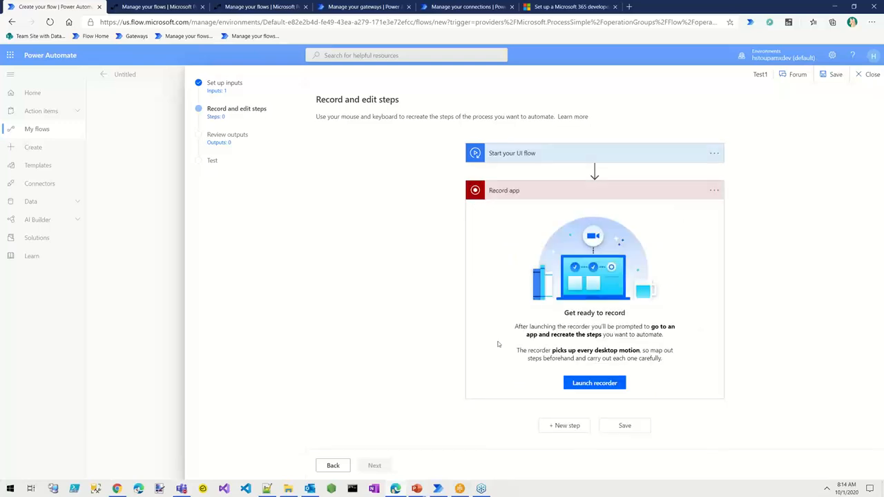
mouse_move(700, 289)
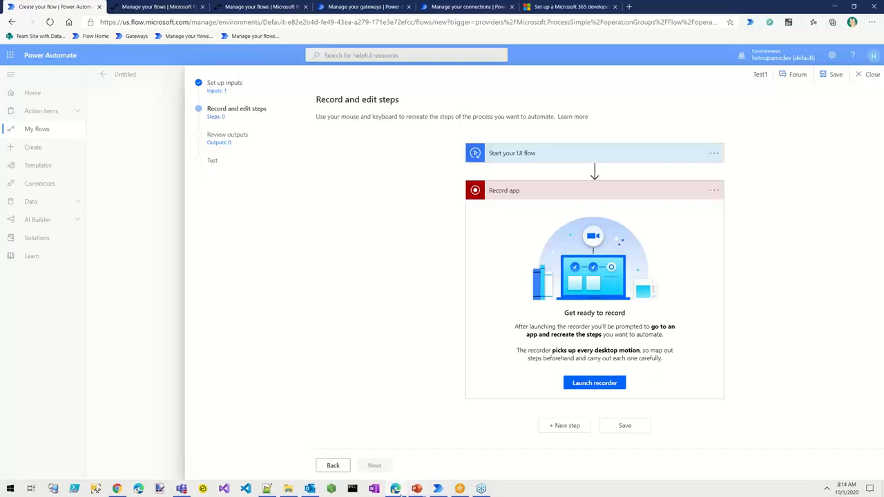
mouse_move(416, 489)
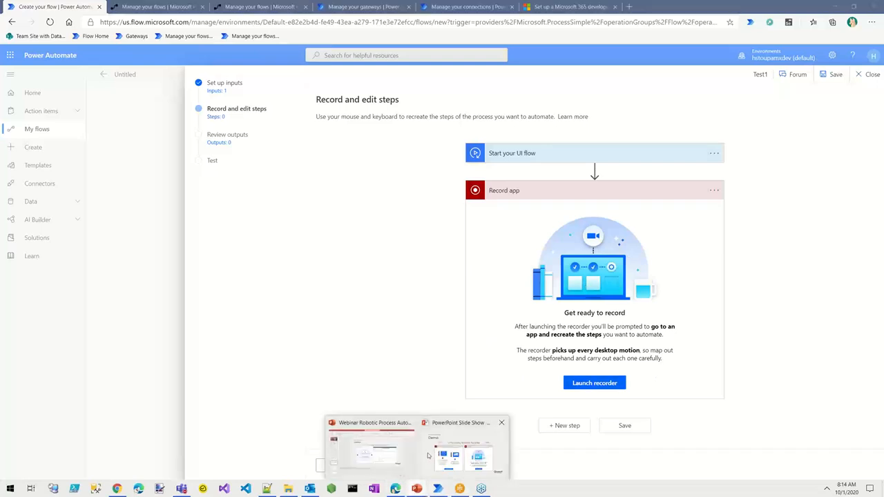
Launch the desktop recorder from the Record app card
left_click(460, 456)
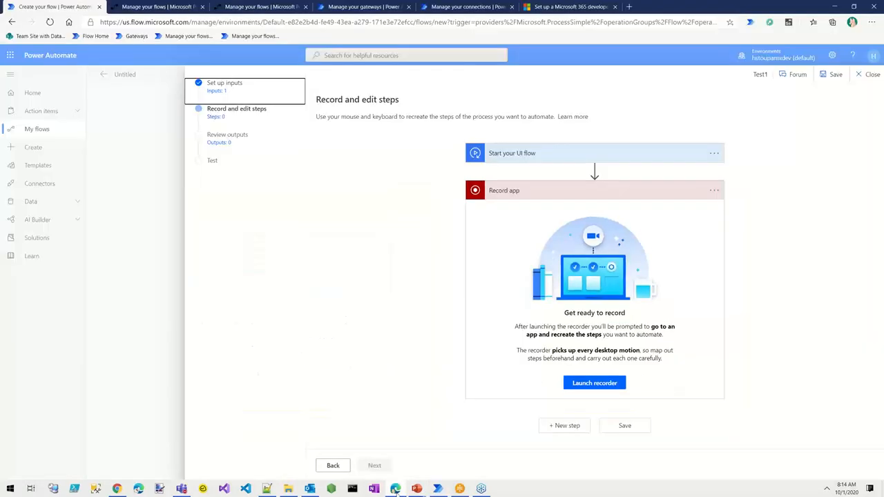
mouse_move(778, 227)
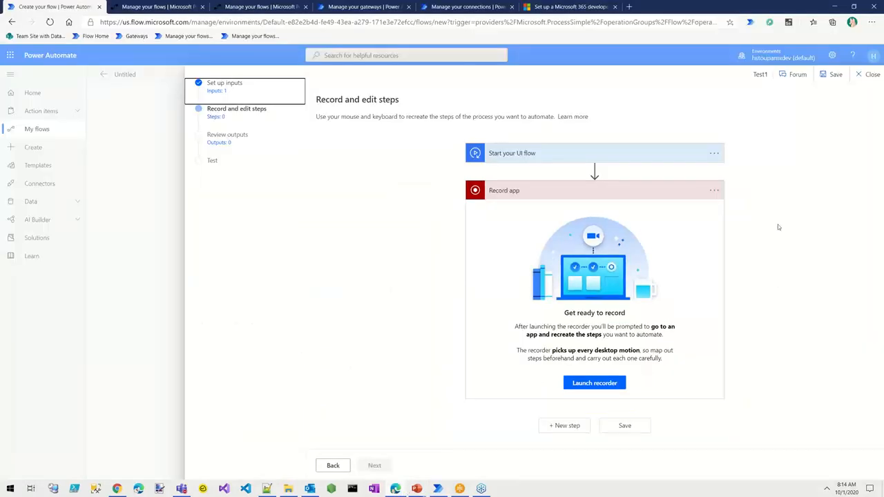
mouse_move(701, 343)
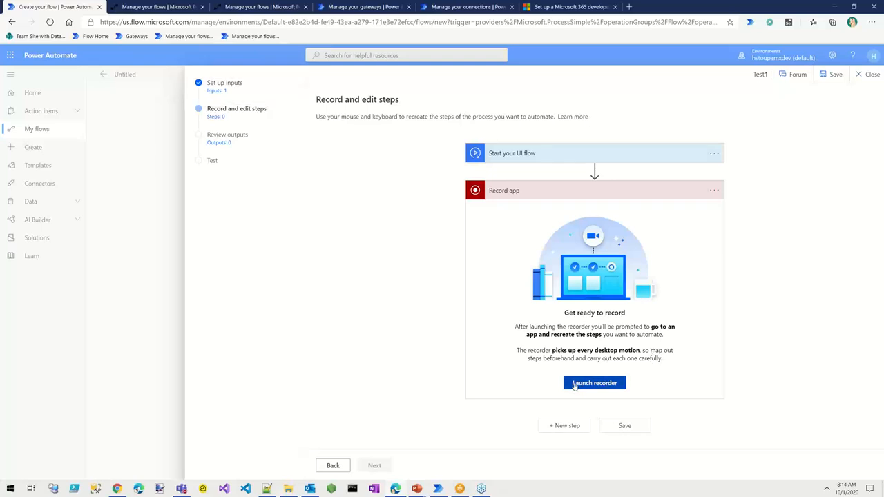
left_click(594, 383)
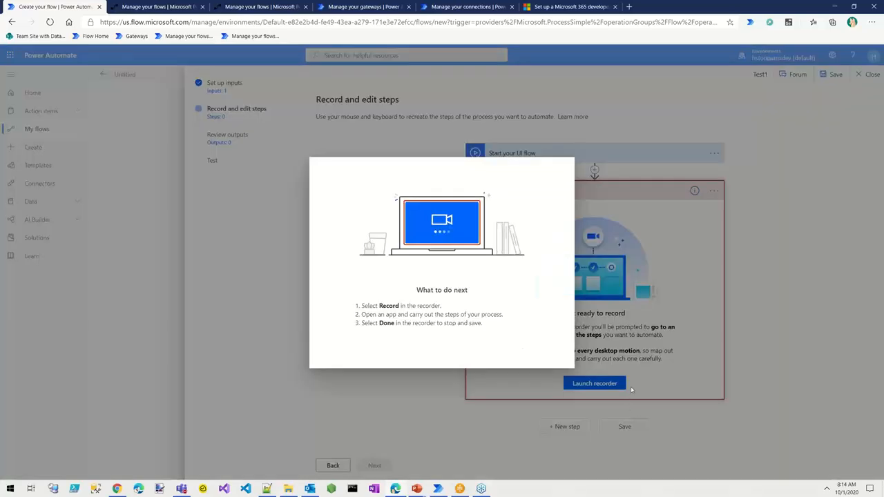
mouse_move(662, 410)
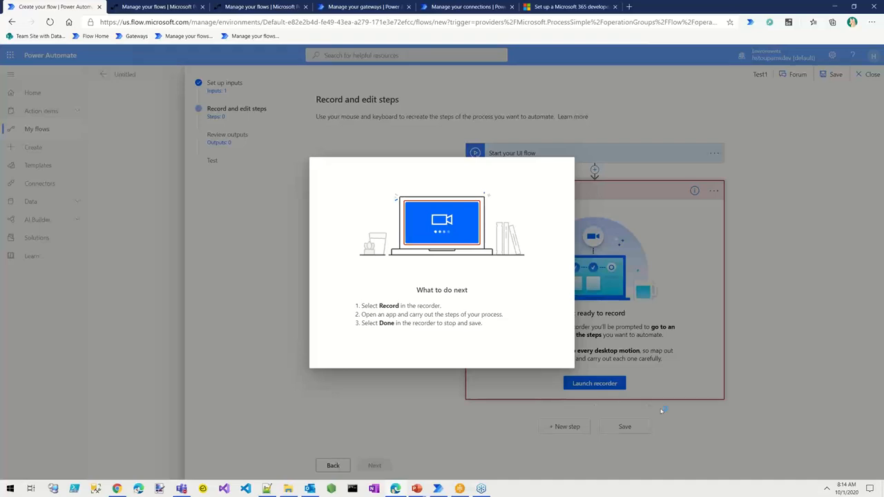
mouse_move(684, 406)
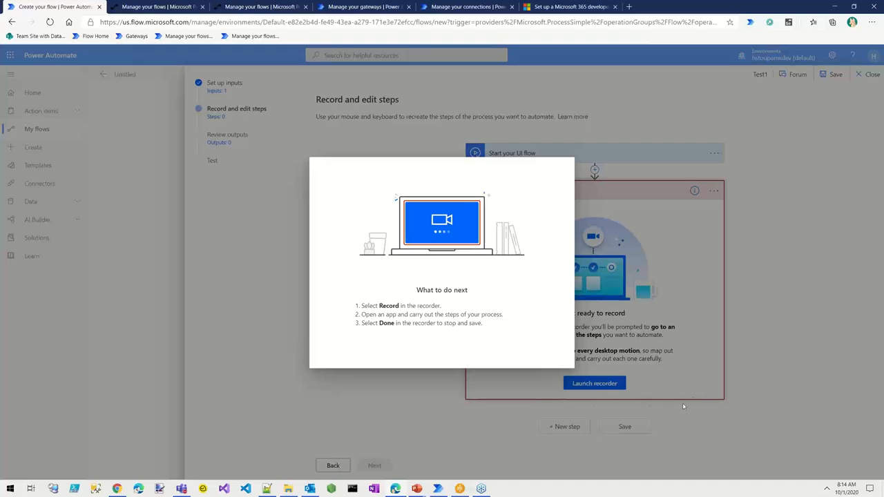
Bring up the recorder toolbar and start opening Calculator from the Start menu
left_click(594, 383)
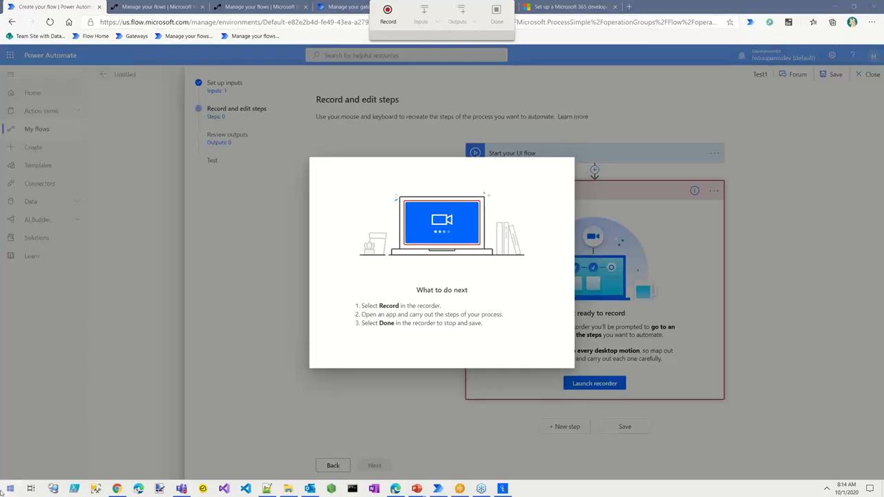
left_click(9, 489)
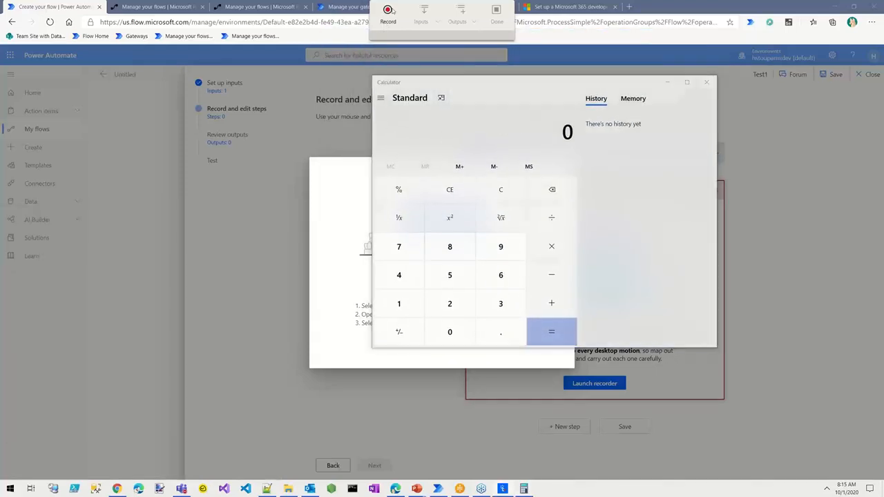
Record Calculator computing 96 + 63 = 159, then stop the recording
left_click(387, 13)
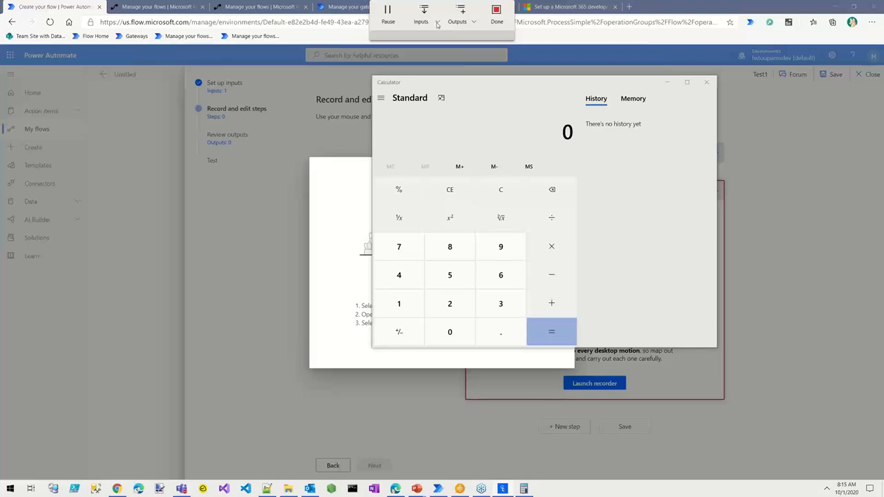
left_click(421, 21)
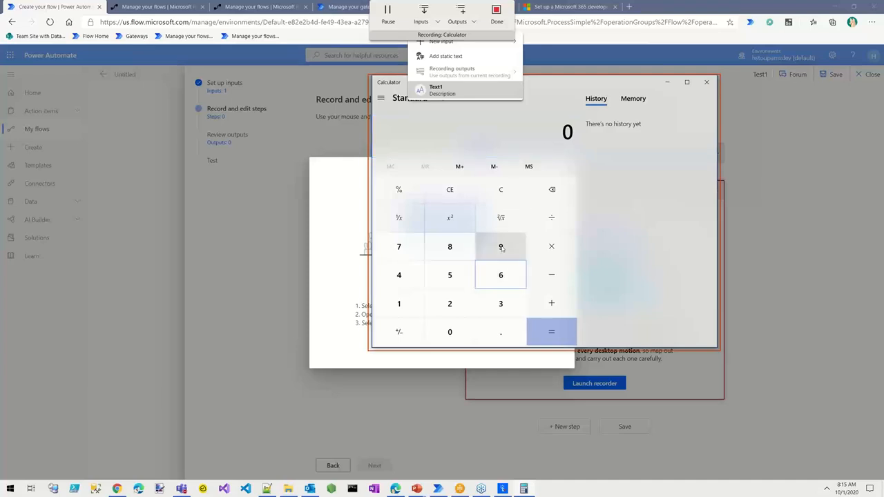
left_click(501, 247)
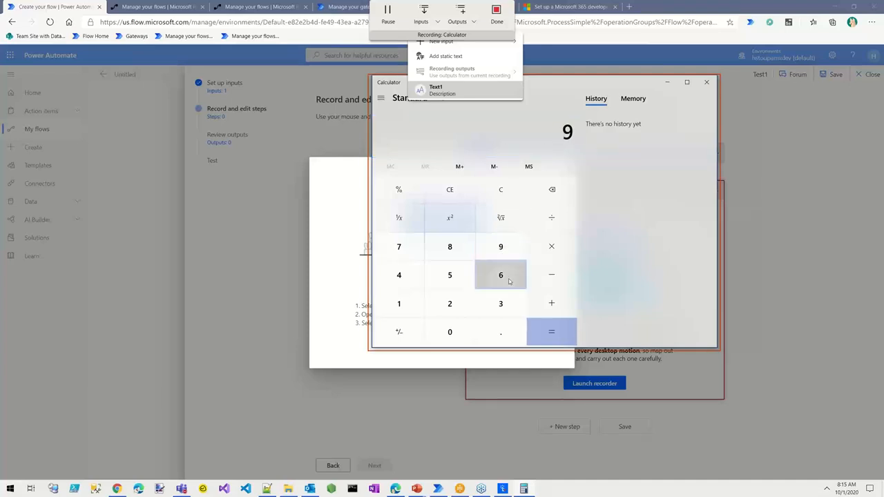
left_click(501, 275)
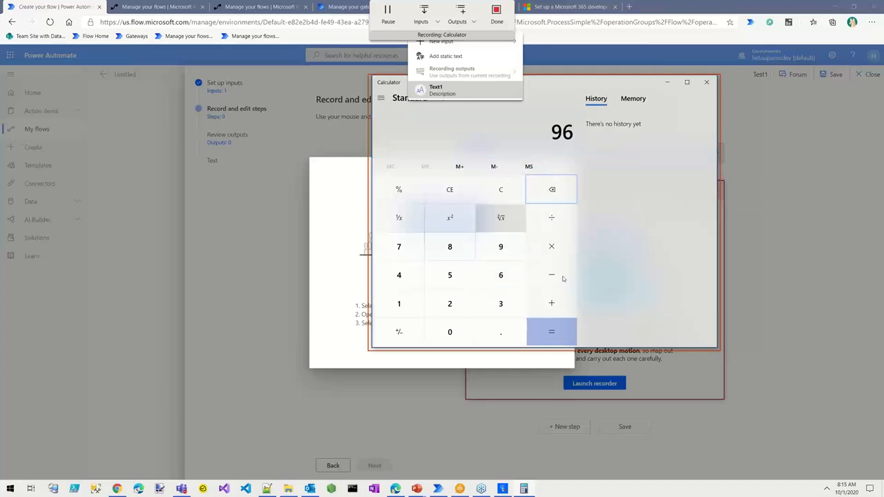
left_click(500, 275)
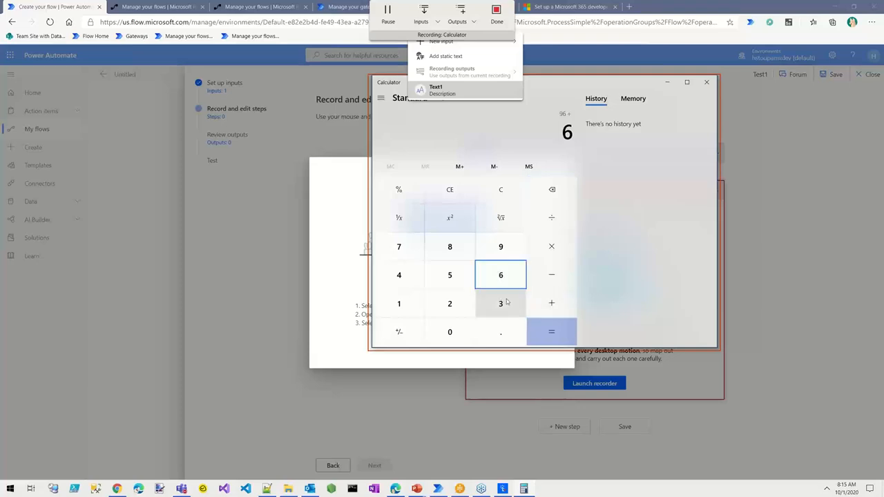
left_click(551, 331)
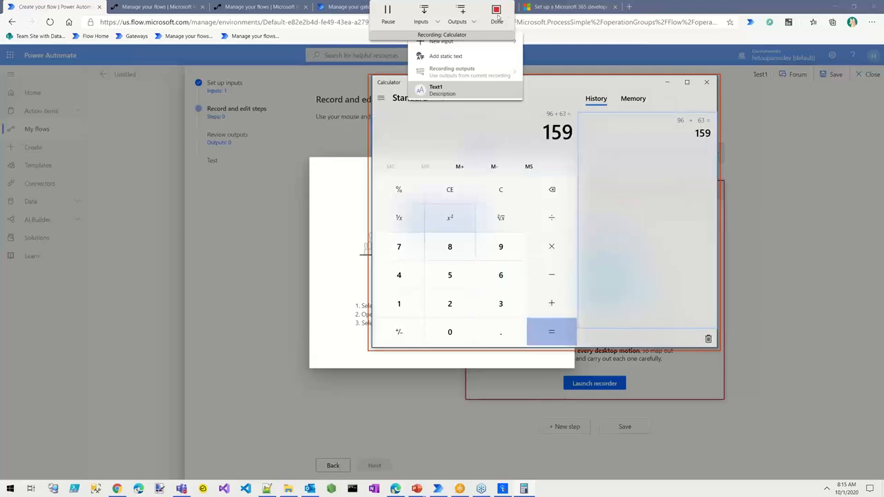
left_click(497, 12)
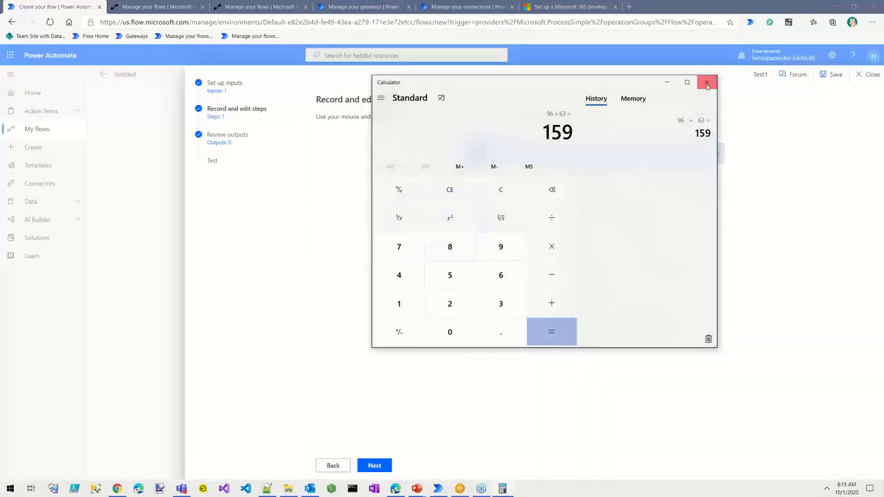
Close Calculator, review the recorded clicks, and expand the Launch Calculator step's settings
left_click(707, 82)
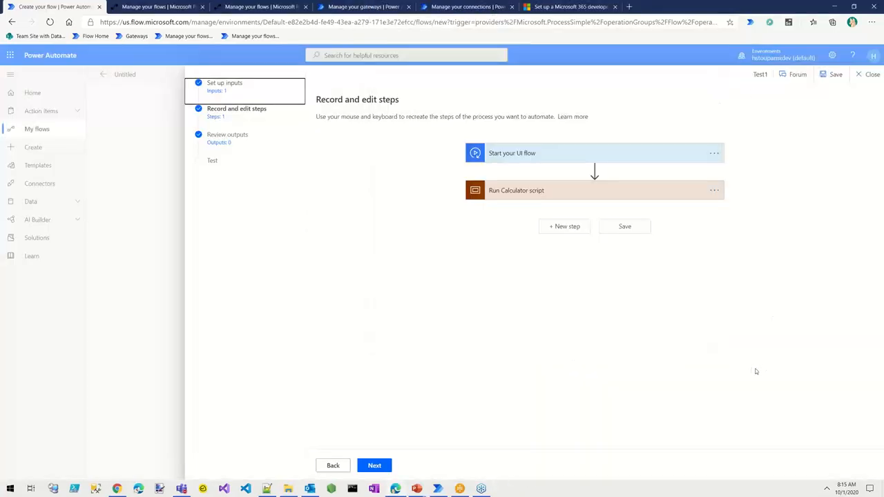
mouse_move(845, 314)
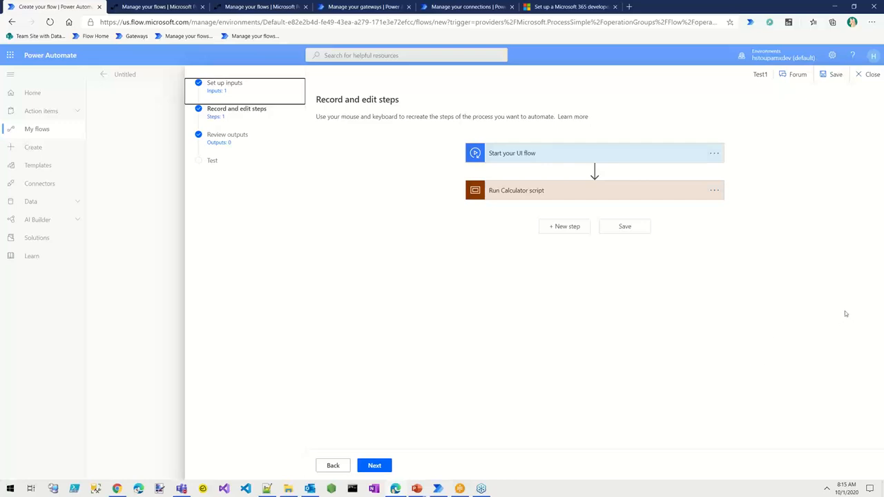
mouse_move(579, 190)
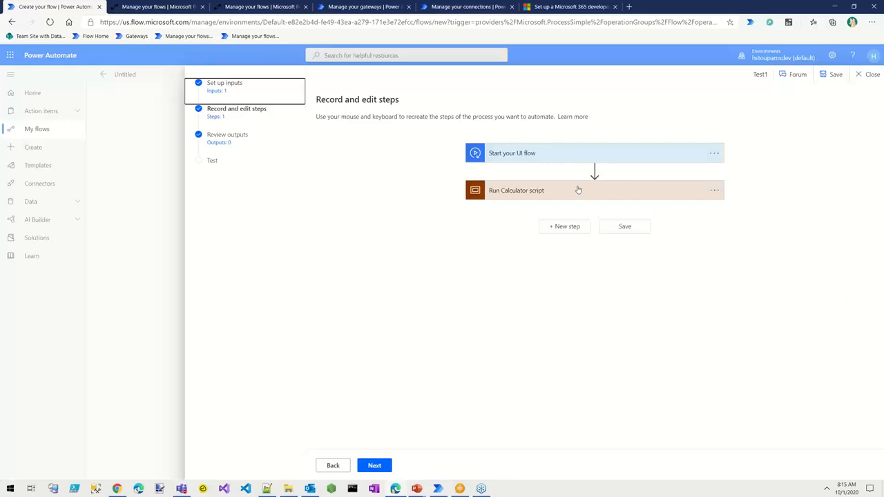
mouse_move(548, 195)
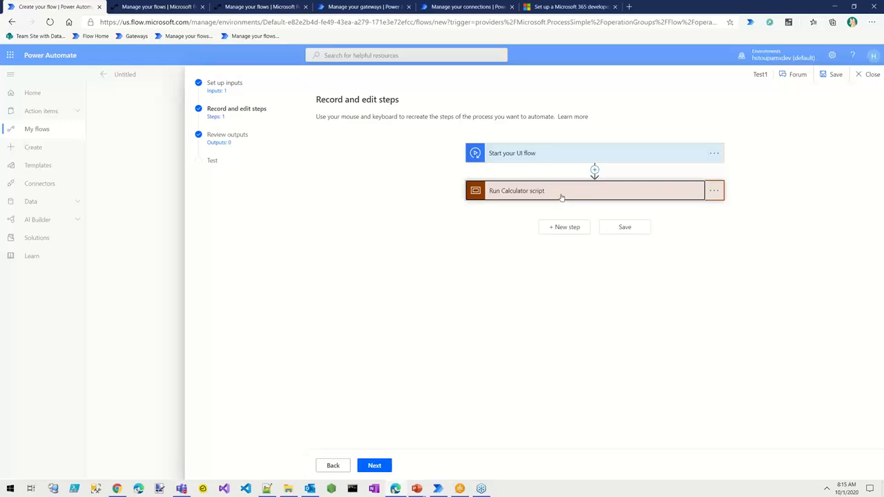
mouse_move(564, 202)
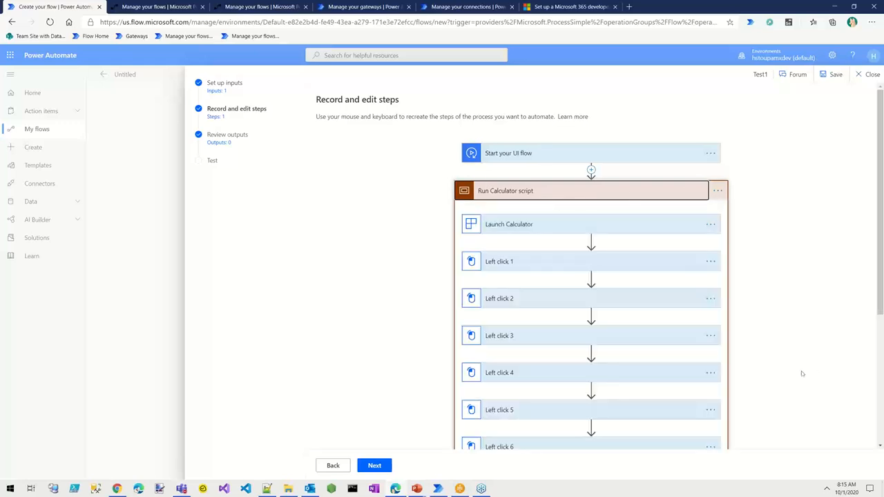
mouse_move(824, 347)
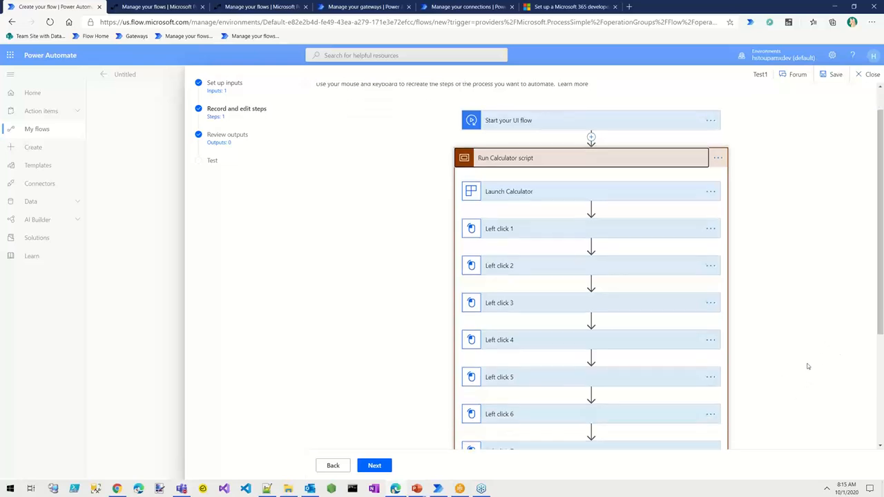
scroll("down", 3)
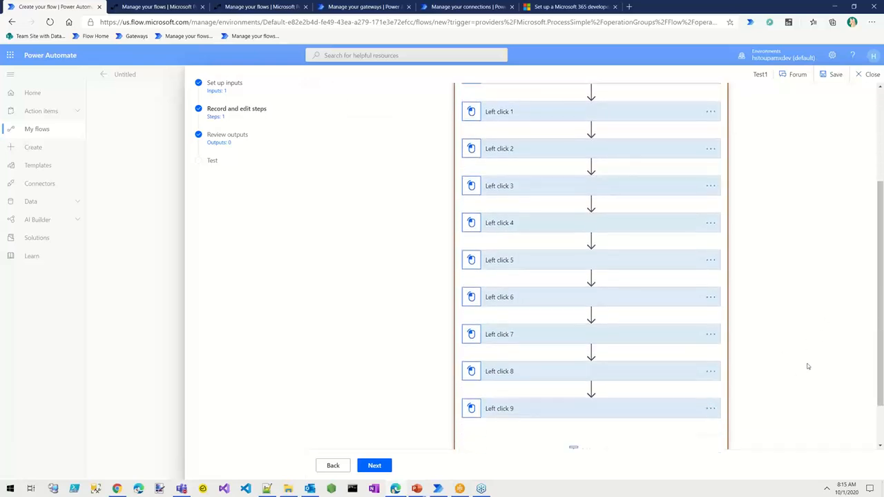
scroll("up", 3)
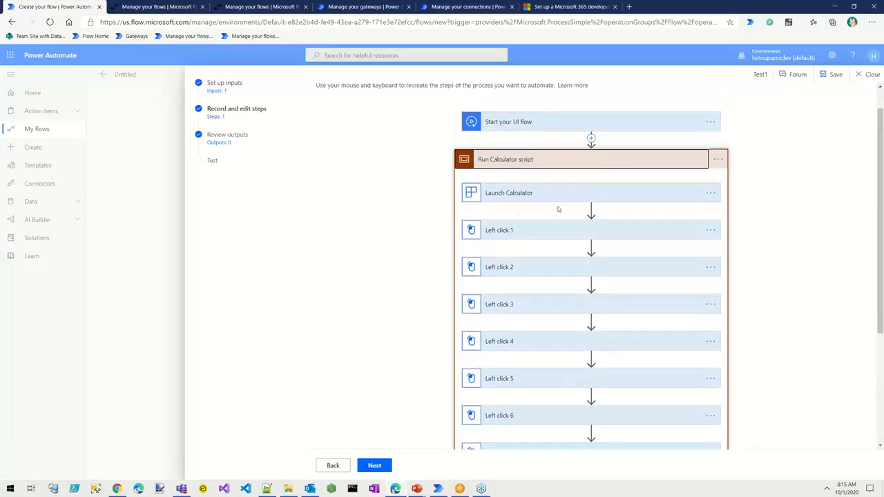
left_click(509, 193)
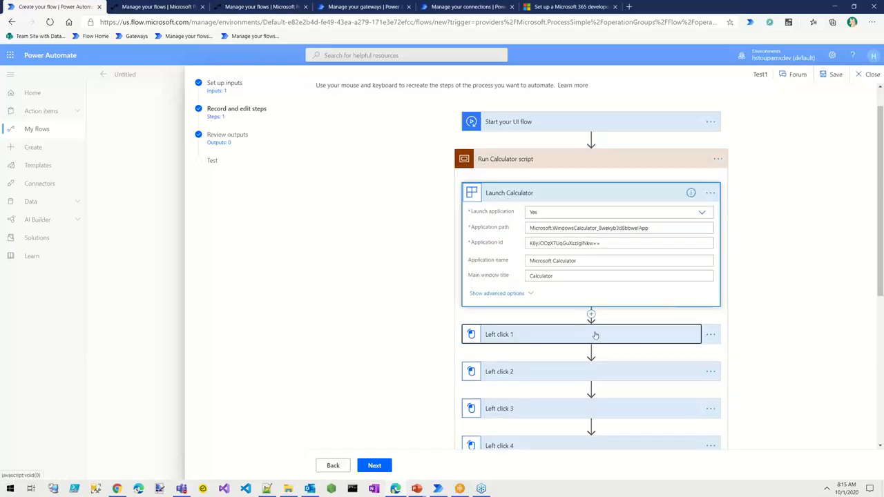
scroll("down", 3)
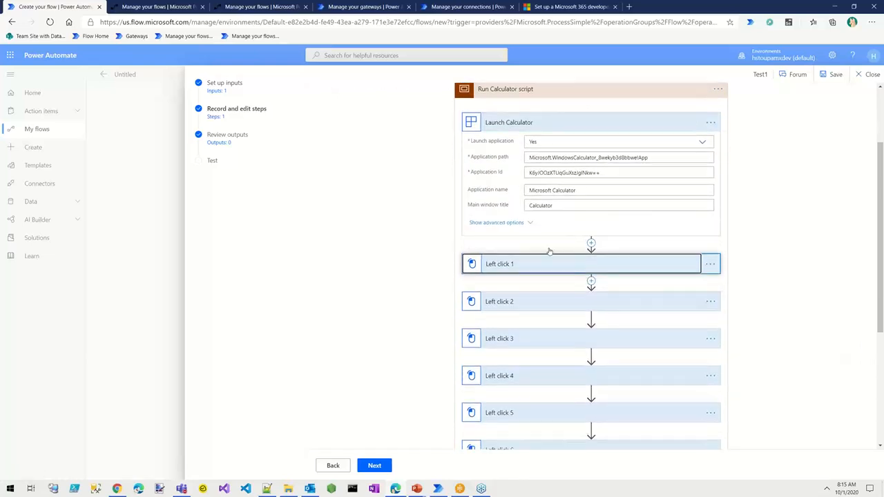
left_click(580, 264)
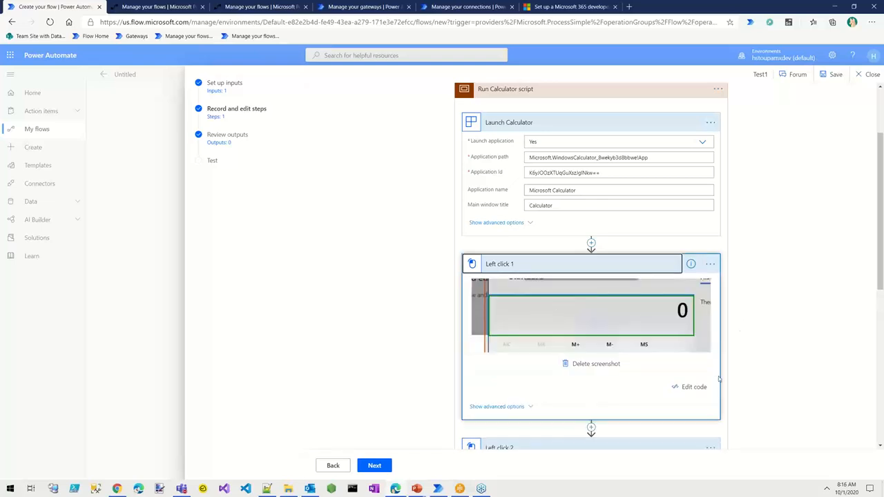
left_click(694, 387)
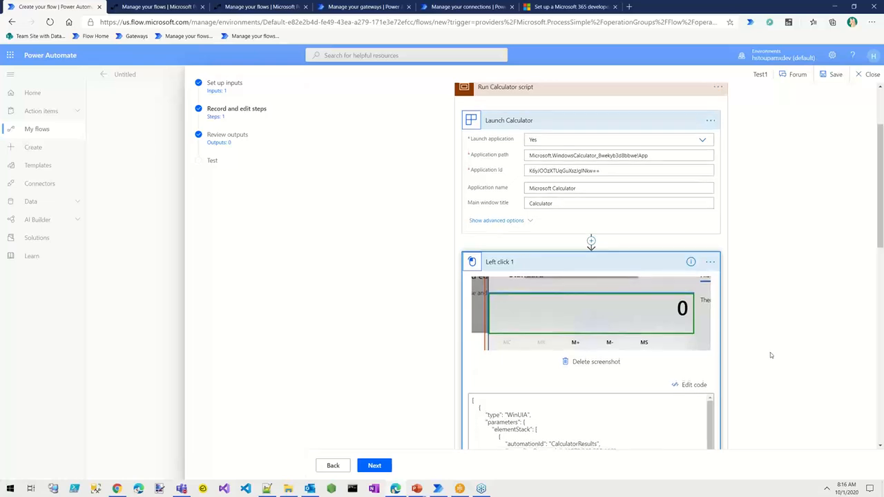
scroll("down", 3)
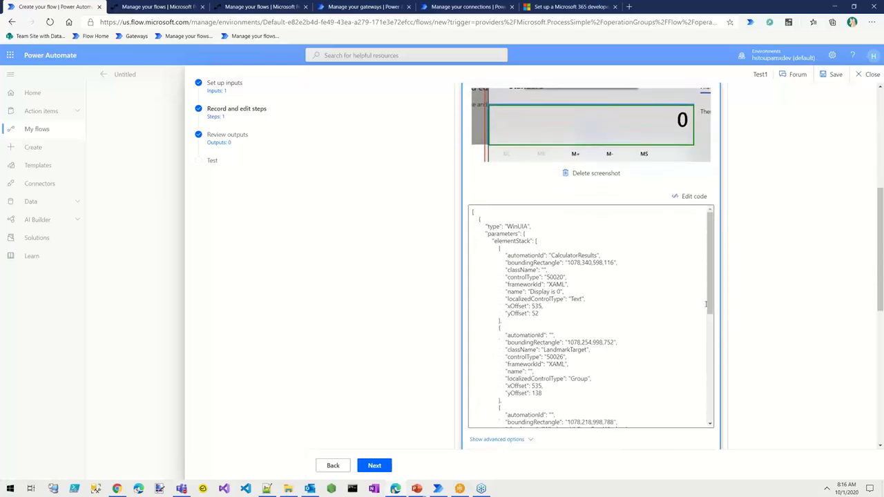
scroll("down", 3)
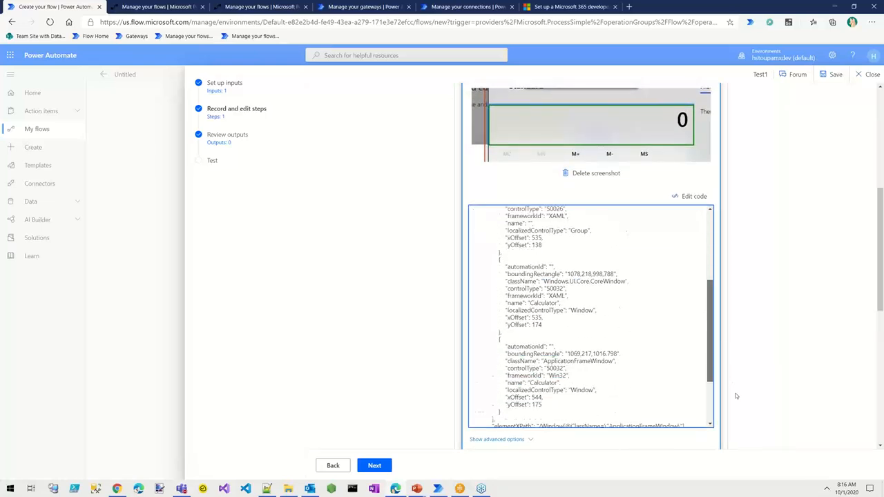
scroll("down", 3)
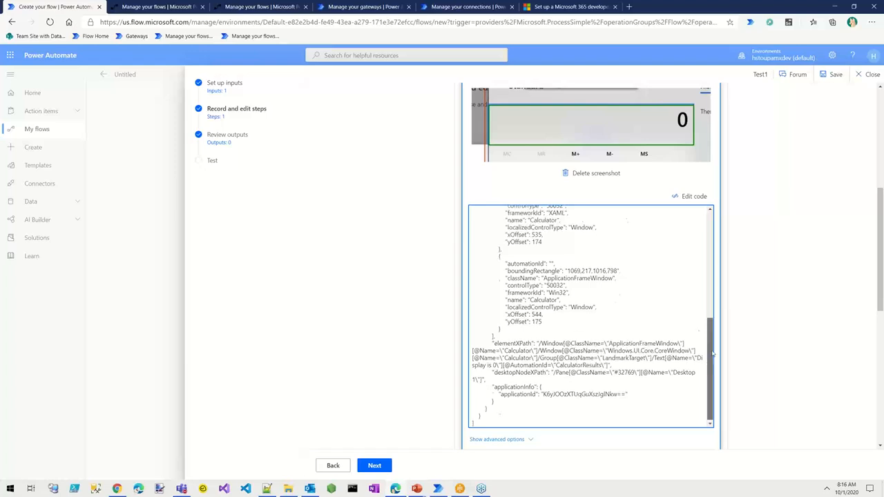
scroll("up", 3)
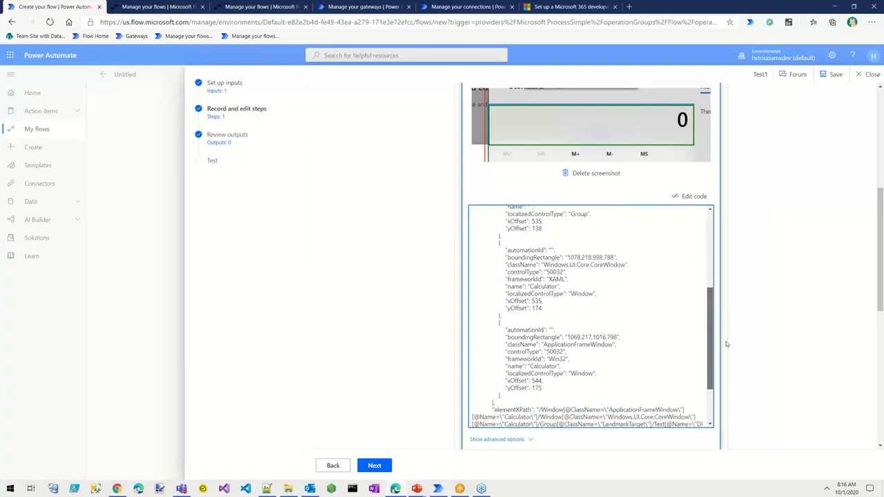
scroll("up", 3)
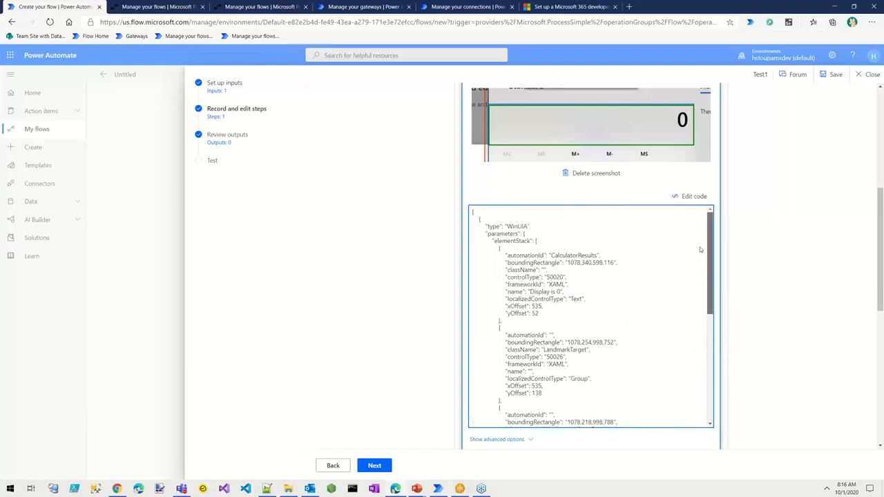
scroll("down", 3)
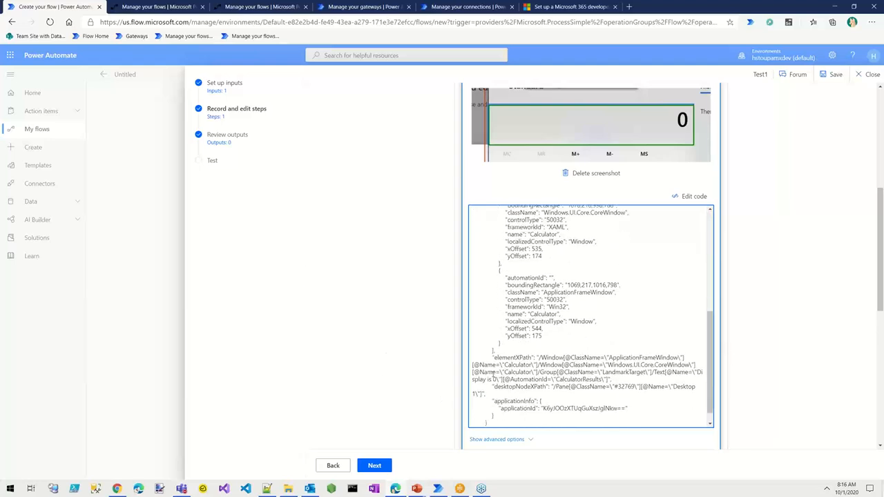
mouse_move(348, 372)
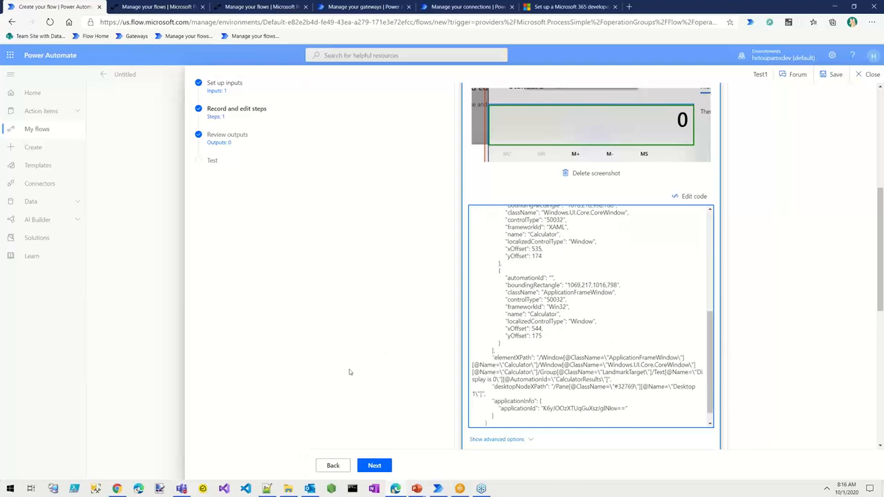
mouse_move(798, 304)
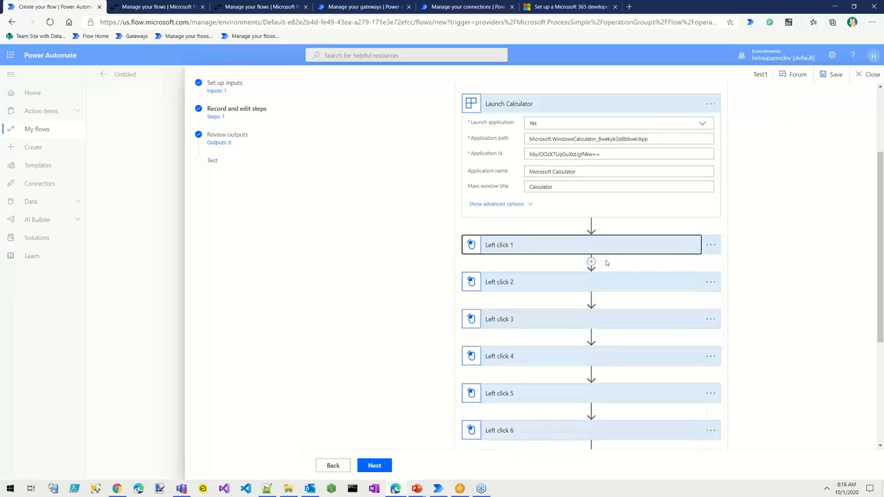
mouse_move(422, 450)
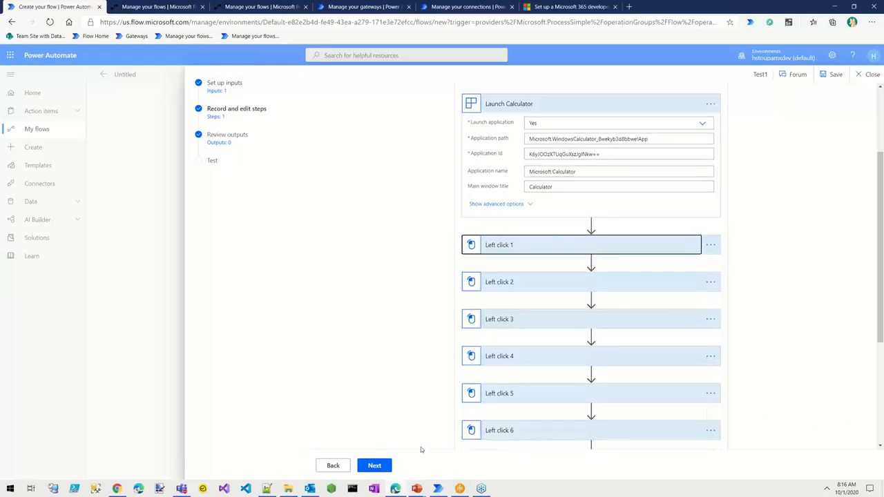
left_click(375, 466)
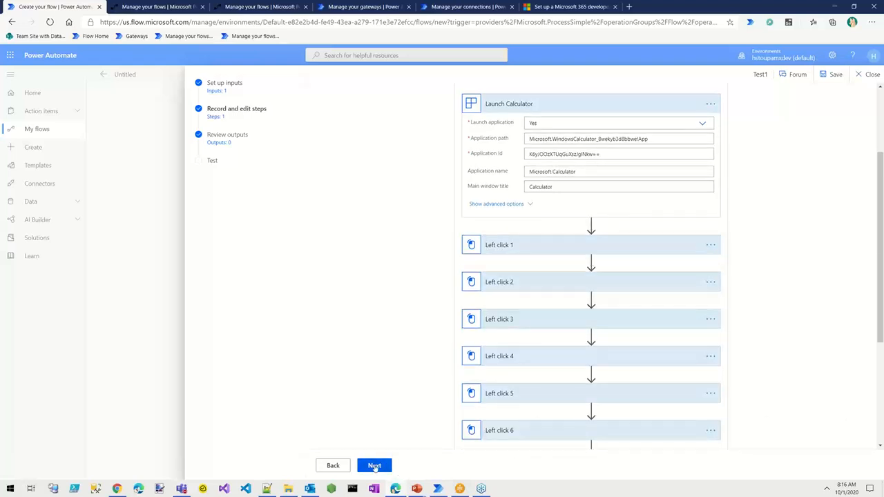
Advance past recording and the empty outputs review, then start the UI flow test run
left_click(374, 464)
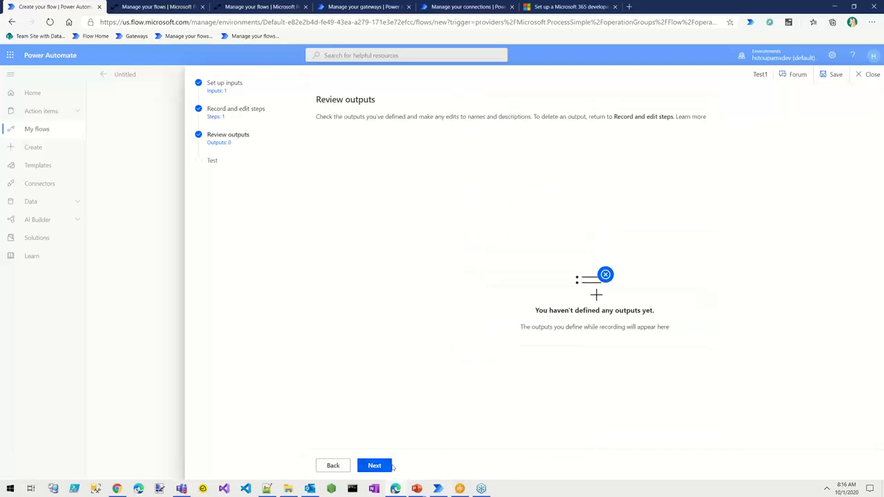
mouse_move(418, 463)
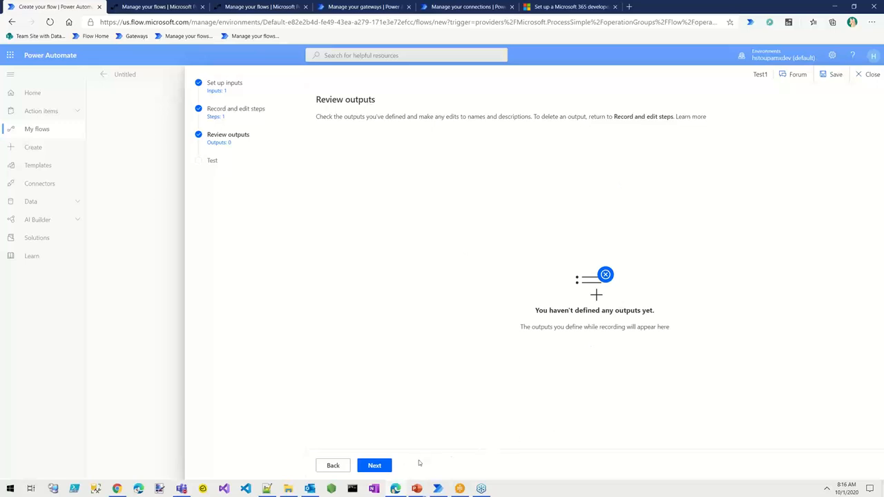
left_click(375, 465)
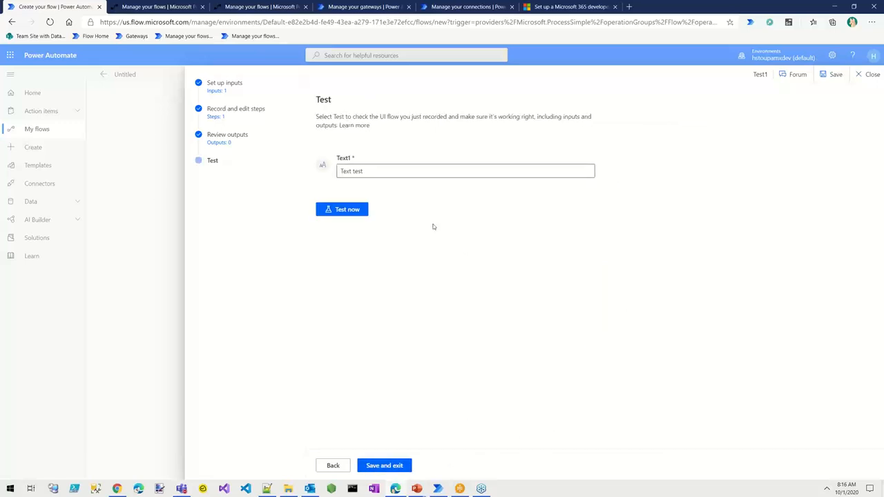
left_click(342, 209)
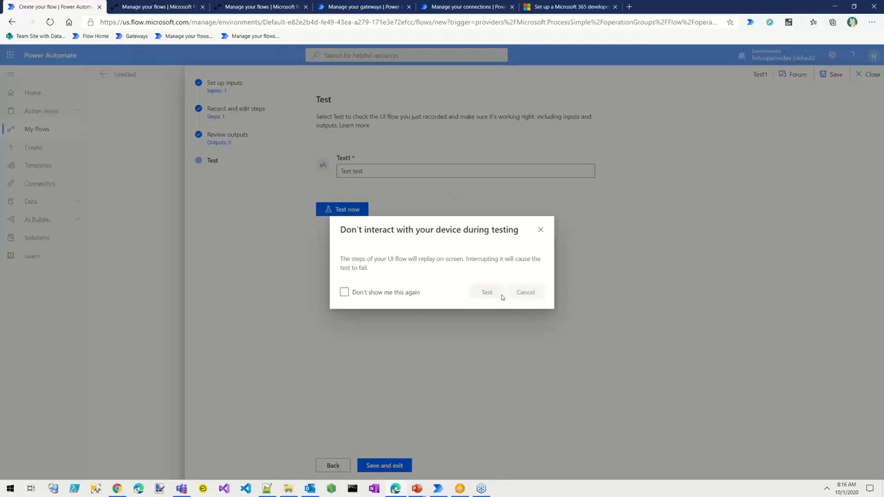
Run the Calculator UI flow test, replaying 96 + 63 = 159 to a successful result
left_click(487, 292)
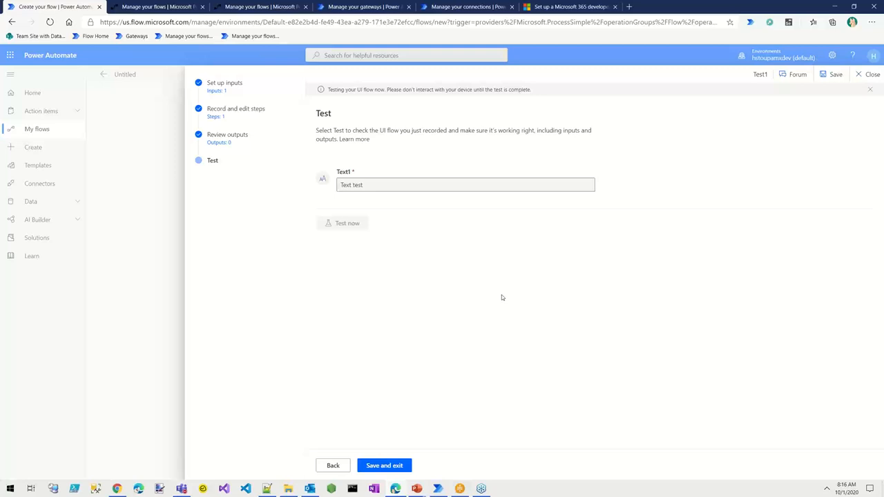
left_click(502, 488)
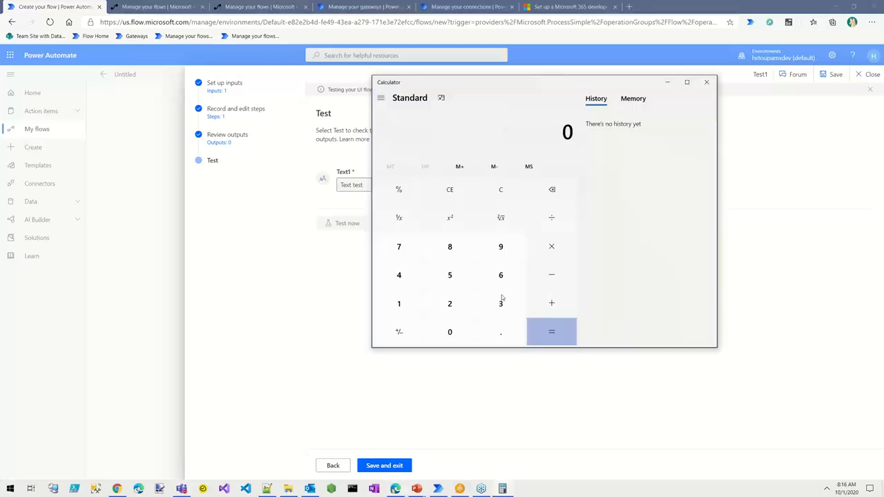
mouse_move(475, 141)
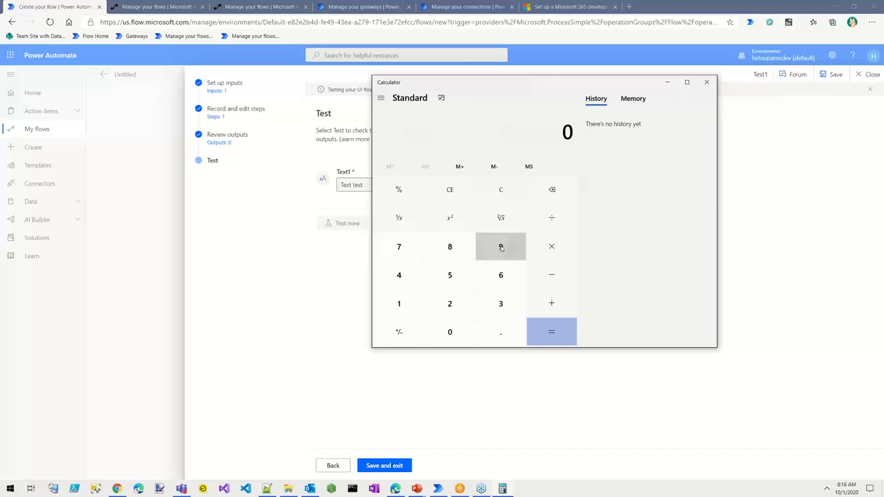
left_click(501, 275)
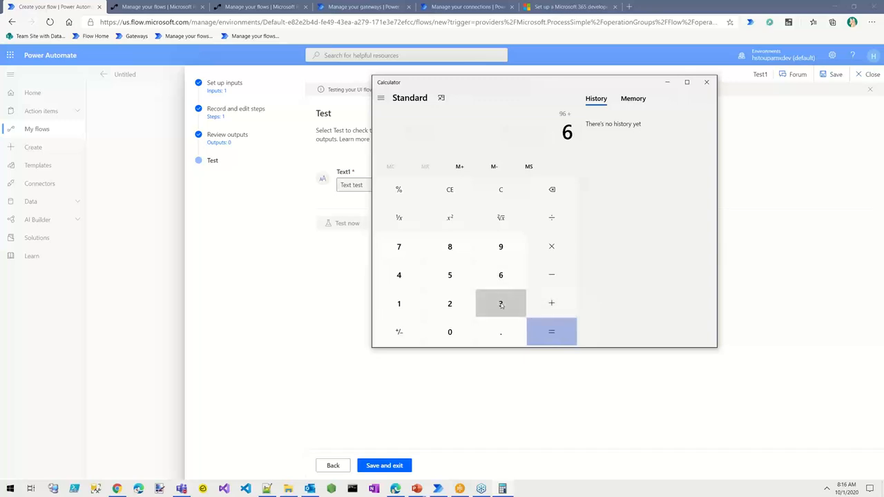
left_click(500, 303)
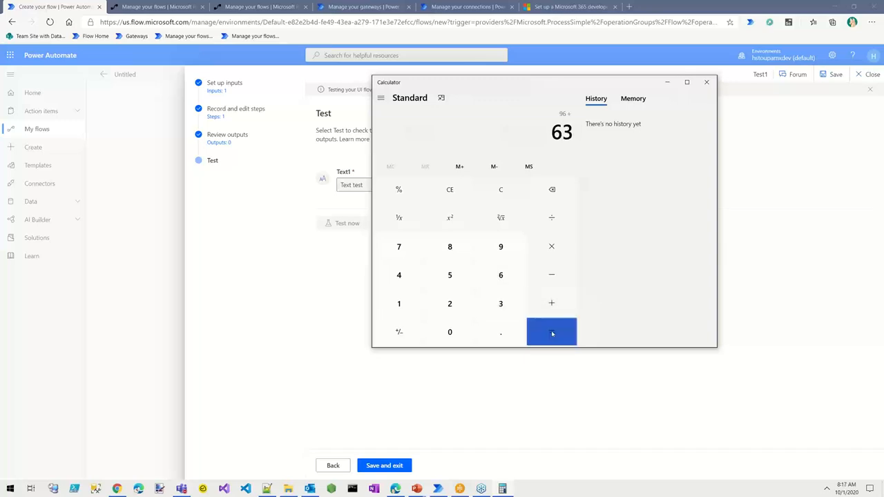
left_click(552, 332)
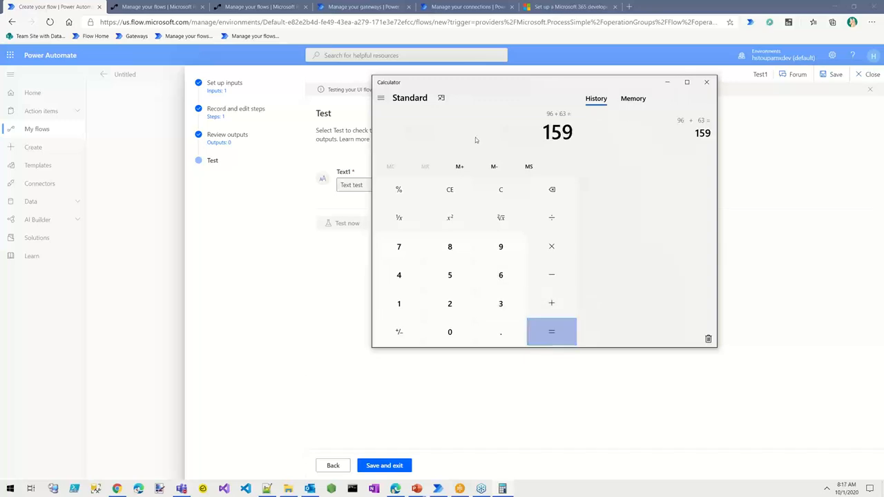
left_click(706, 82)
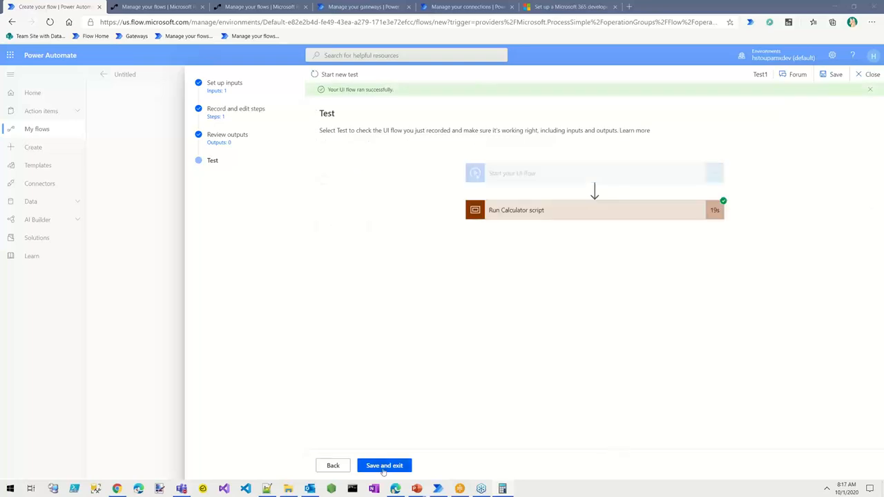
Save and exit the UI flow, then return to the PowerPoint slide show
left_click(384, 464)
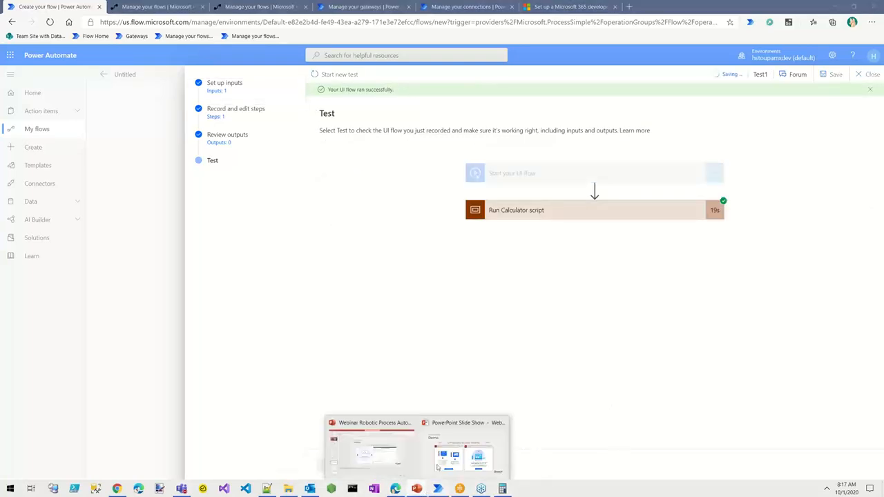
left_click(464, 449)
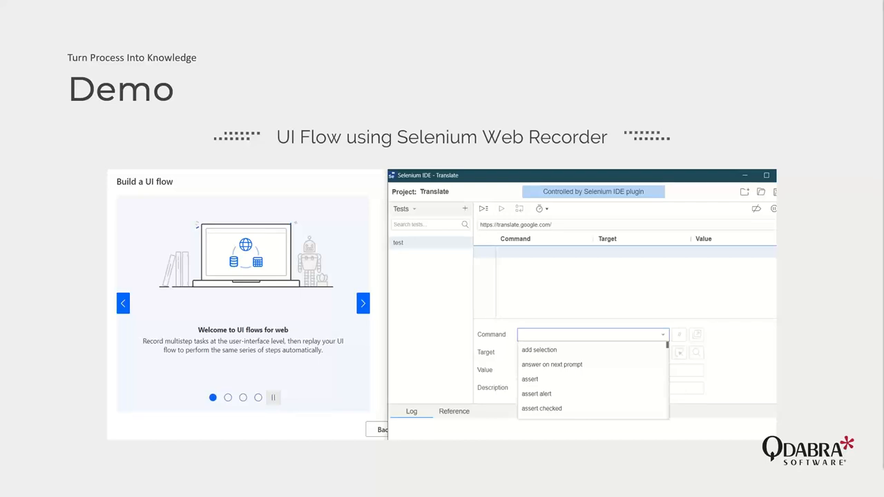
mouse_move(761, 377)
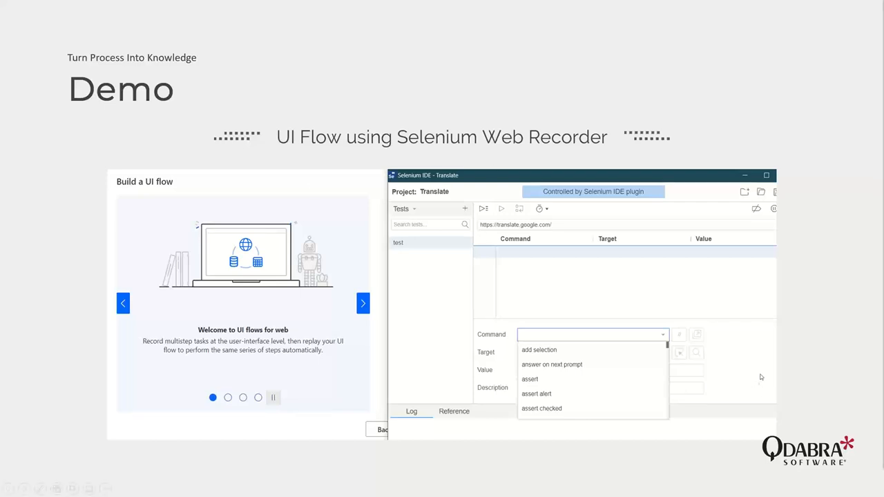
mouse_move(760, 390)
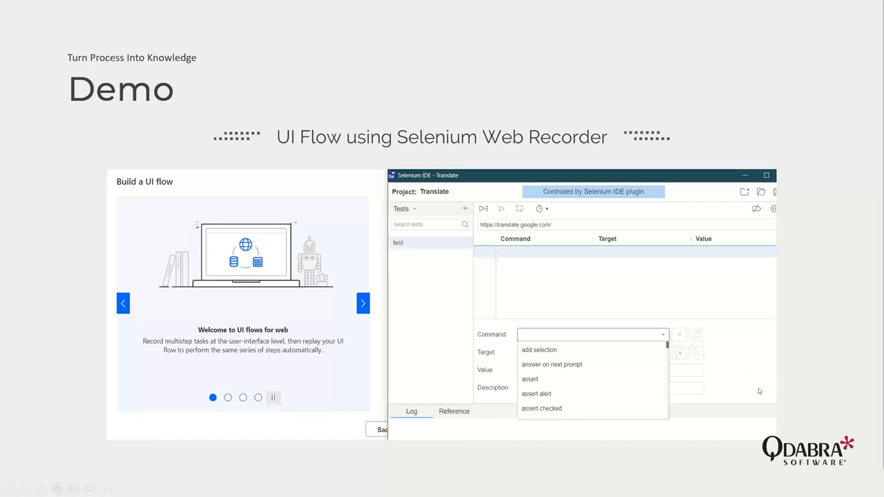
mouse_move(780, 387)
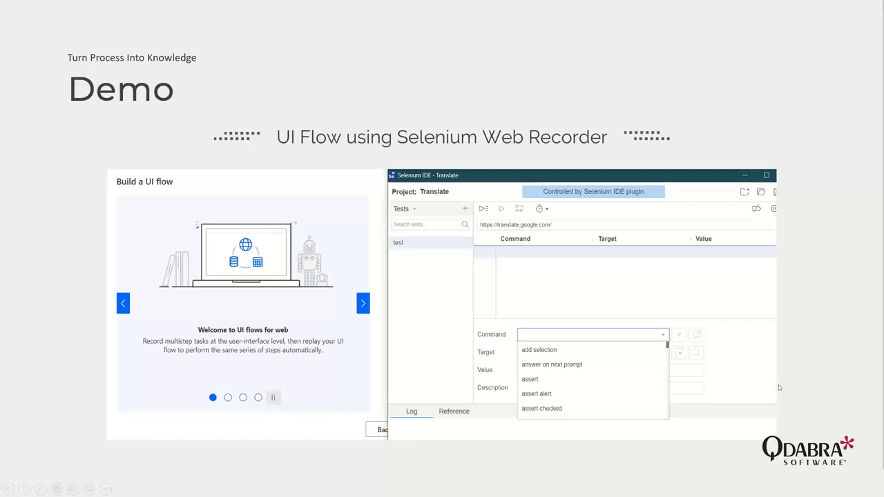
mouse_move(790, 387)
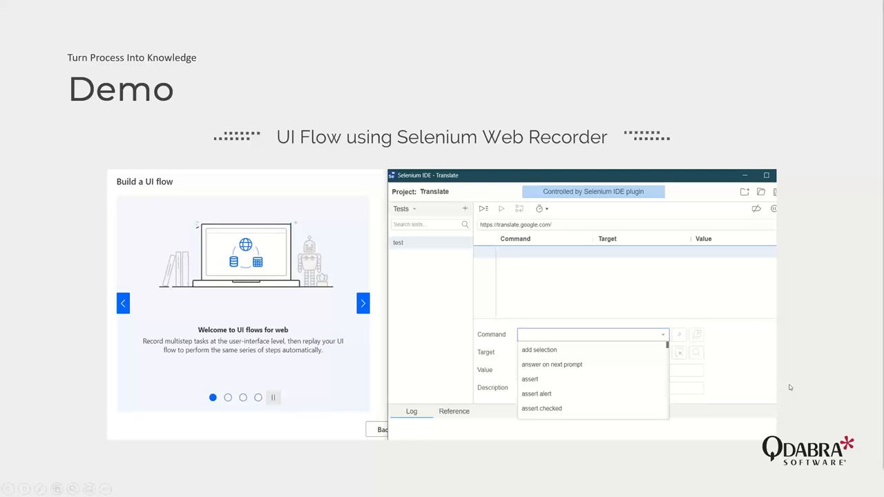
mouse_move(776, 374)
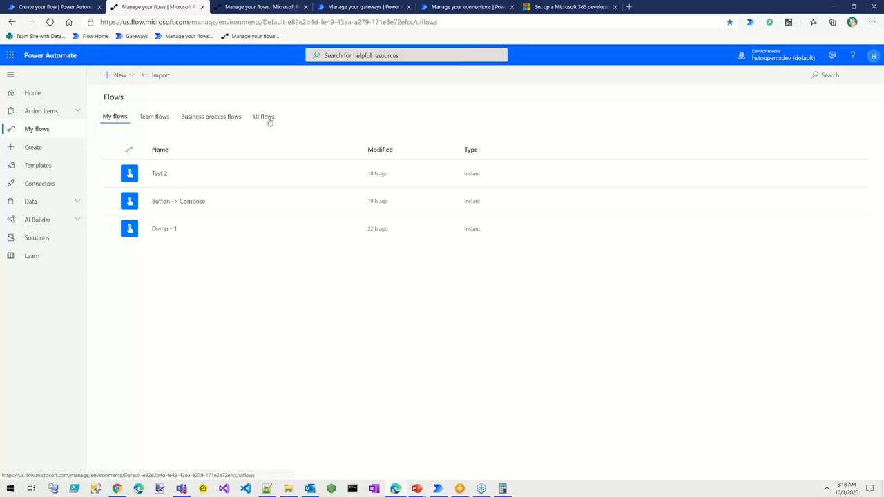
left_click(263, 116)
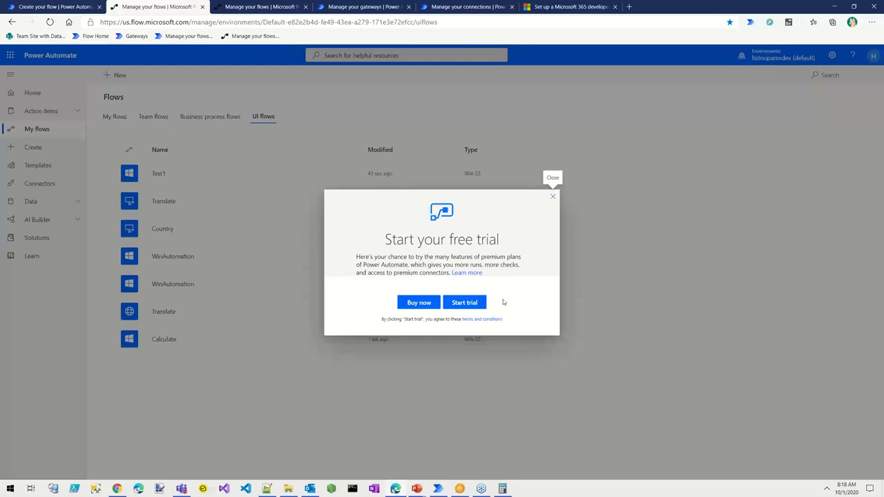
mouse_move(493, 297)
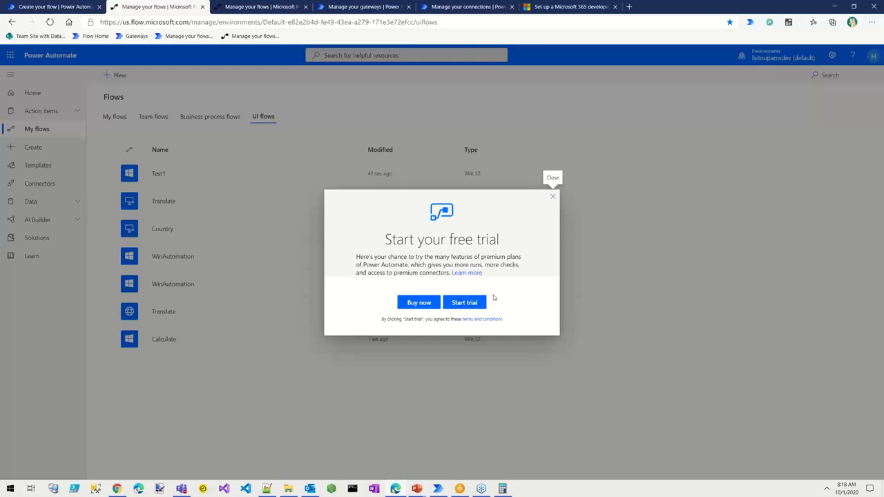
left_click(552, 196)
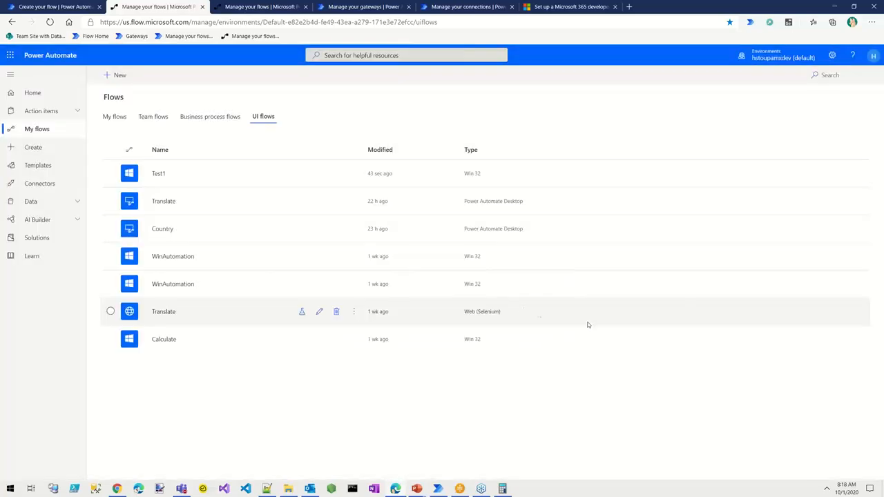
mouse_move(190, 196)
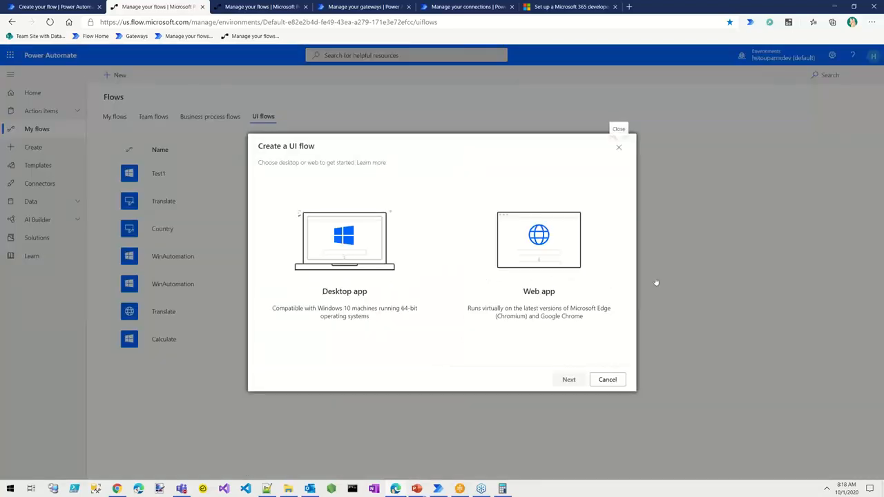
mouse_move(368, 273)
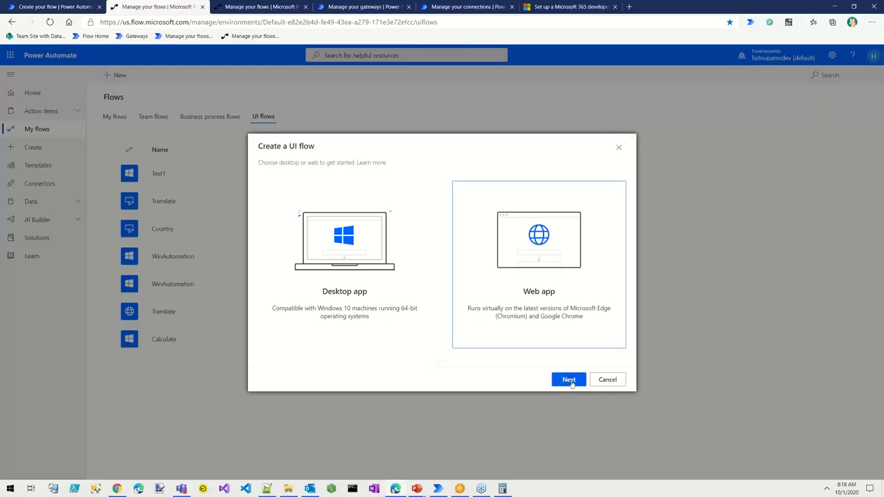
left_click(569, 379)
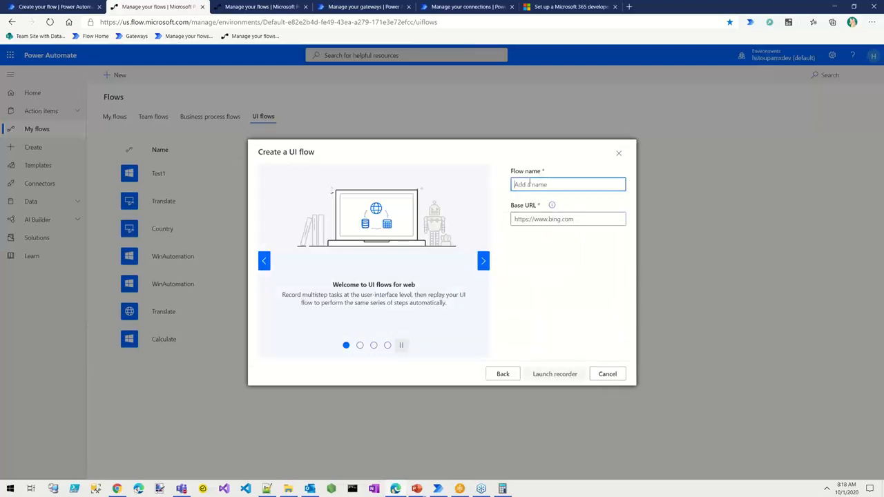
type("test")
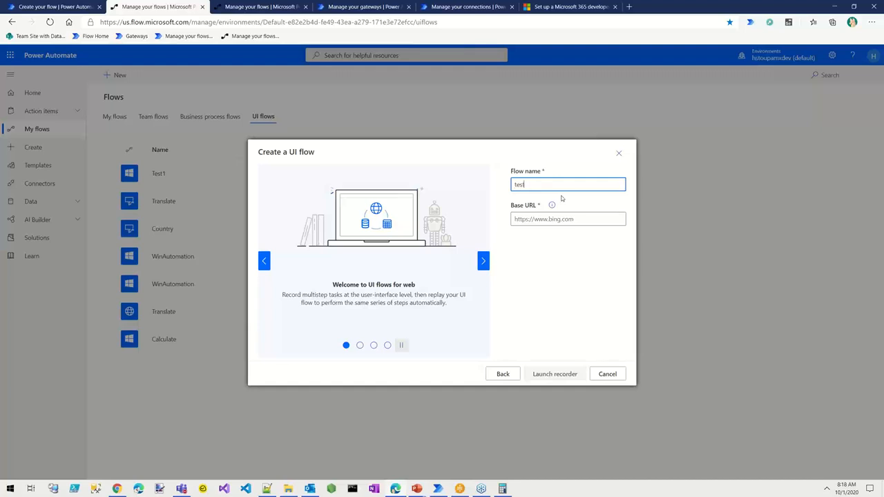
type("2")
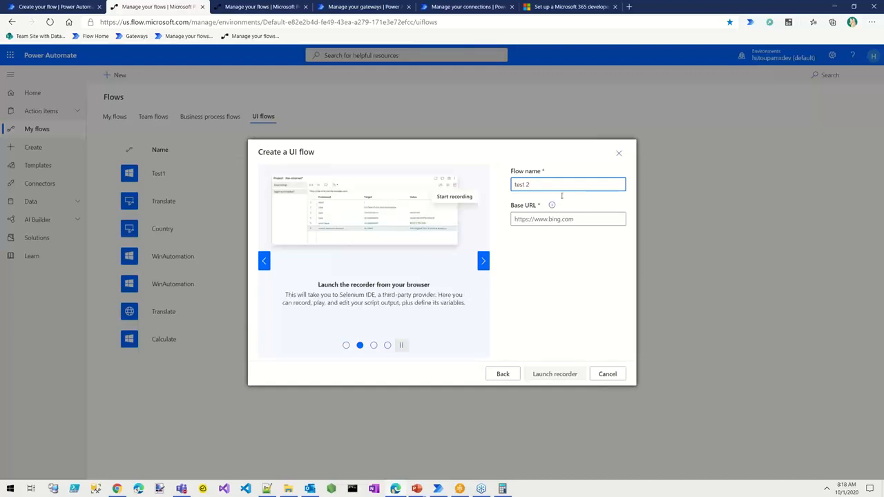
left_click(568, 219)
type("https://www.google.com")
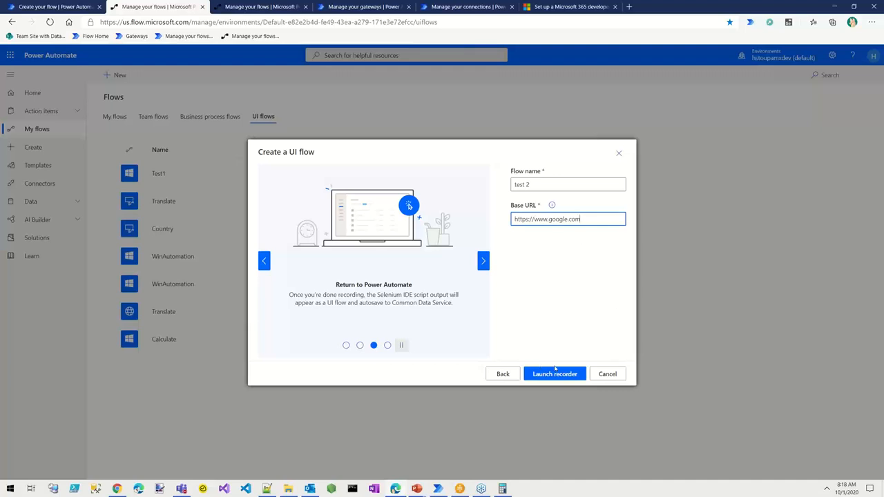
mouse_move(551, 391)
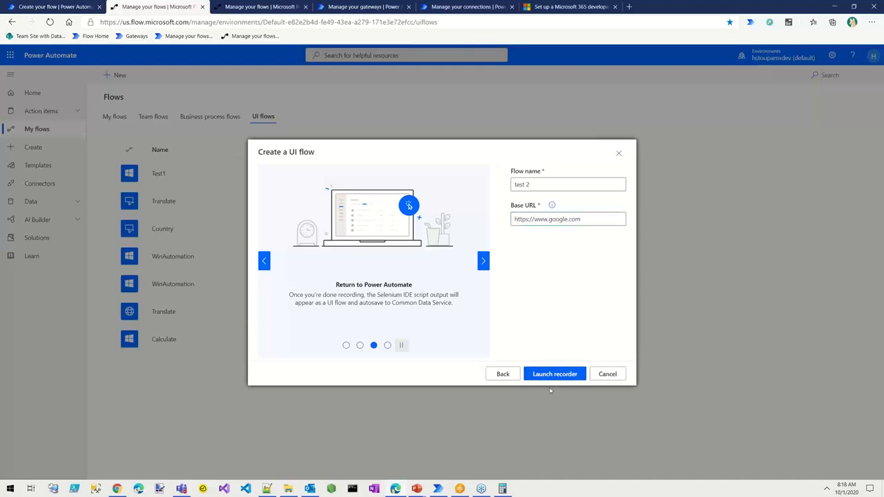
Record a Google search for 'Testing' in Selenium IDE, then close it without saving
left_click(554, 373)
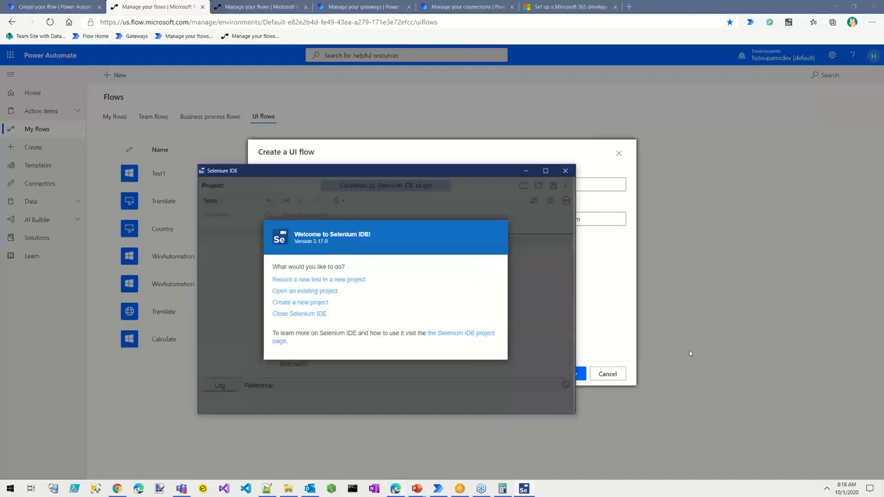
left_click(300, 302)
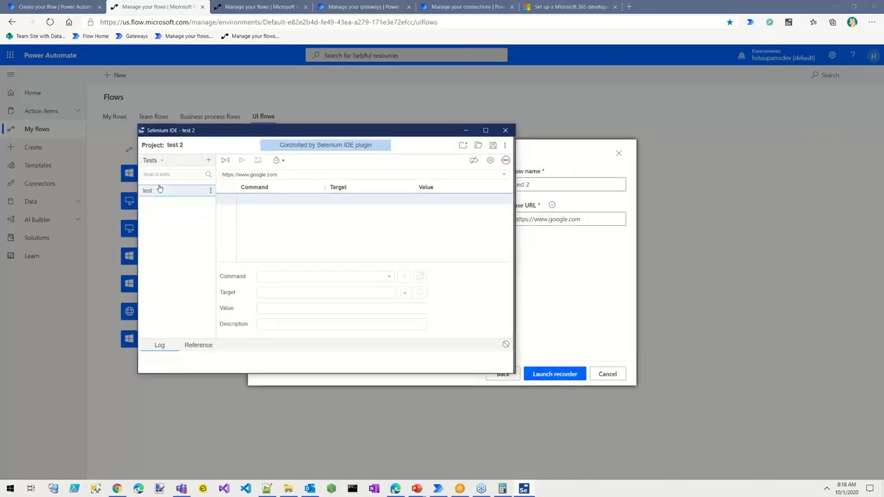
mouse_move(505, 161)
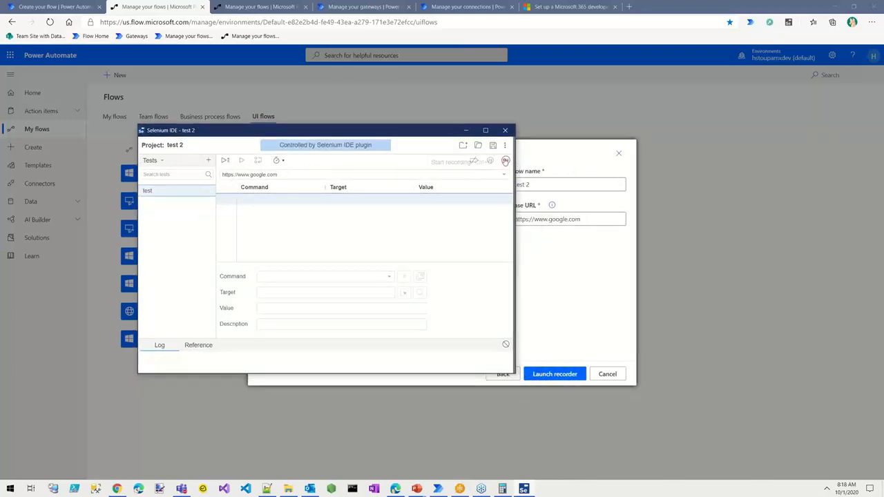
mouse_move(505, 161)
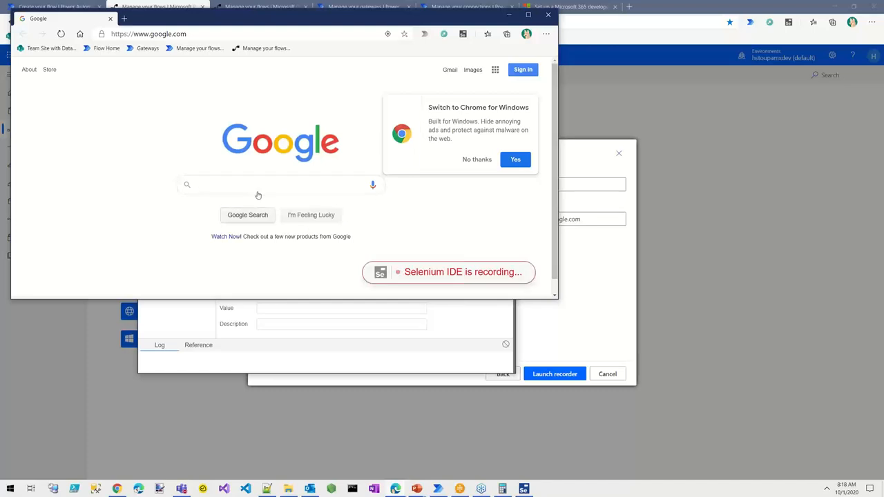
type("Test")
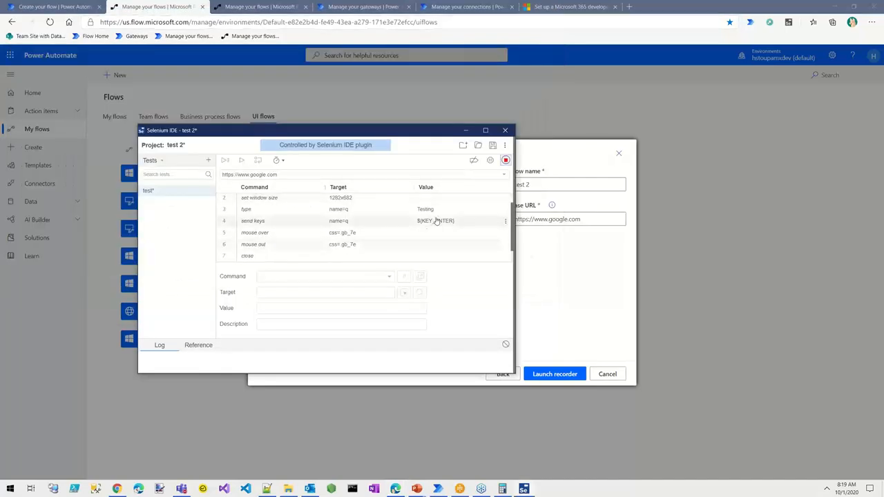
mouse_move(490, 161)
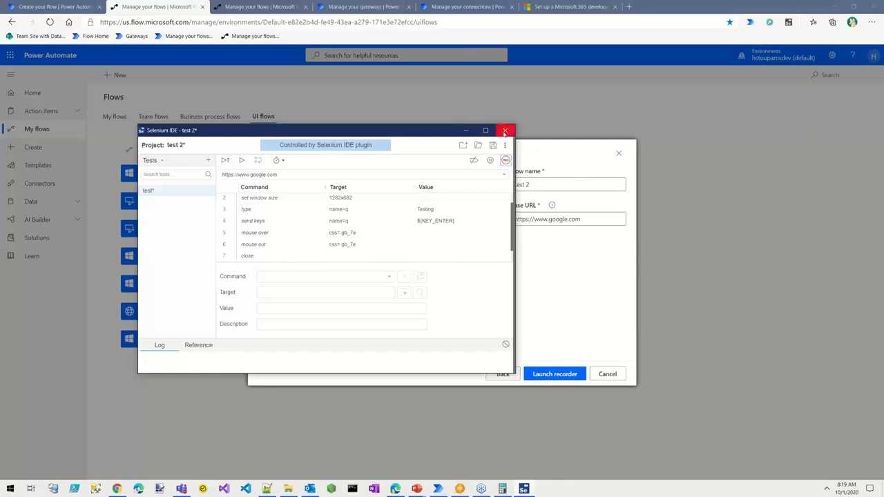
mouse_move(504, 131)
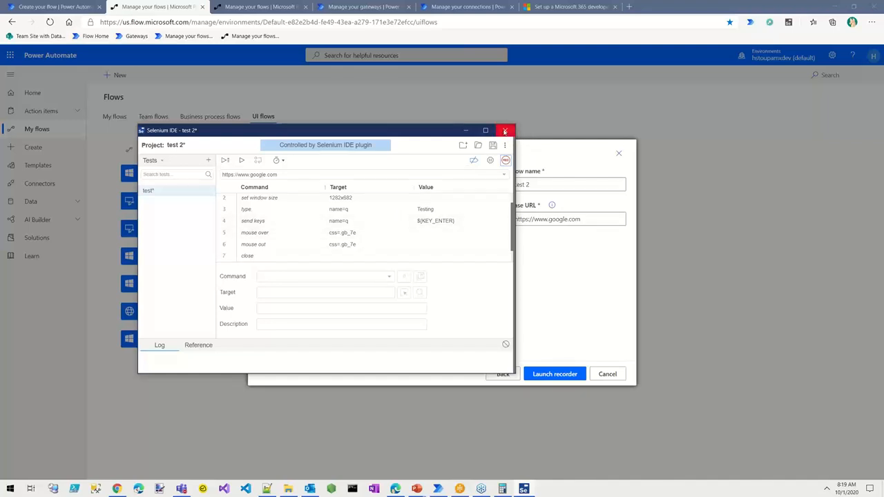
left_click(505, 130)
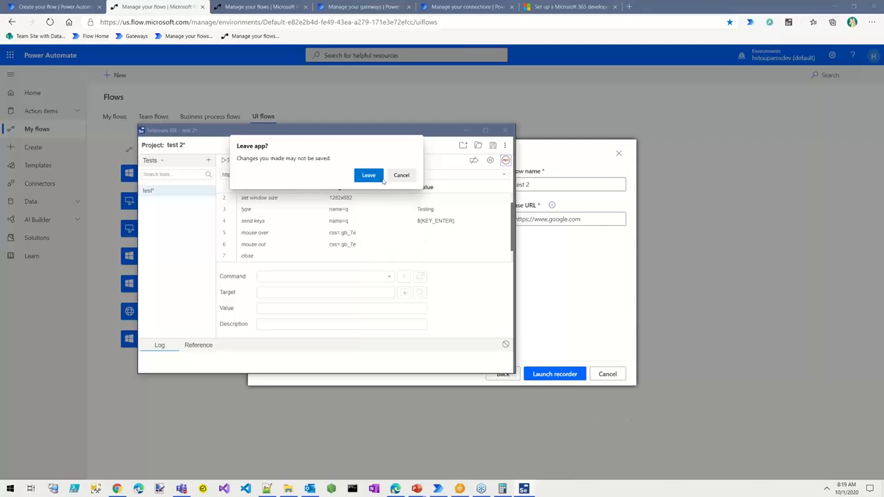
left_click(368, 175)
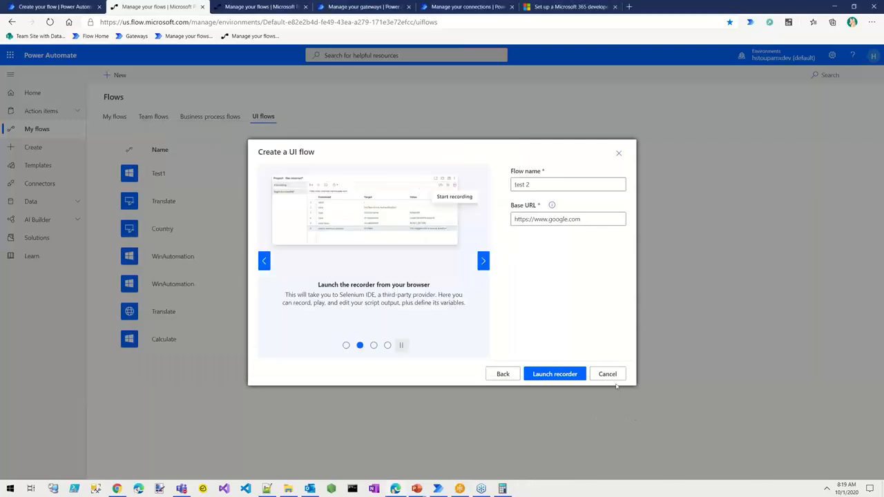
Cancel the 'test 2' web UI flow setup
left_click(607, 374)
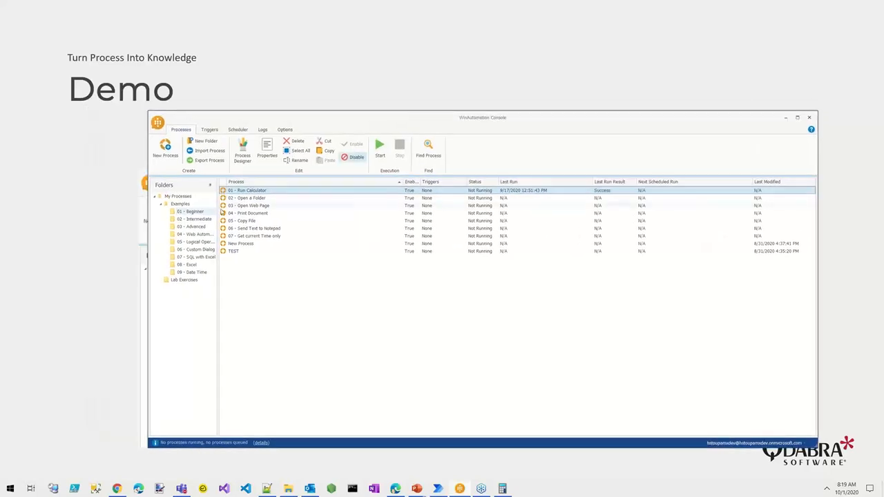
Open the 02 - Intermediate examples folder in WinAutomation Console
left_click(194, 219)
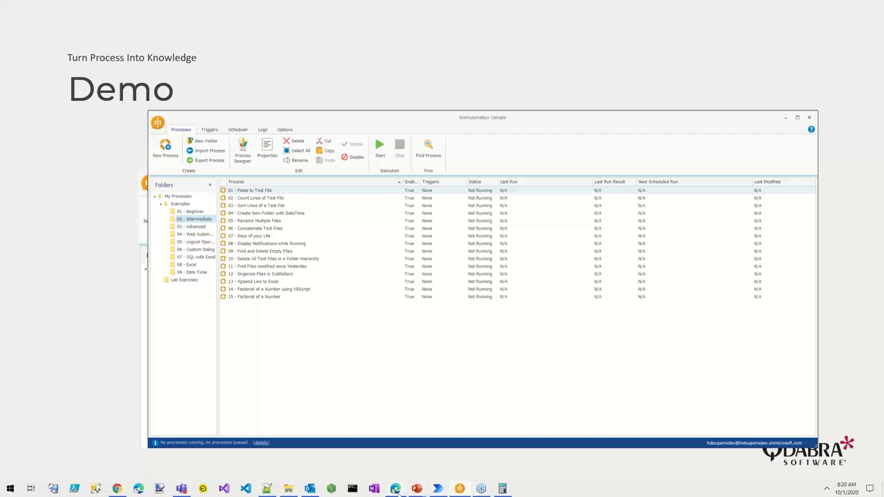
mouse_move(395, 488)
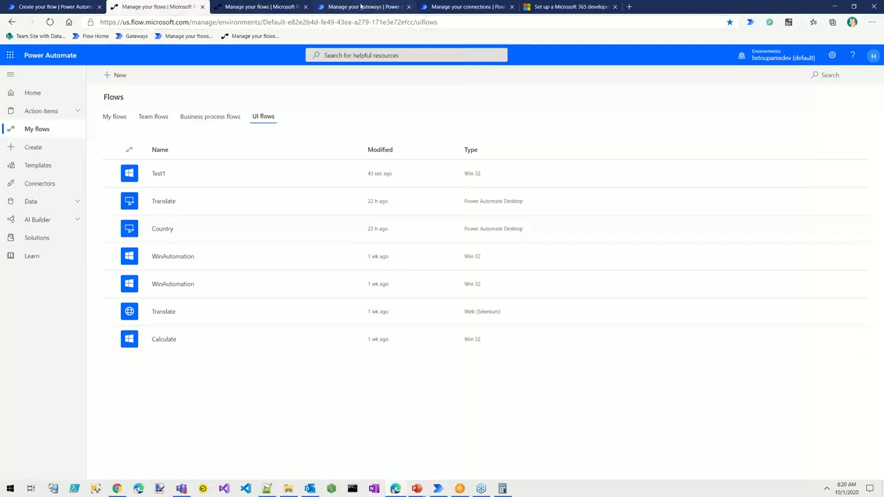
Review the MXOnPrem gateway and gateway info pages, ending on the On-Premises Data Gateway download page
left_click(364, 6)
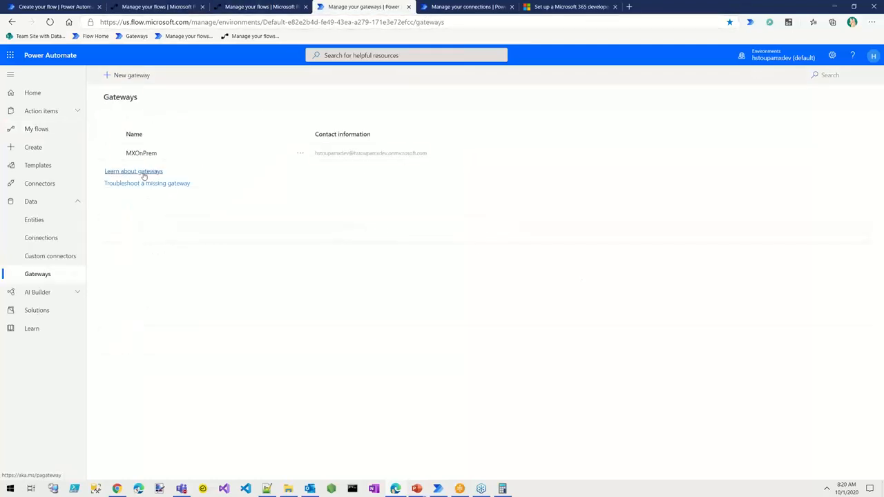
left_click(133, 171)
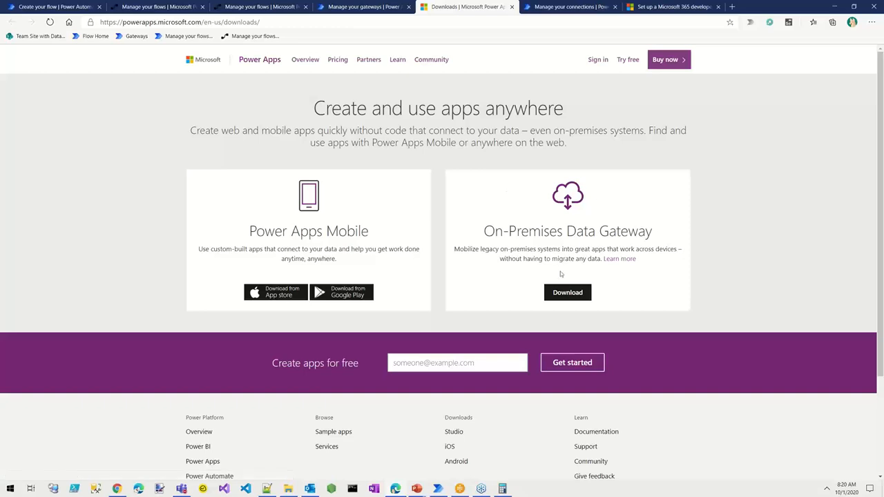
mouse_move(568, 292)
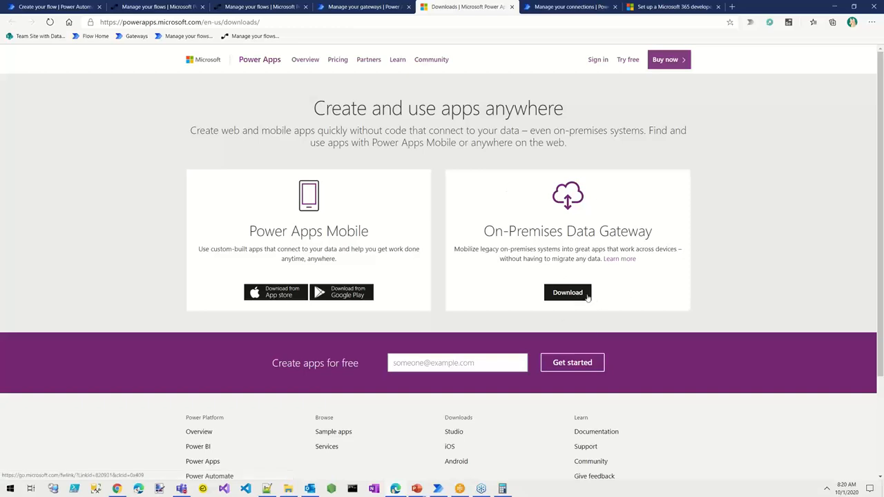
mouse_move(395, 24)
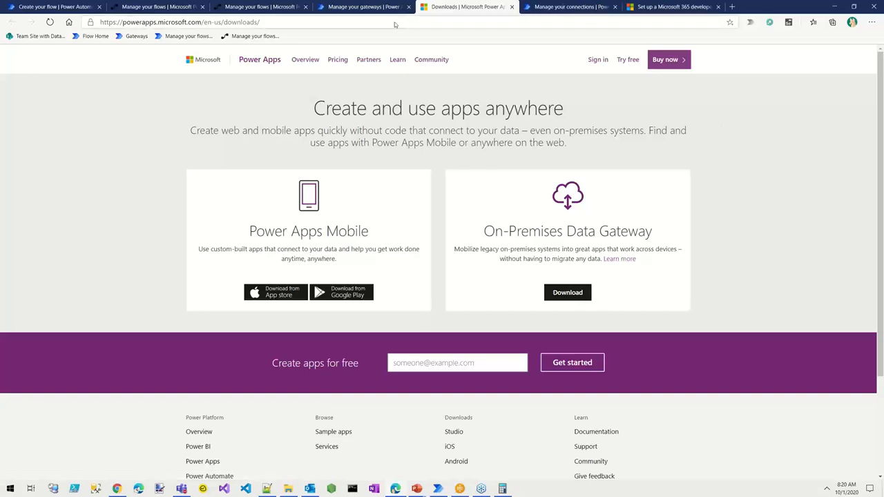
mouse_move(363, 7)
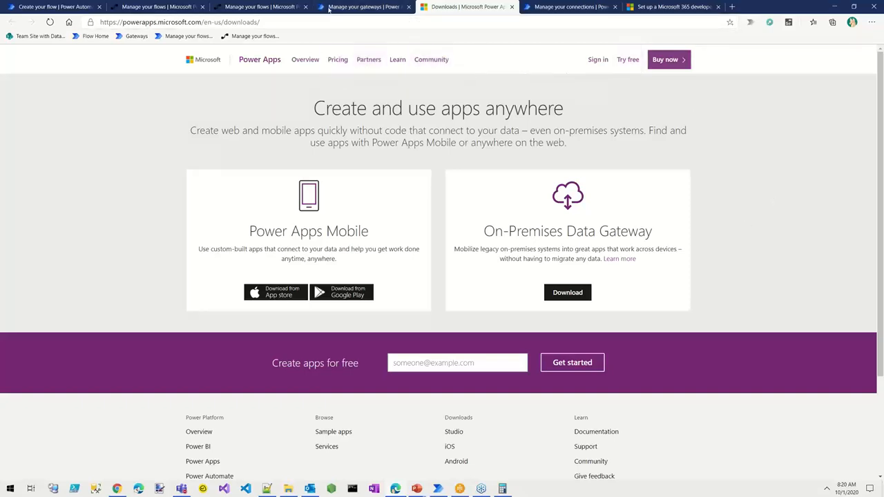
left_click(363, 6)
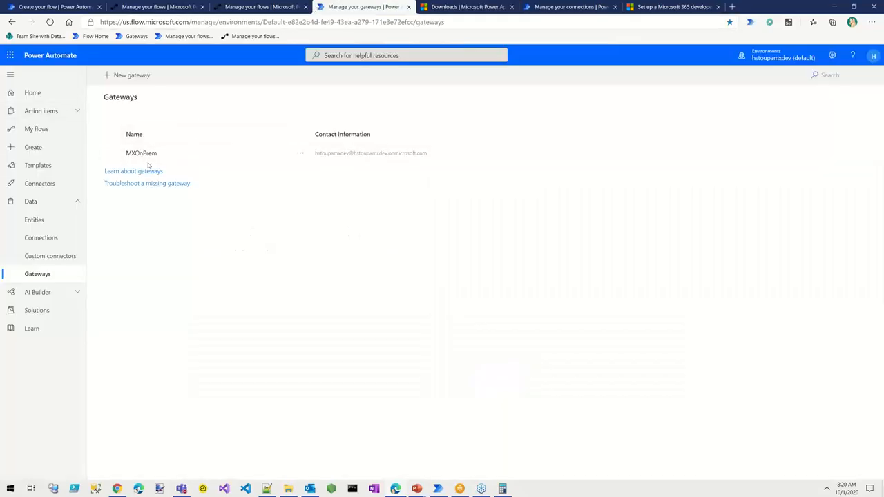
left_click(466, 7)
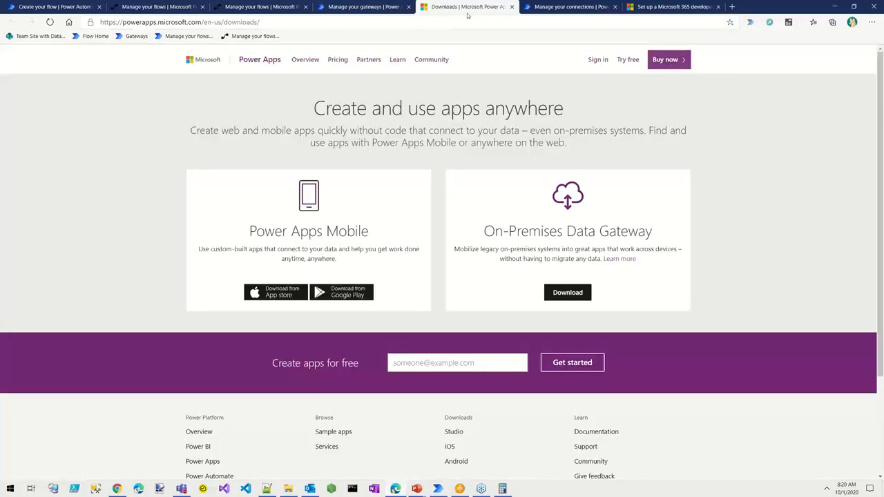
mouse_move(462, 74)
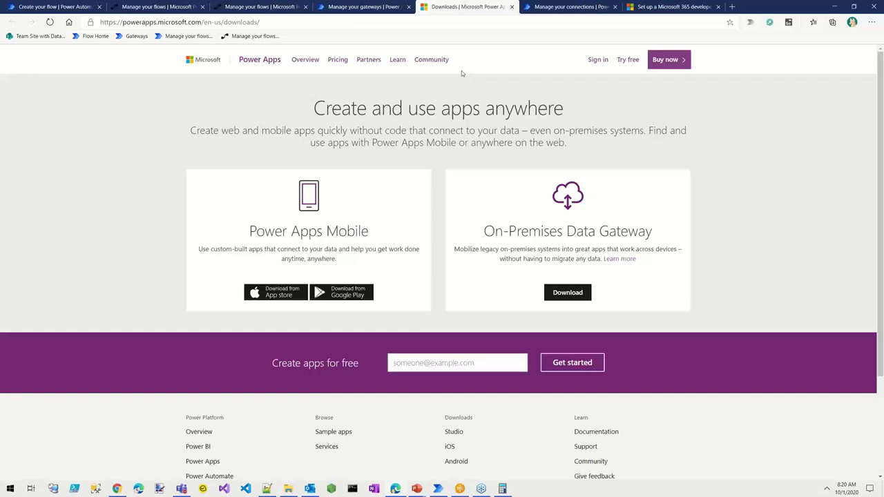
mouse_move(795, 161)
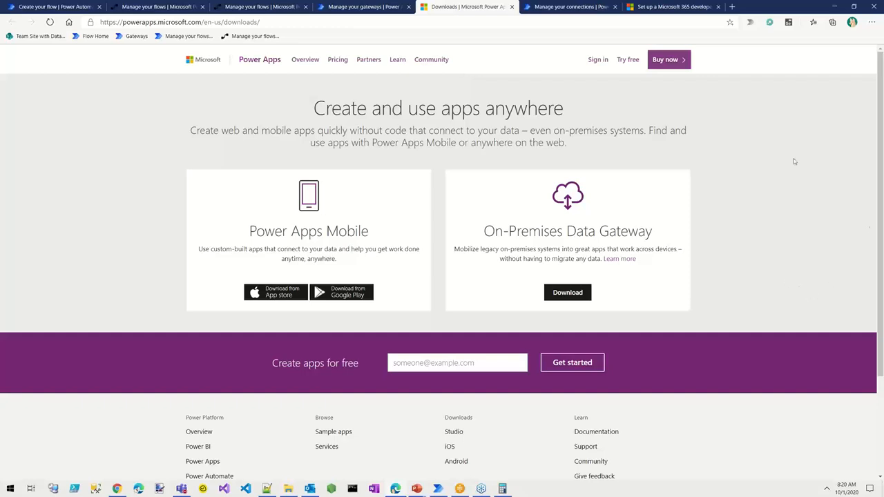
Create desktop UI flow 'test3', then close it unsaved after the recording error
left_click(159, 7)
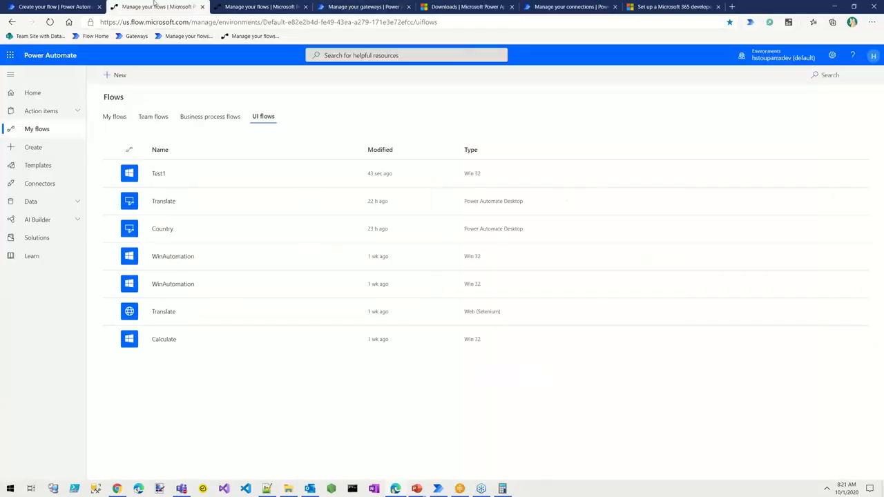
left_click(119, 75)
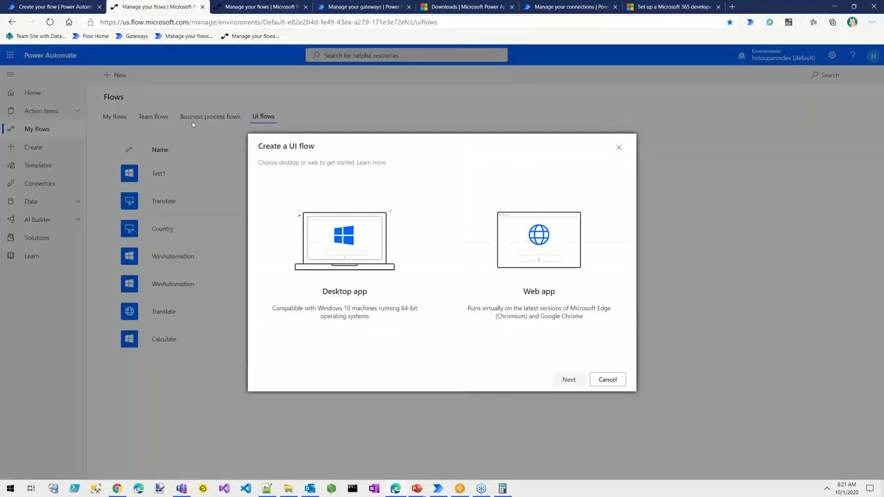
left_click(344, 264)
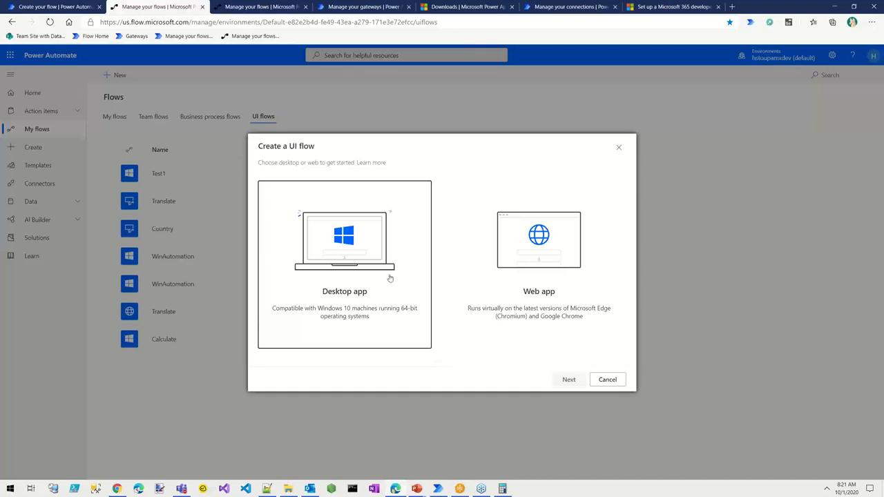
mouse_move(548, 391)
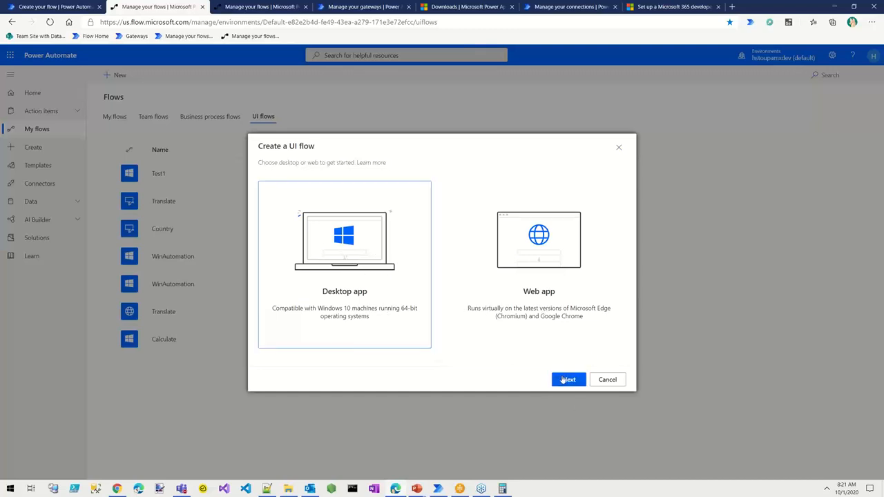
left_click(569, 379)
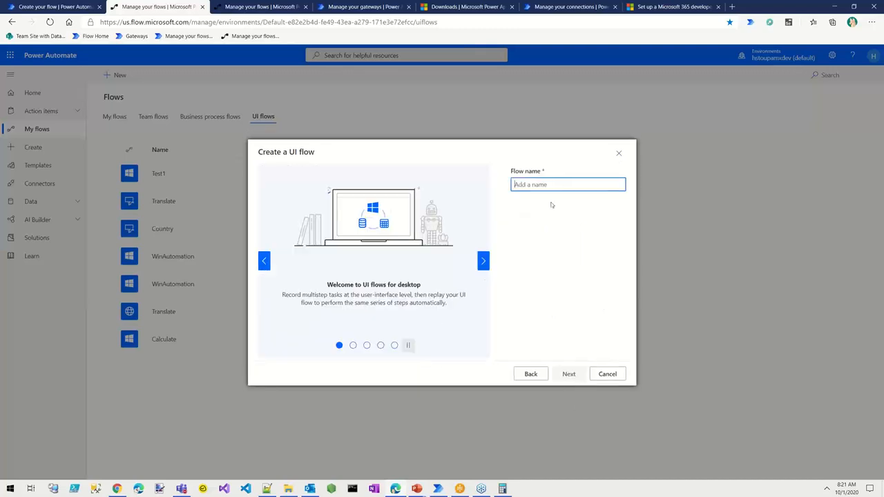
type("test3")
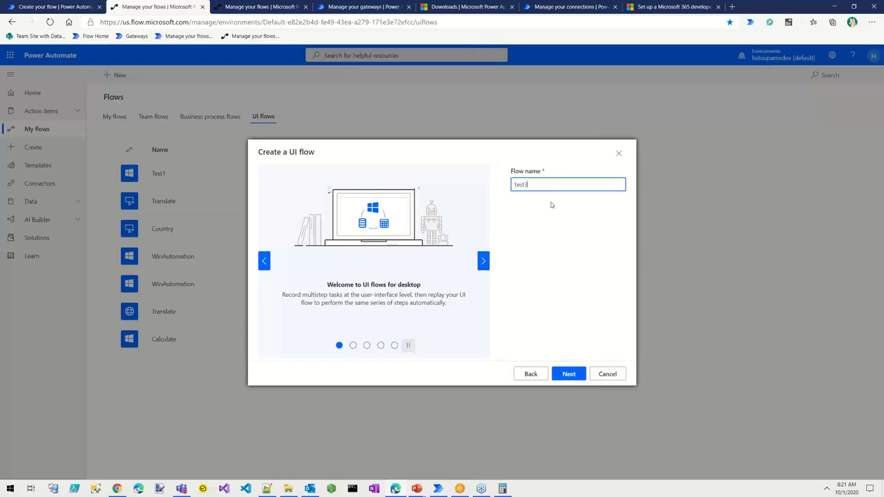
left_click(569, 374)
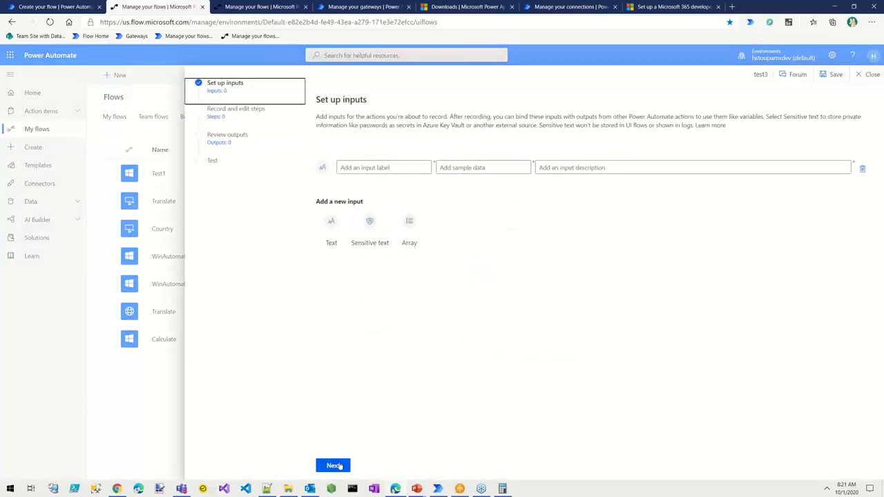
left_click(333, 465)
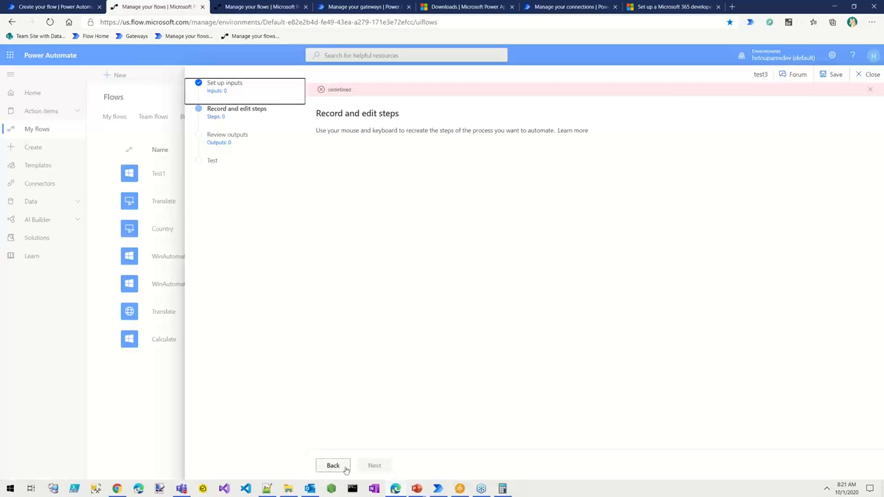
mouse_move(497, 473)
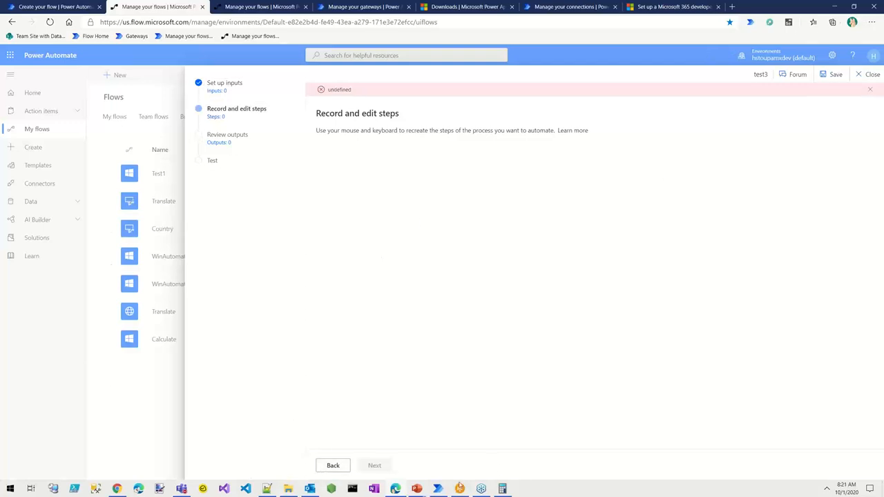
mouse_move(94, 253)
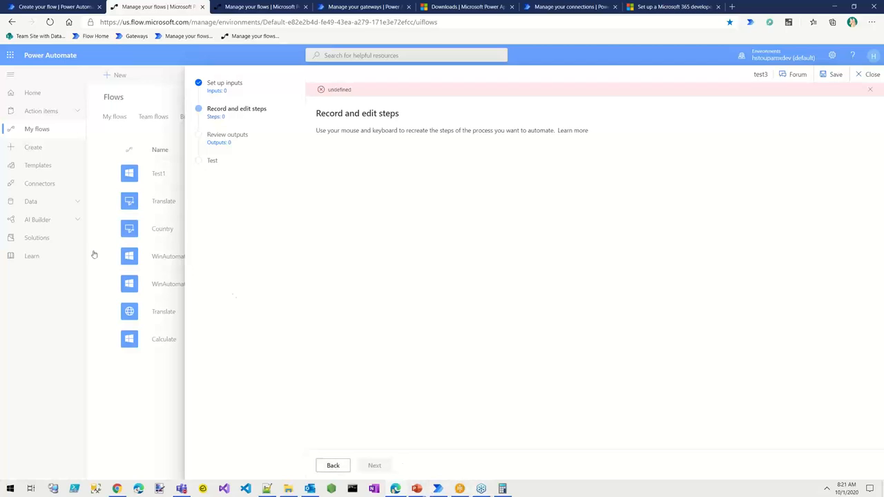
mouse_move(823, 18)
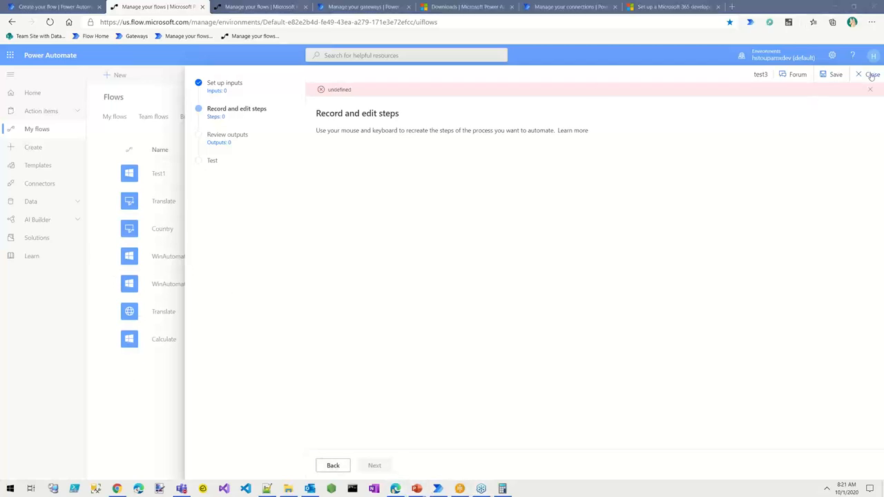
left_click(873, 74)
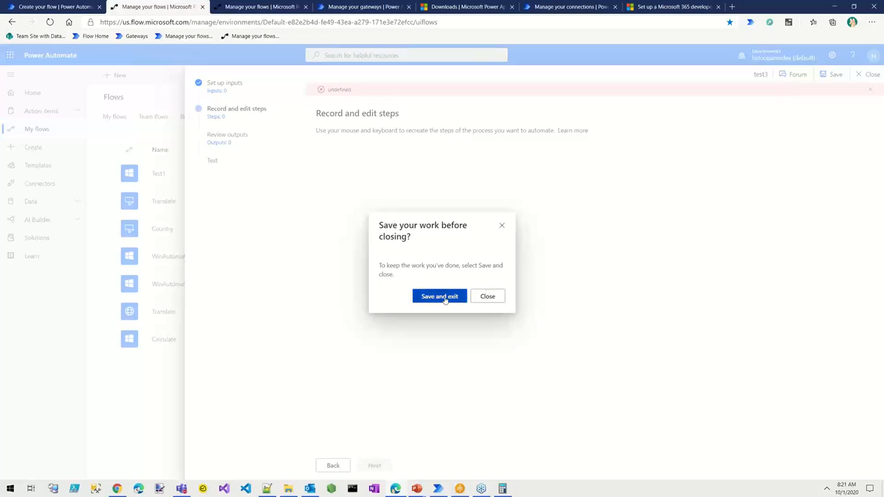
left_click(440, 296)
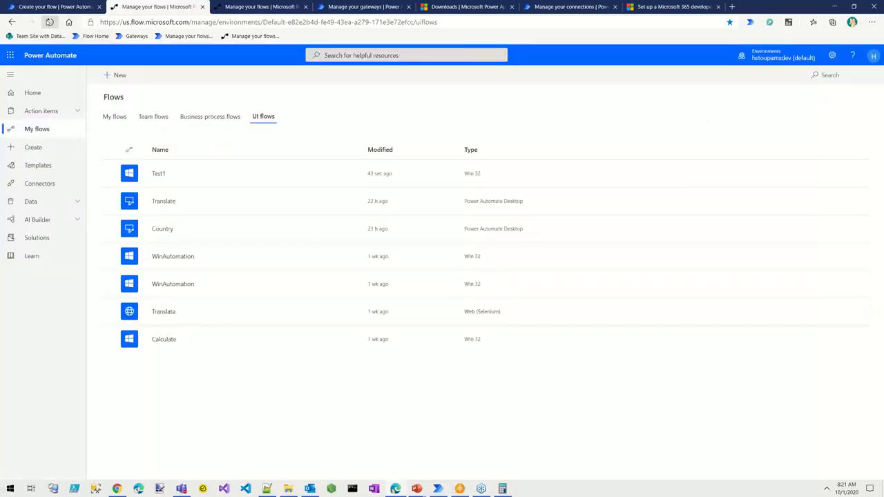
Add a Run WinAutomation step after Run Calculator script in Test1, then open WinAutomation Console
left_click(50, 22)
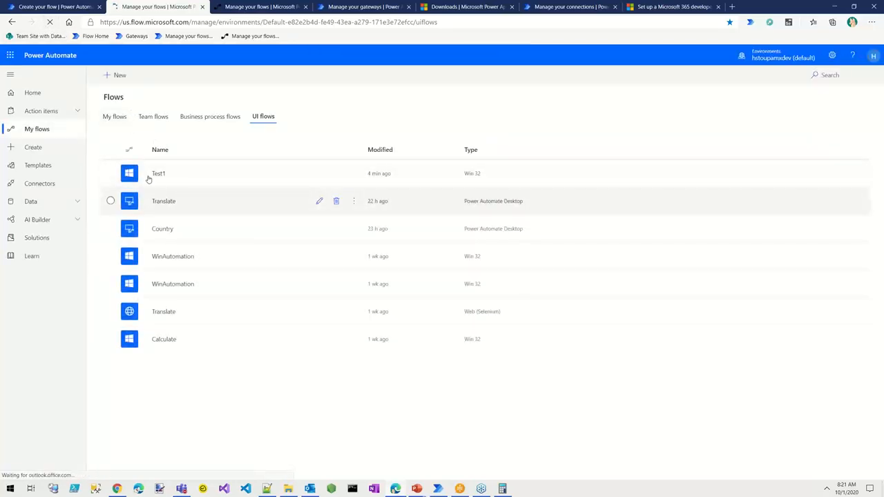
left_click(158, 173)
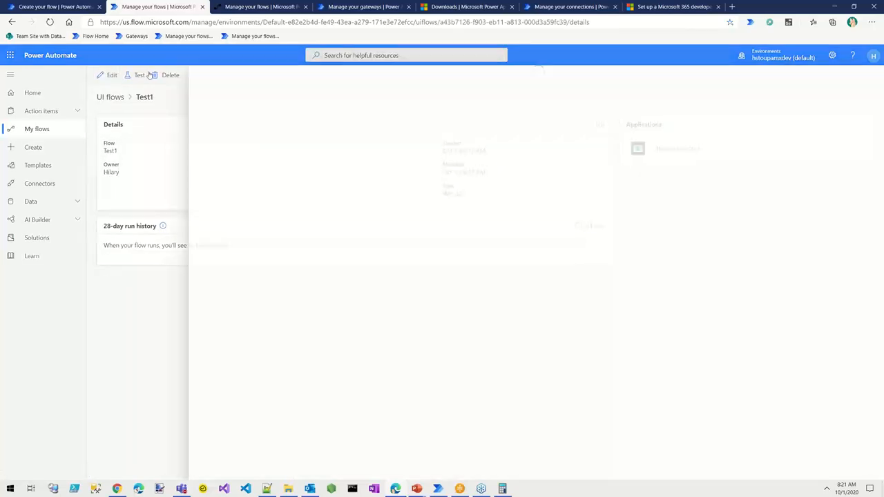
left_click(111, 75)
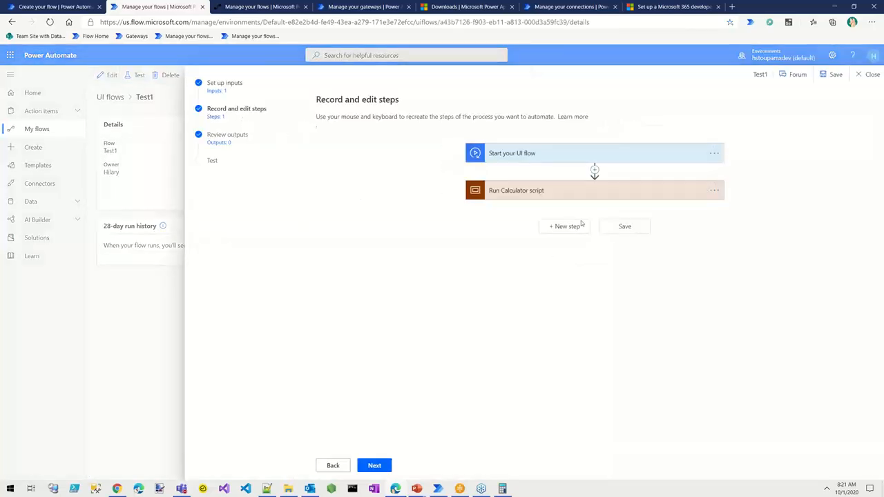
left_click(564, 226)
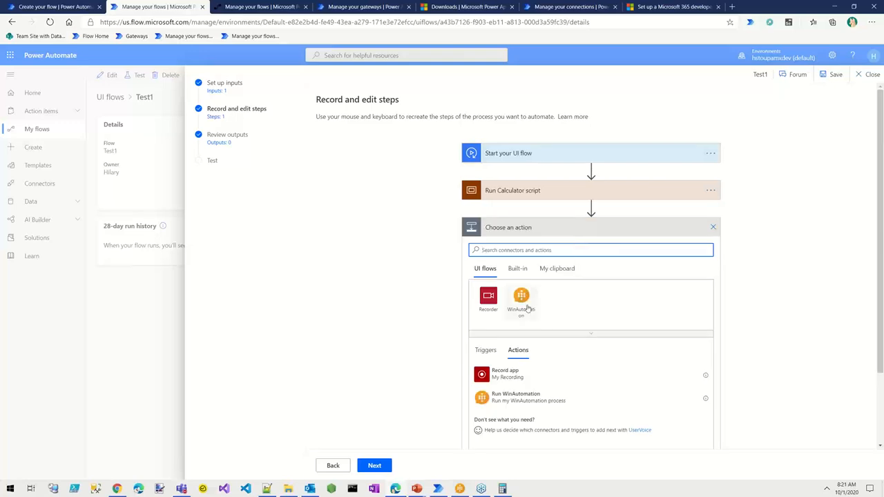
left_click(521, 299)
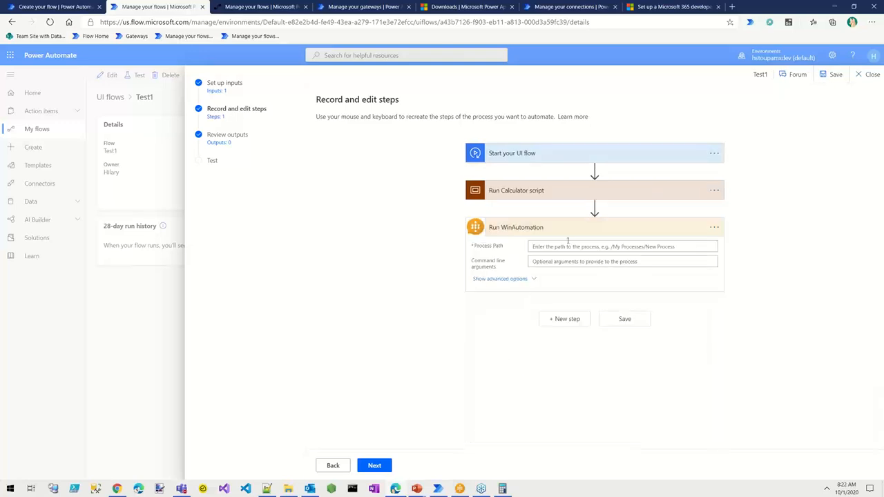
left_click(618, 247)
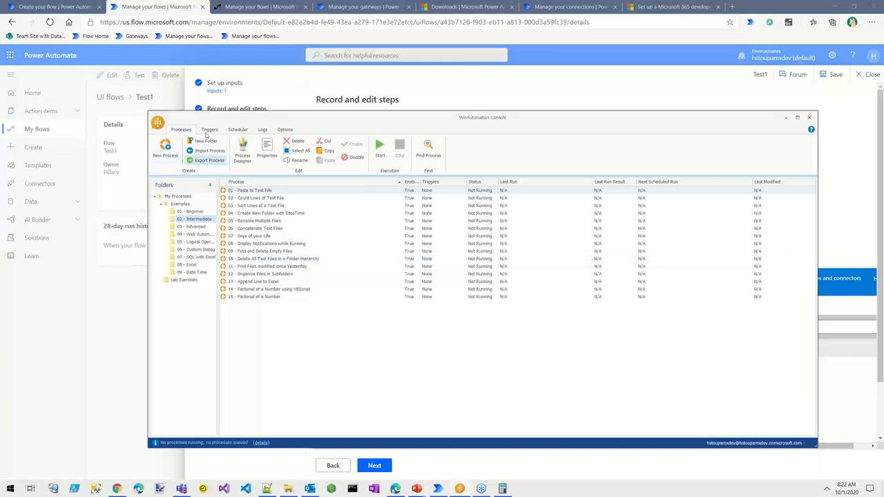
Create a WinAutomation process named New Process via Process Designer and open it empty
left_click(165, 148)
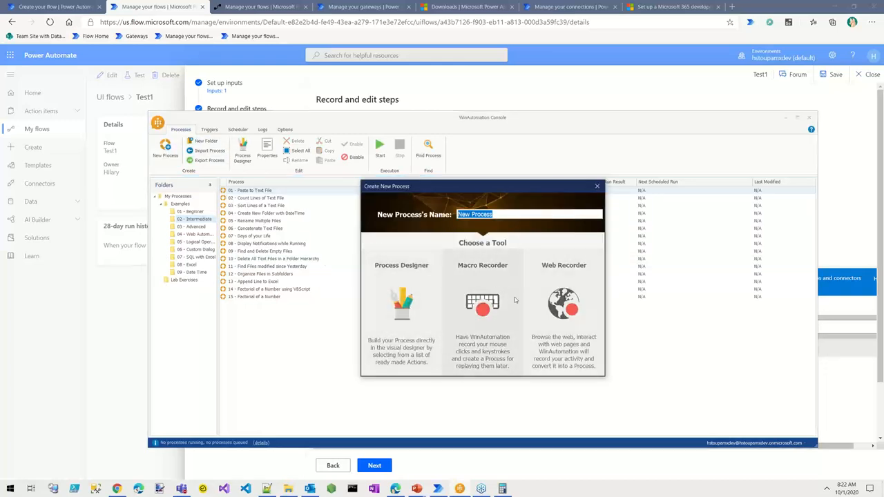
left_click(597, 186)
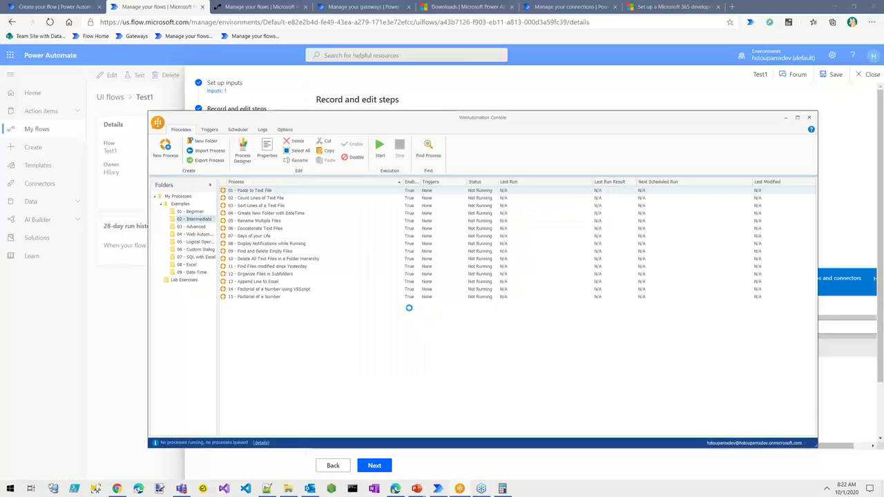
left_click(166, 145)
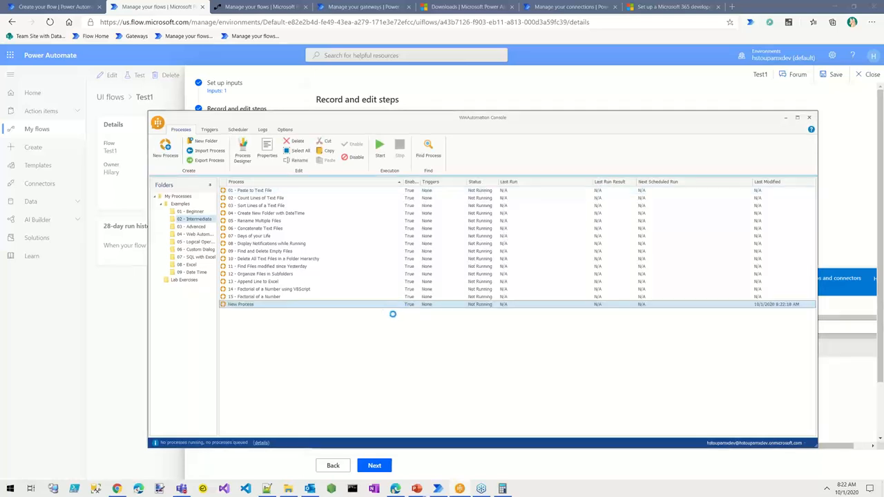
double_click(240, 303)
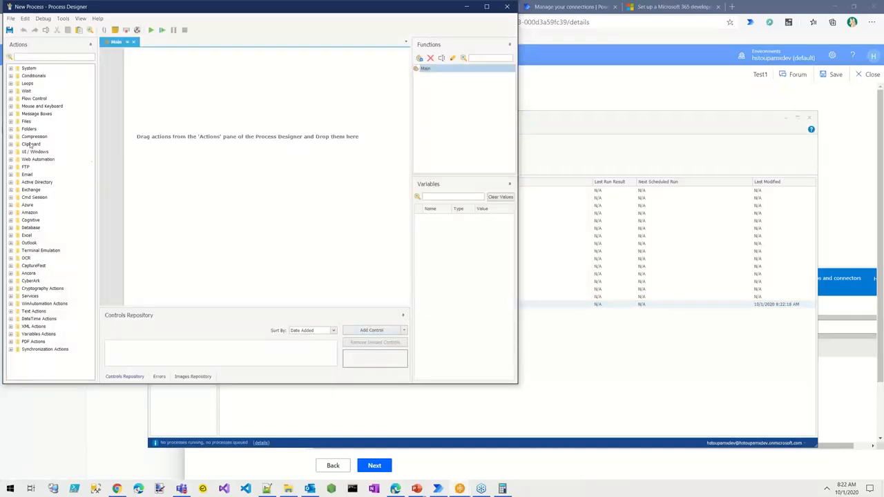
mouse_move(98, 161)
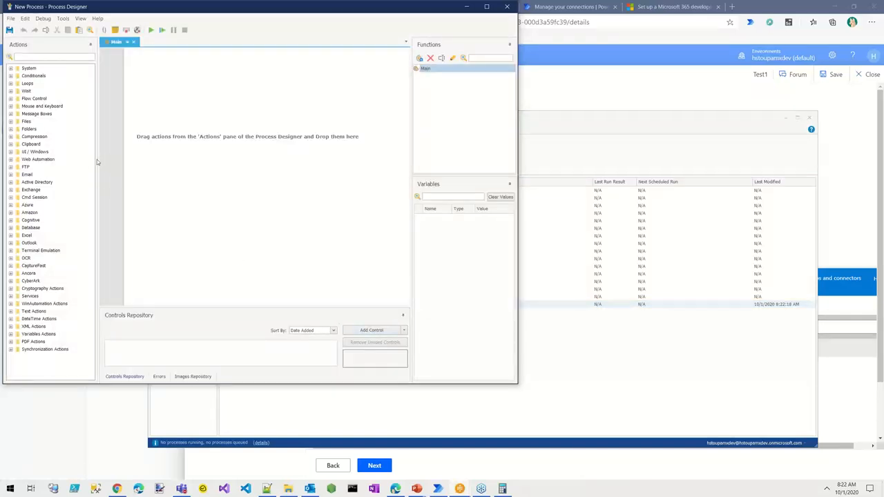
Browse the action groups and add a Launch Excel step opening a blank document
left_click(11, 68)
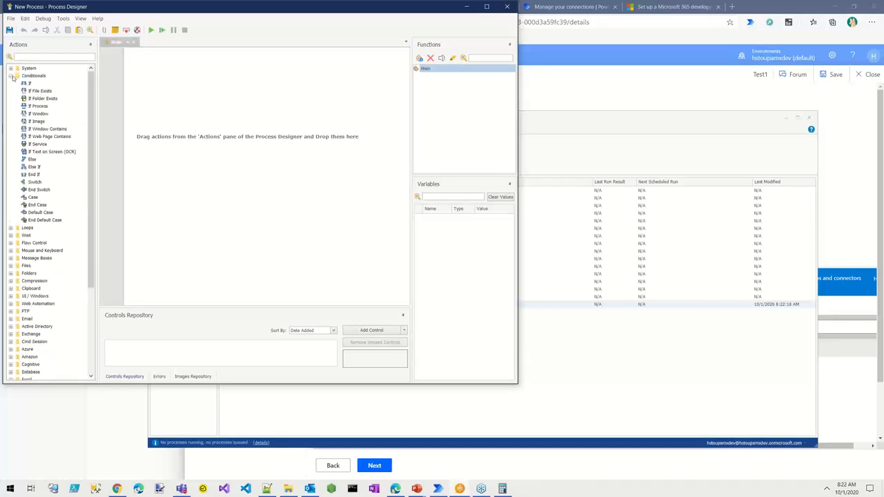
left_click(12, 76)
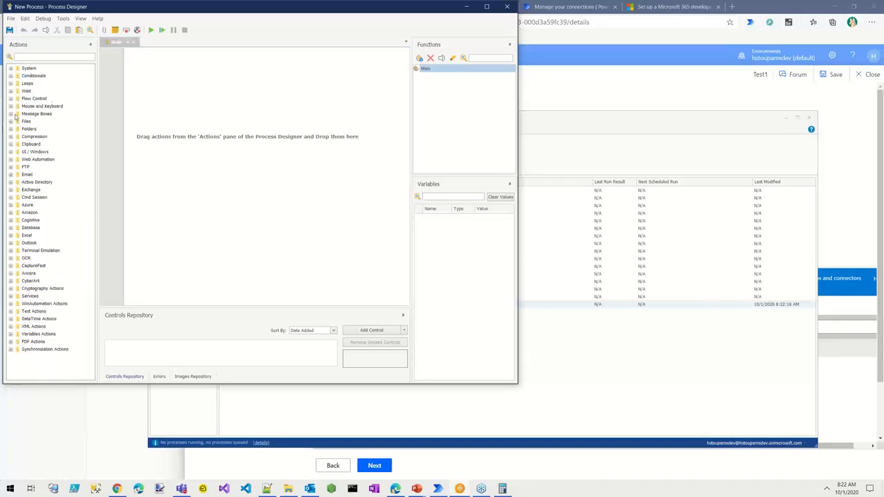
left_click(12, 113)
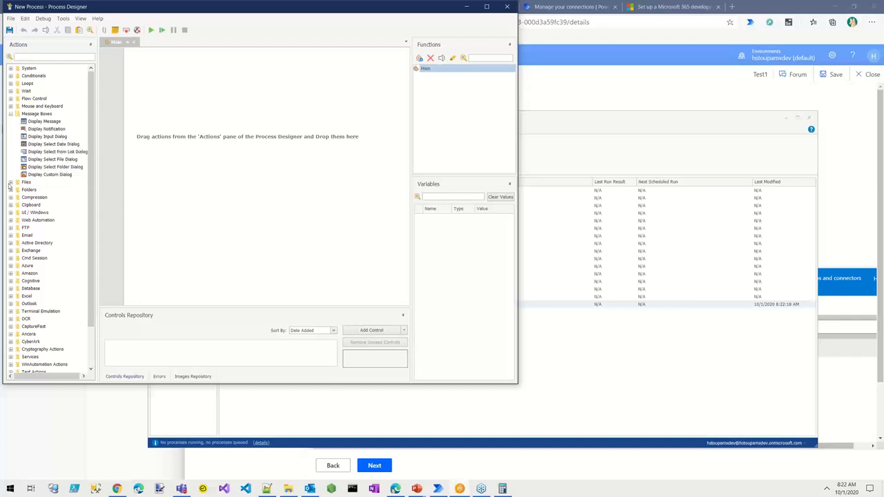
mouse_move(31, 331)
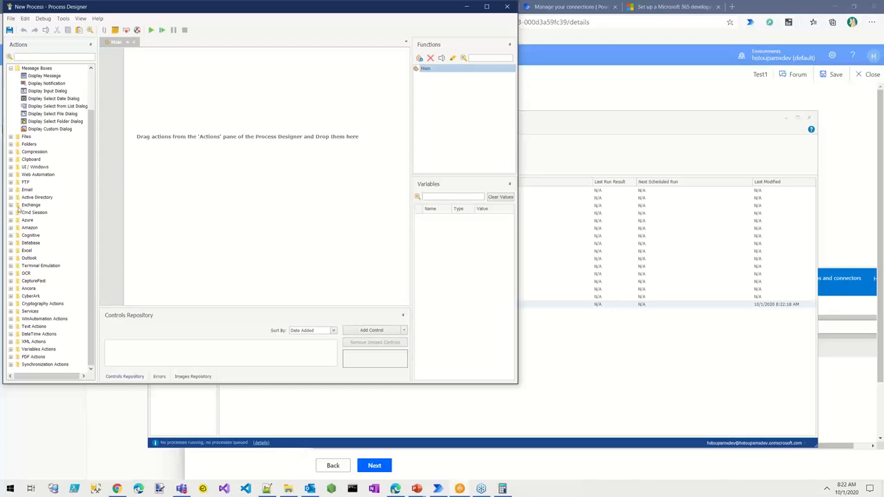
left_click(12, 250)
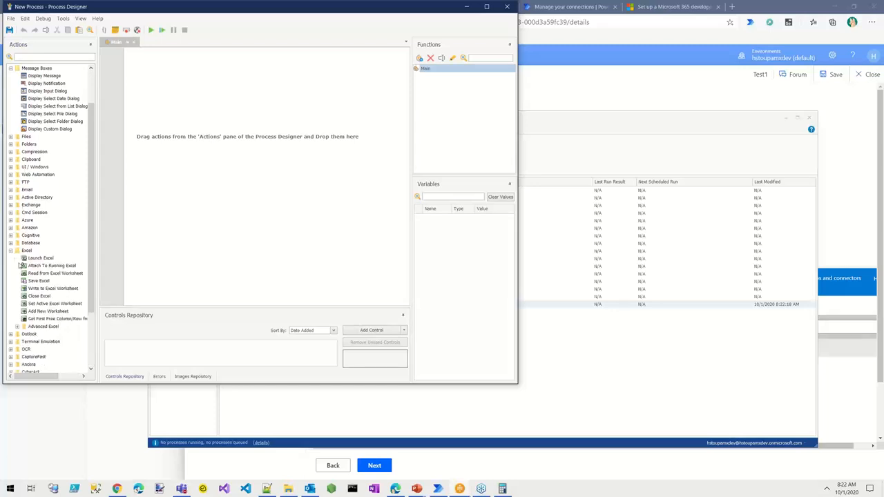
mouse_move(317, 175)
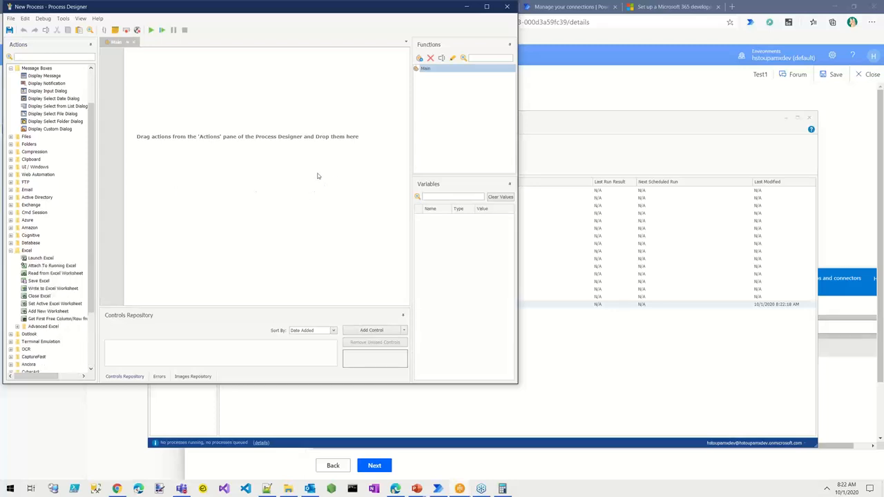
mouse_move(209, 150)
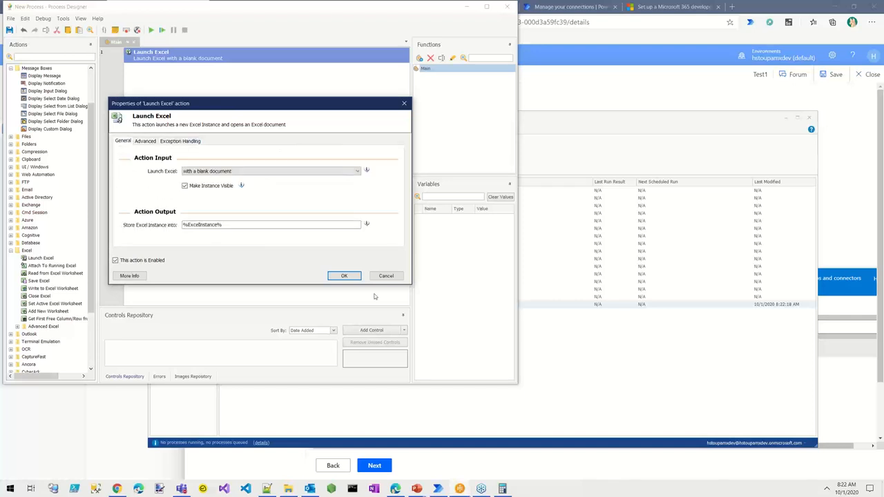
left_click(344, 275)
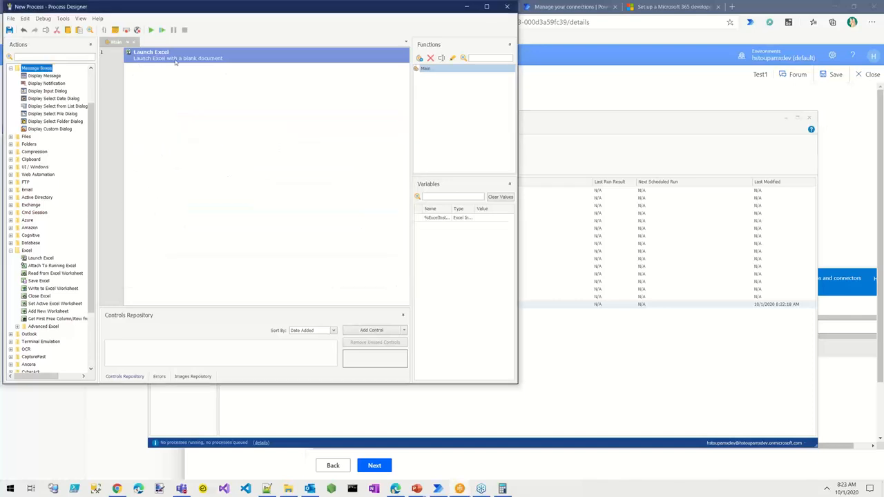
mouse_move(212, 120)
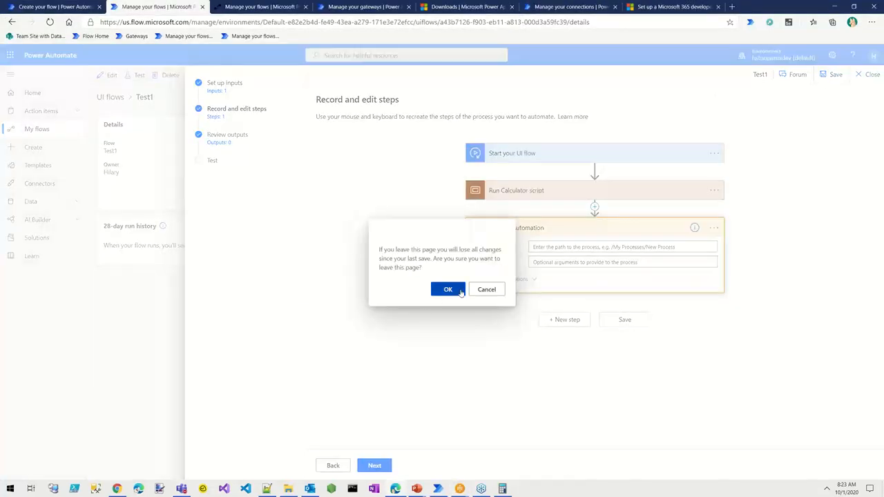
Leave the UI flow editor, close New Process without saving, and close WinAutomation Console
left_click(448, 289)
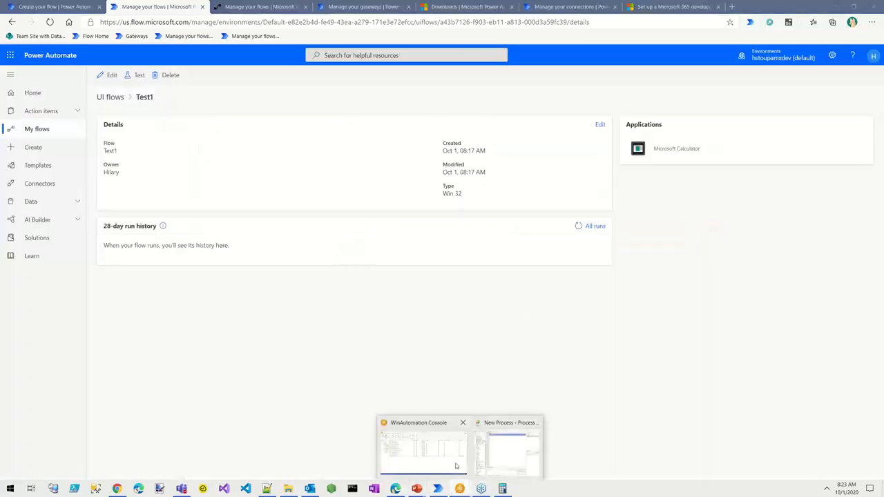
left_click(423, 448)
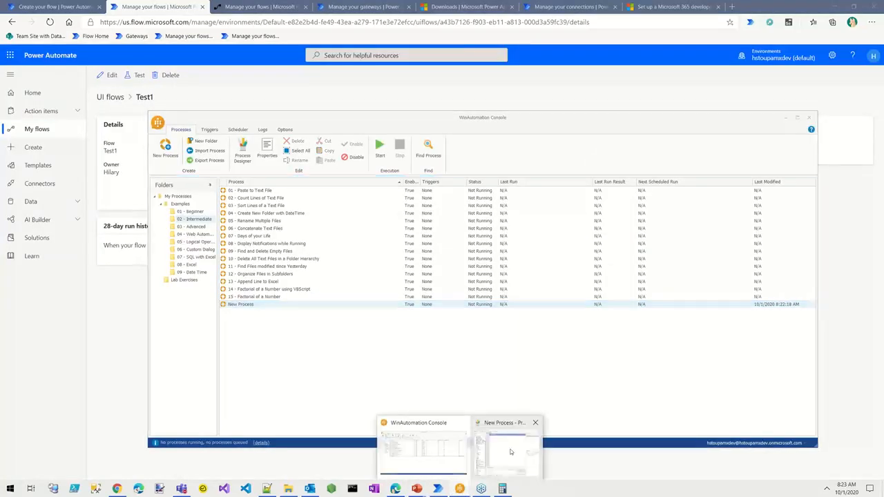
left_click(504, 453)
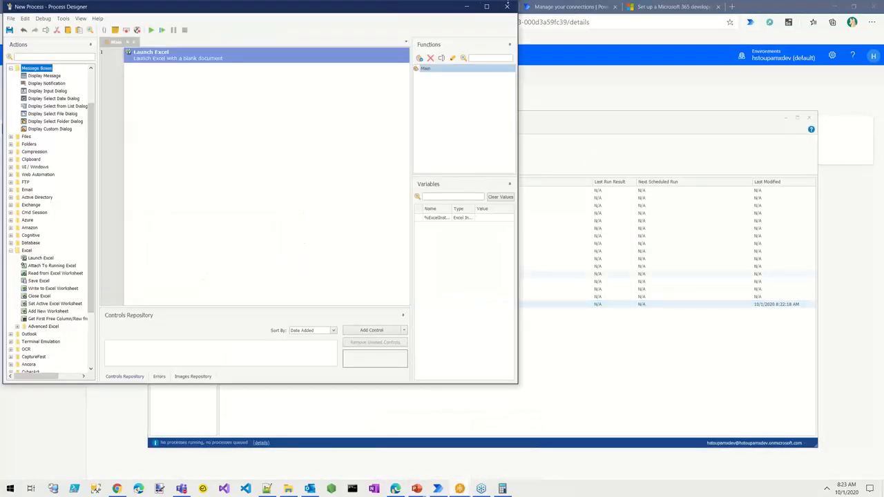
left_click(507, 7)
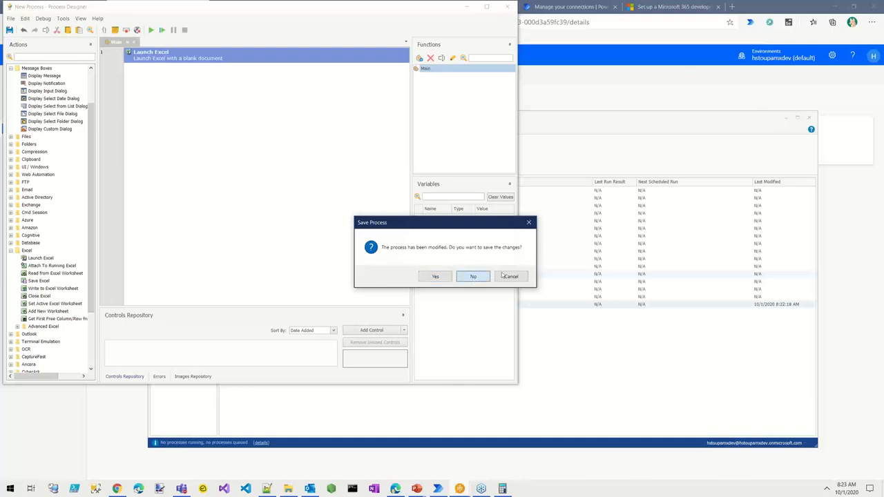
left_click(473, 276)
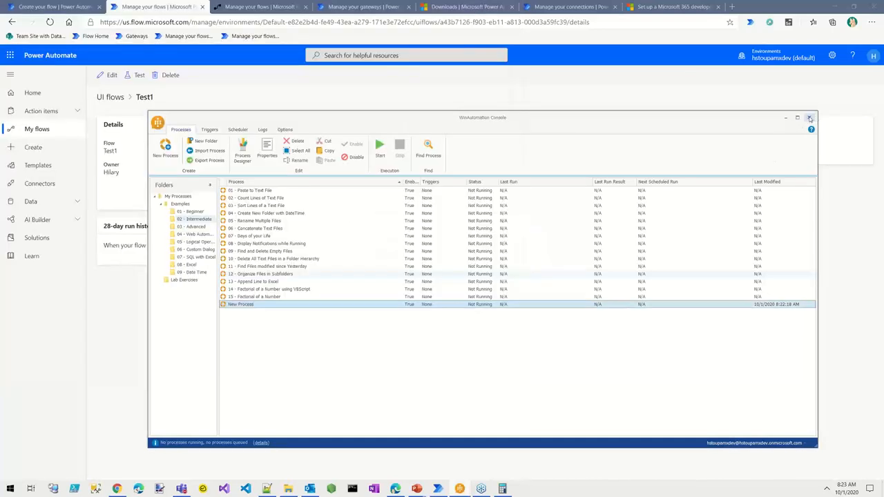
left_click(811, 118)
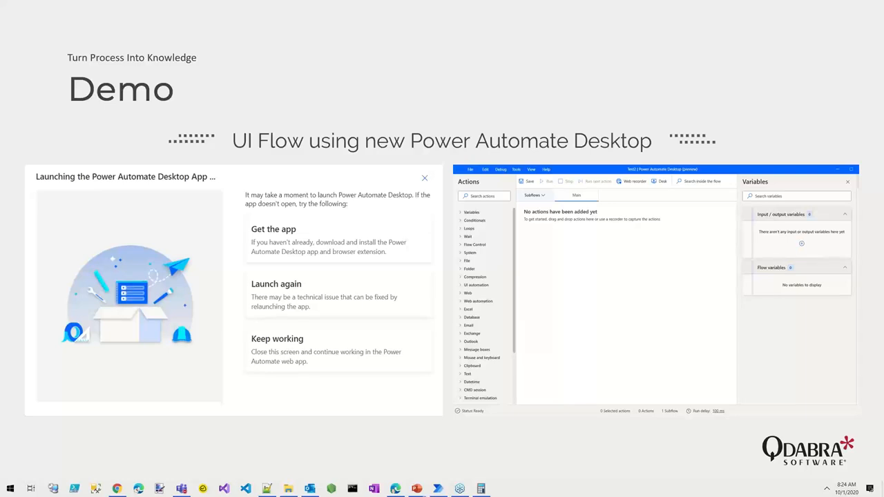
mouse_move(438, 451)
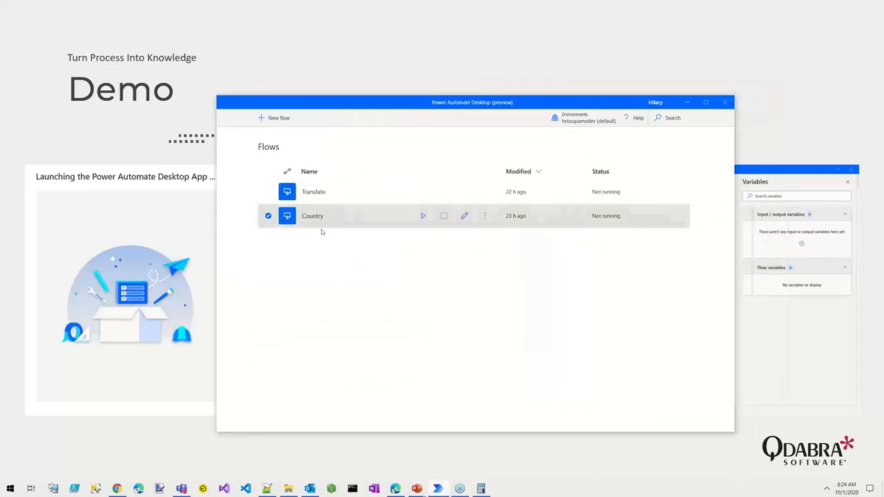
mouse_move(346, 205)
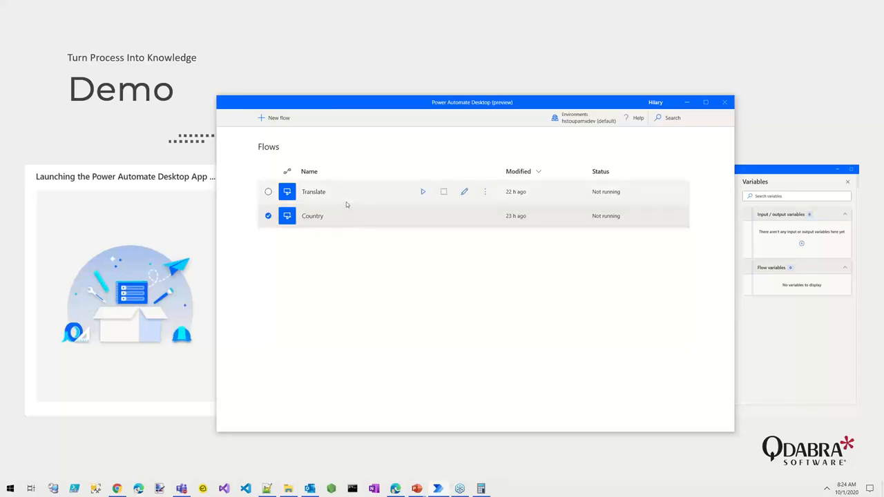
mouse_move(341, 202)
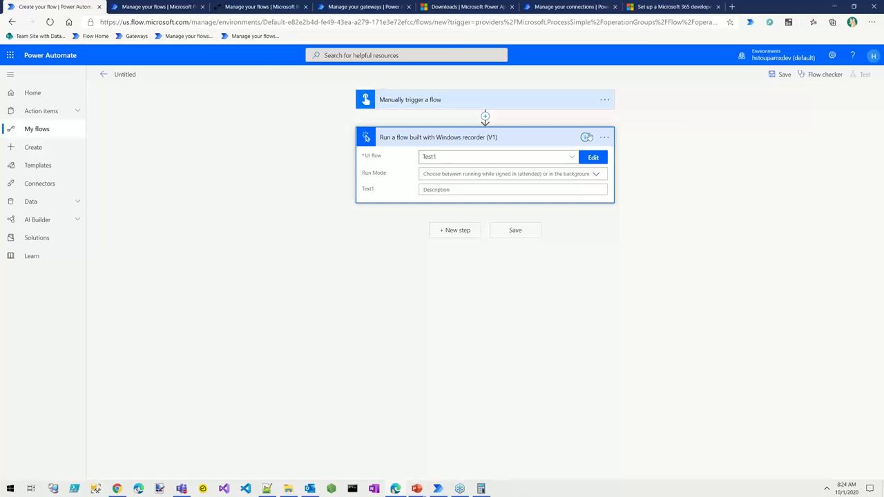
Delete the Windows recorder step, search actions for 'u', and return to Test1 details
left_click(603, 137)
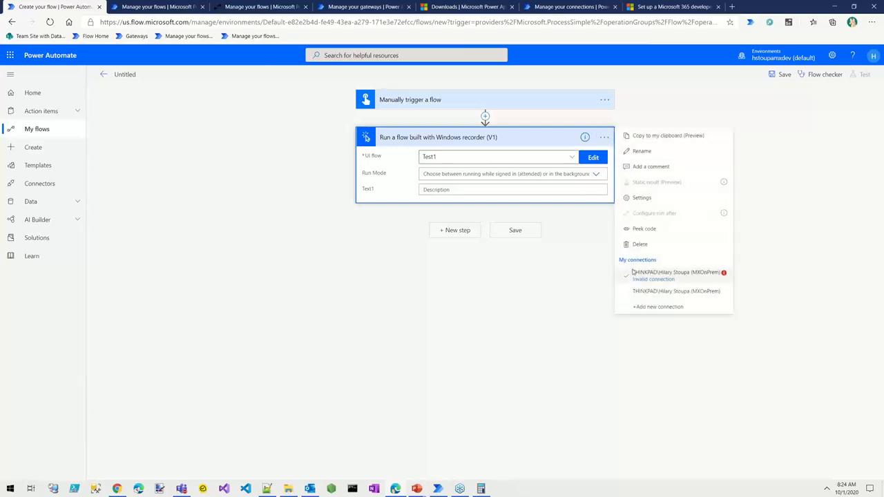
left_click(639, 244)
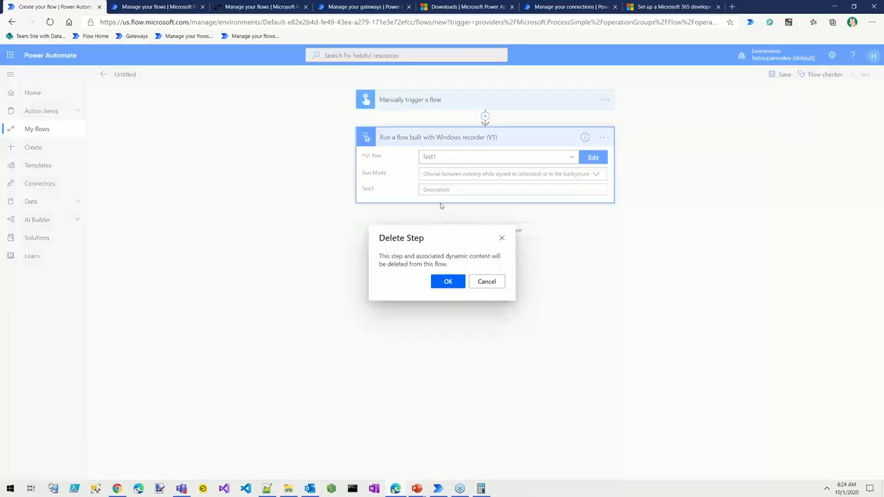
left_click(447, 281)
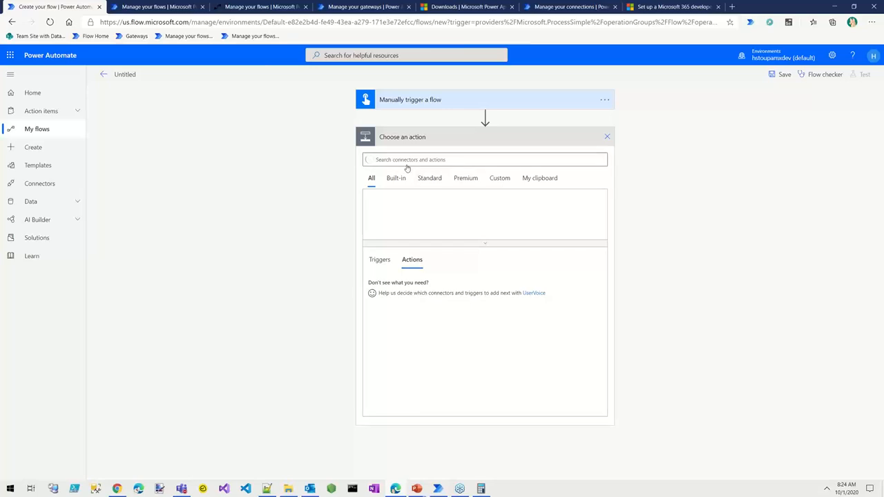
type("ui")
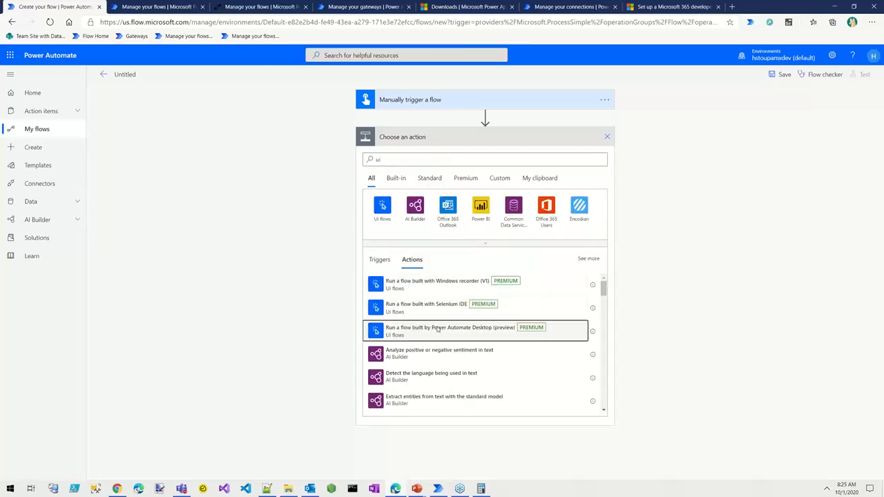
left_click(159, 6)
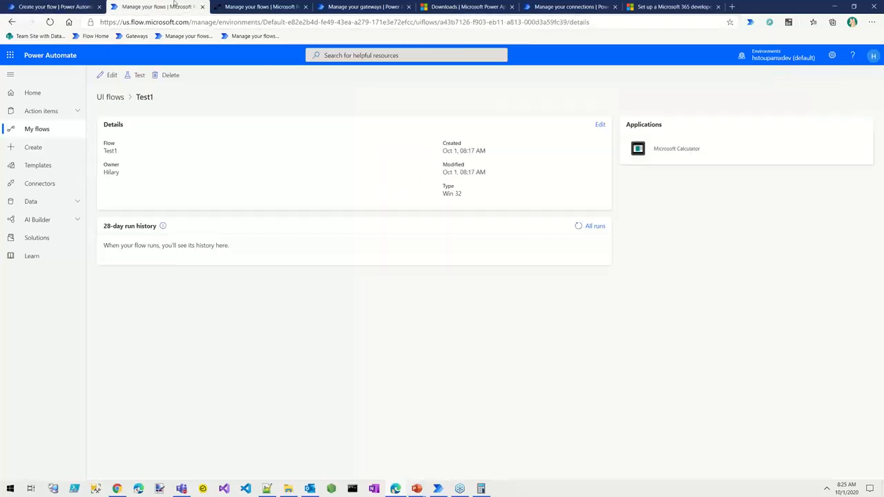
mouse_move(52, 137)
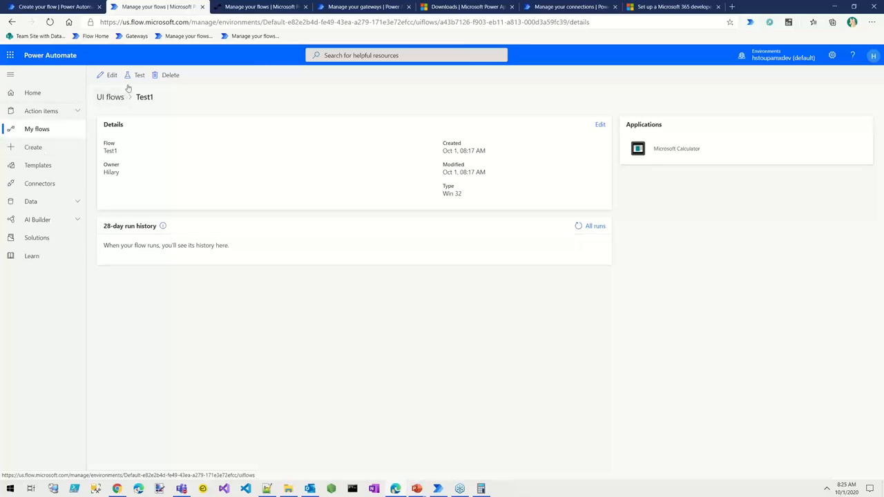
Open Build a UI flow from the UI flows list, review its options, then return to the cloud flow
left_click(109, 96)
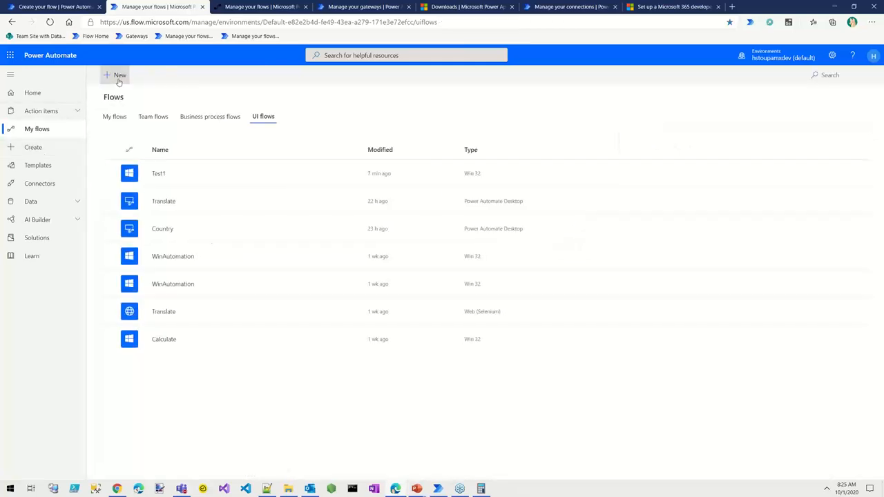
left_click(115, 74)
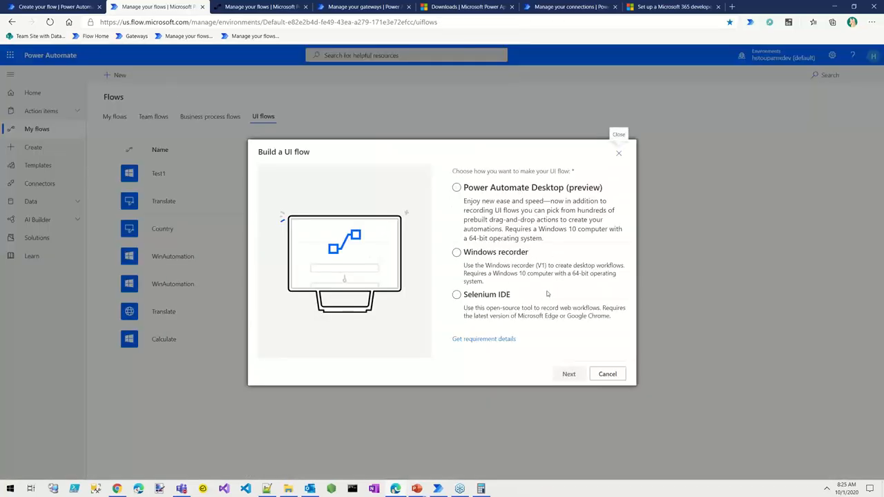
mouse_move(477, 206)
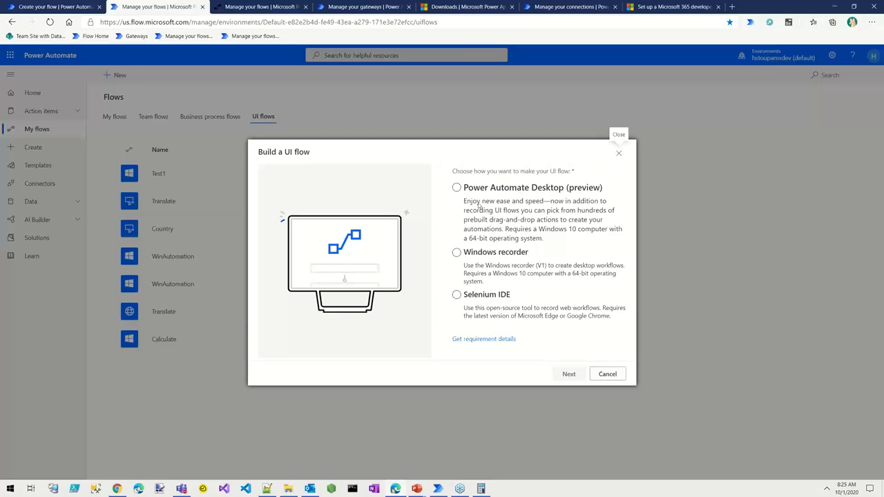
left_click(457, 252)
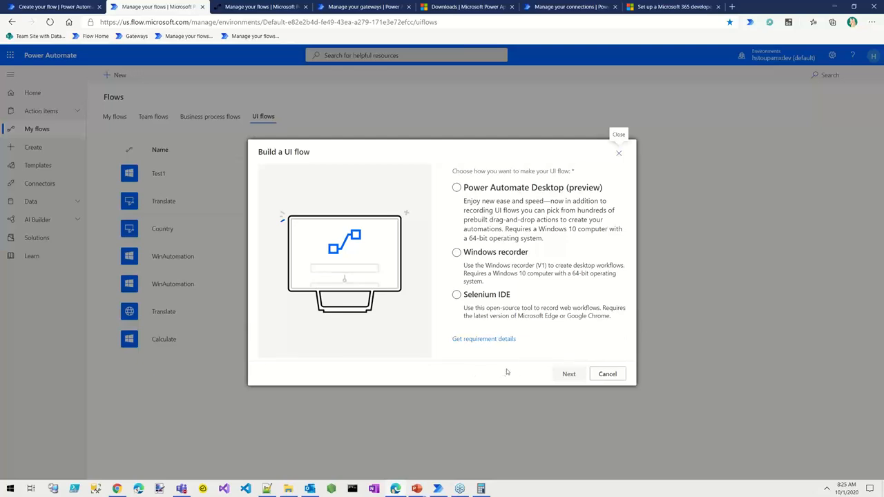
mouse_move(623, 411)
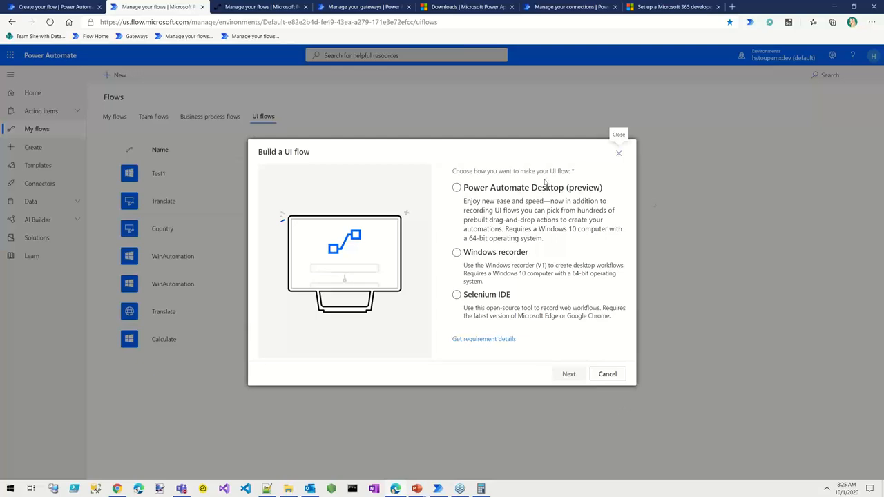
left_click(457, 187)
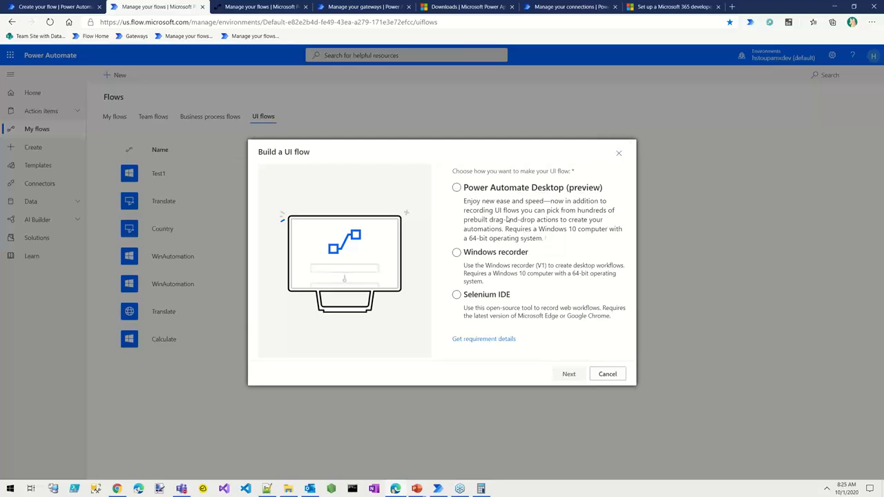
mouse_move(596, 256)
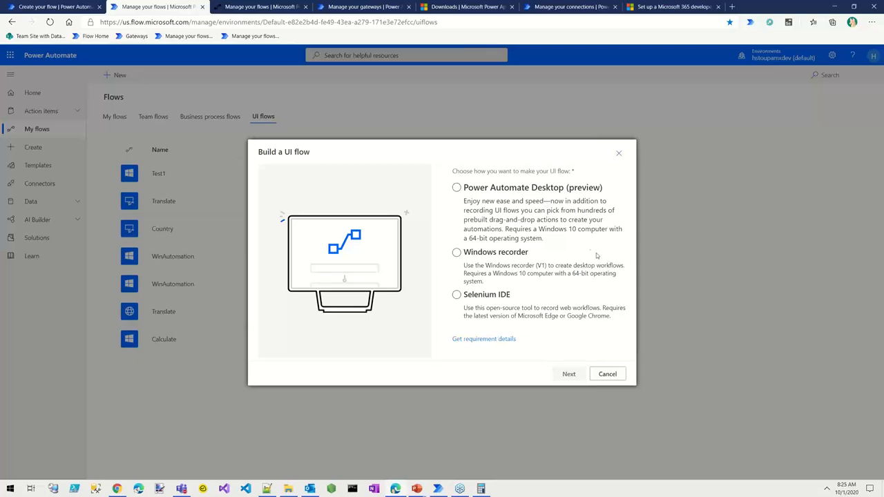
mouse_move(574, 232)
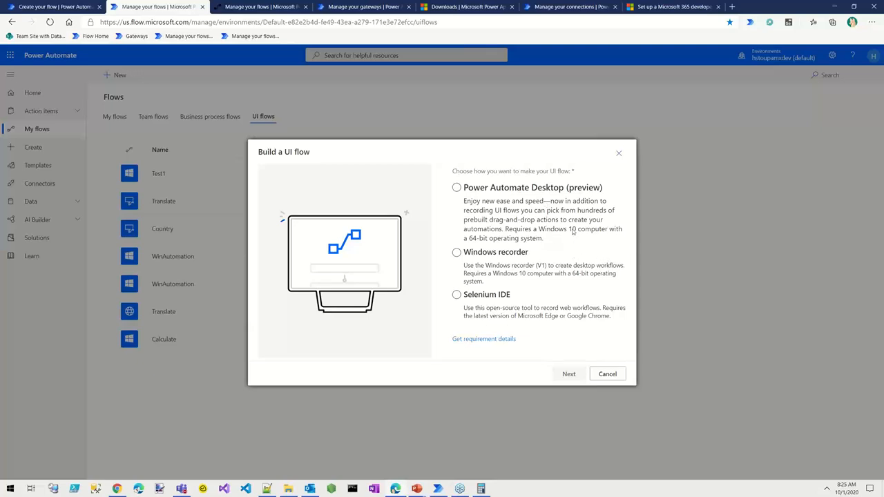
mouse_move(585, 243)
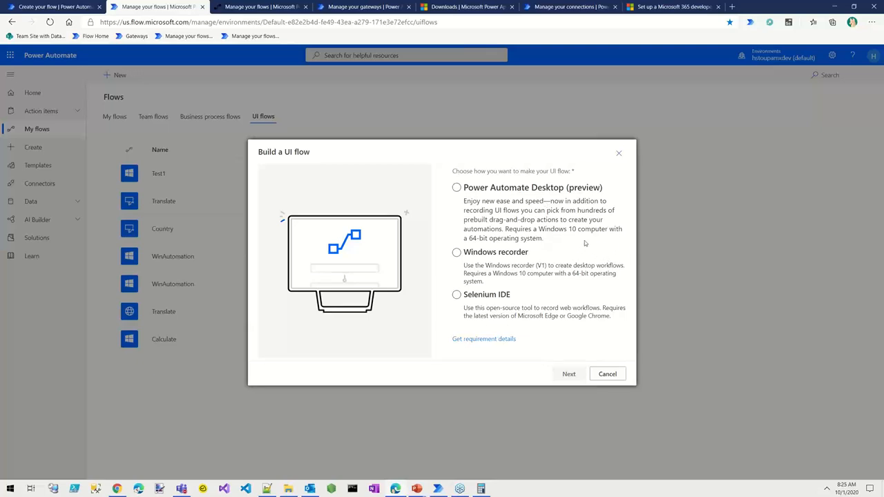
mouse_move(500, 490)
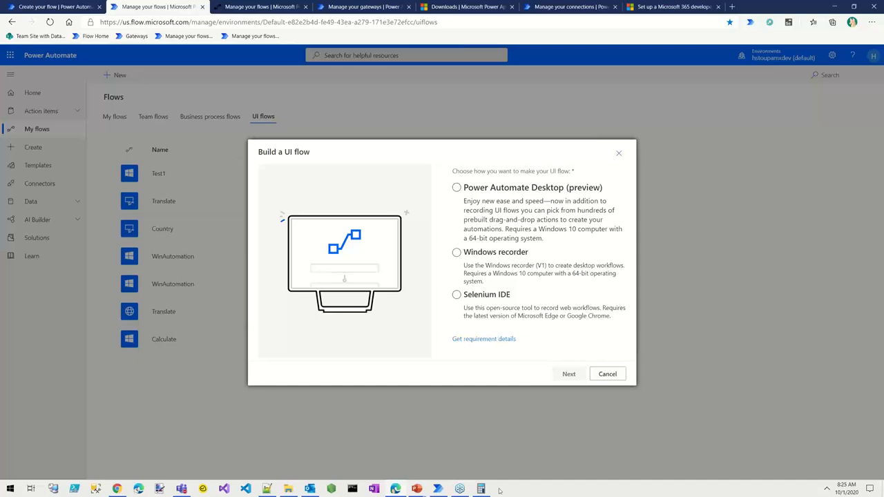
mouse_move(532, 263)
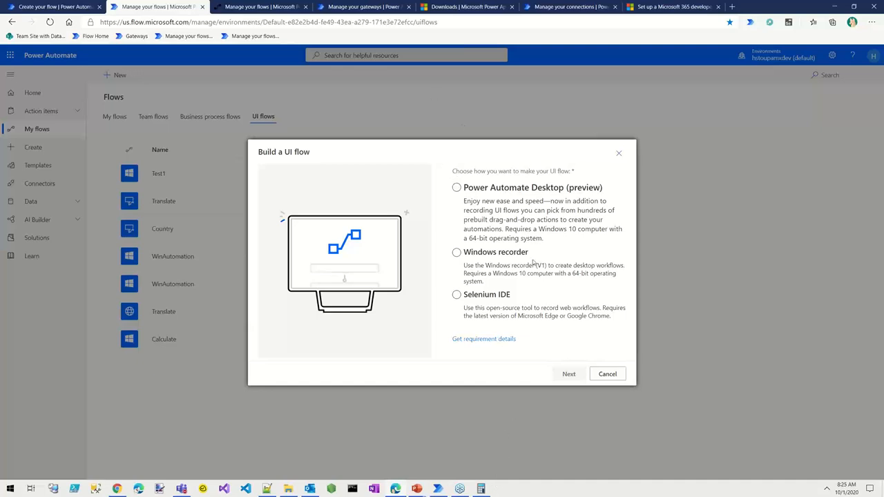
mouse_move(453, 174)
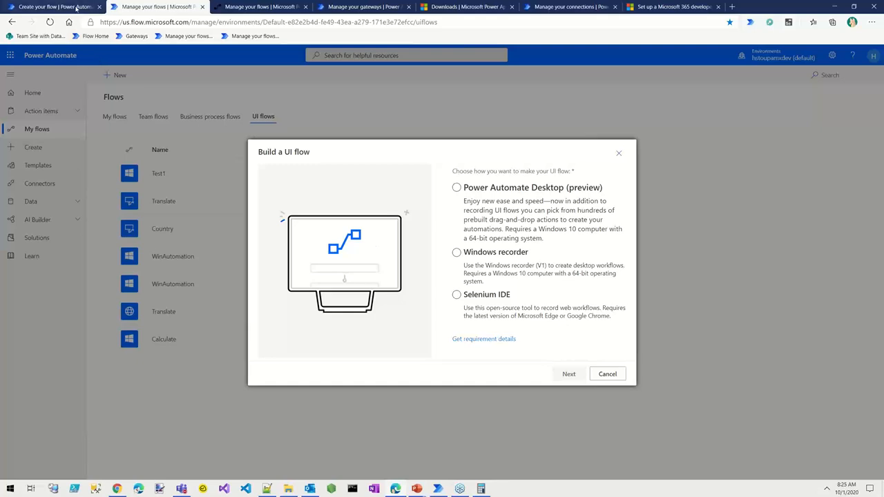
left_click(568, 374)
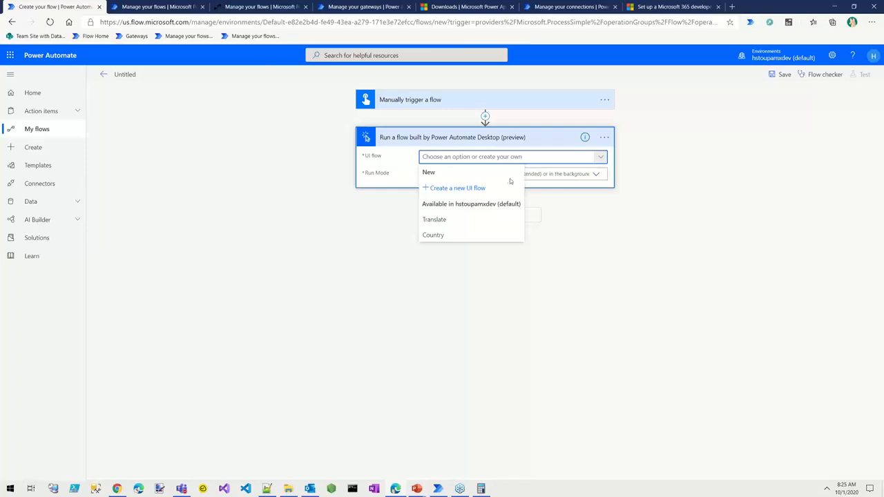
mouse_move(445, 244)
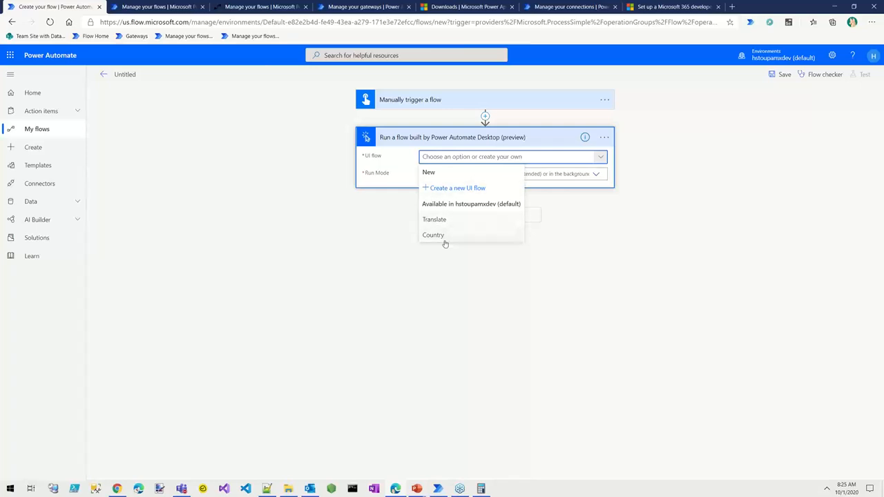
mouse_move(405, 132)
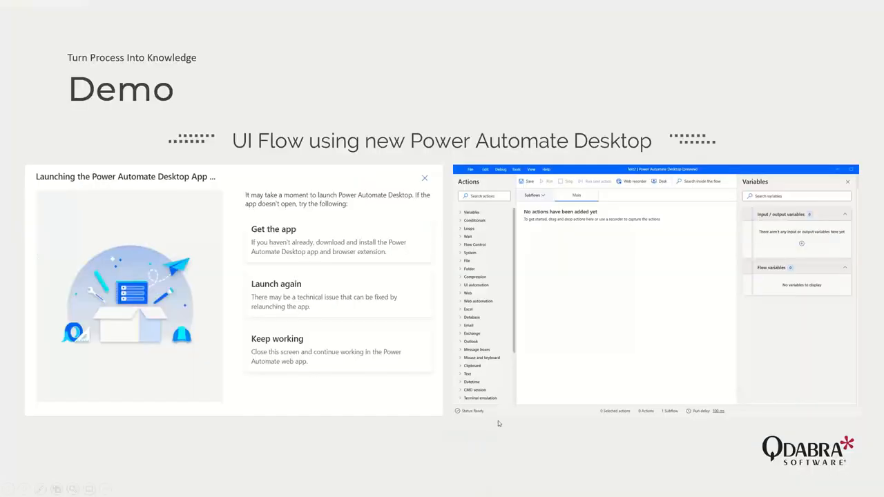
mouse_move(361, 323)
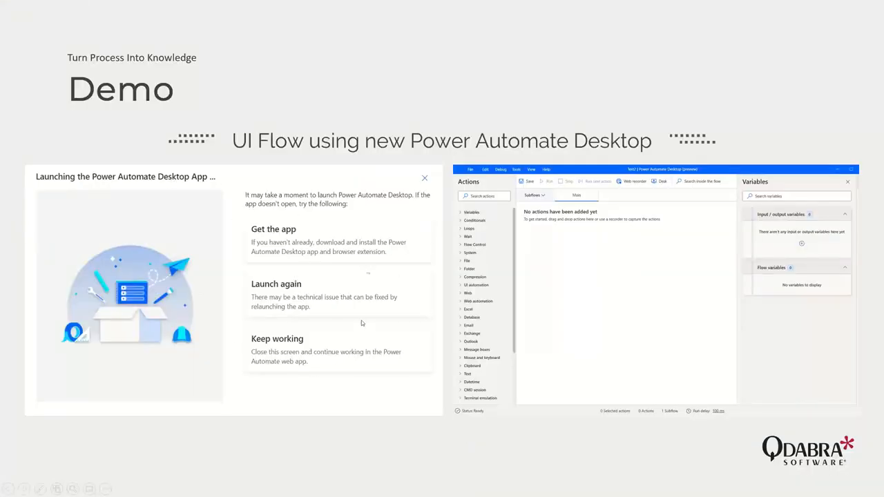
mouse_move(312, 288)
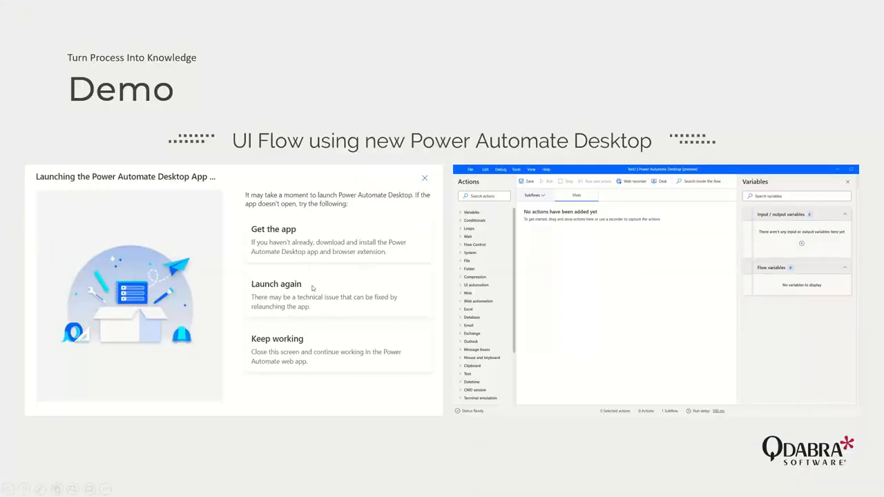
mouse_move(297, 315)
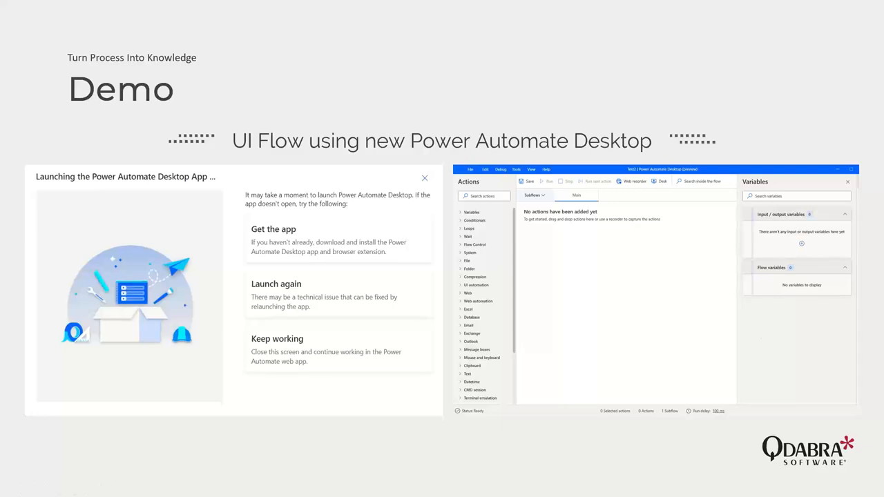
mouse_move(442, 491)
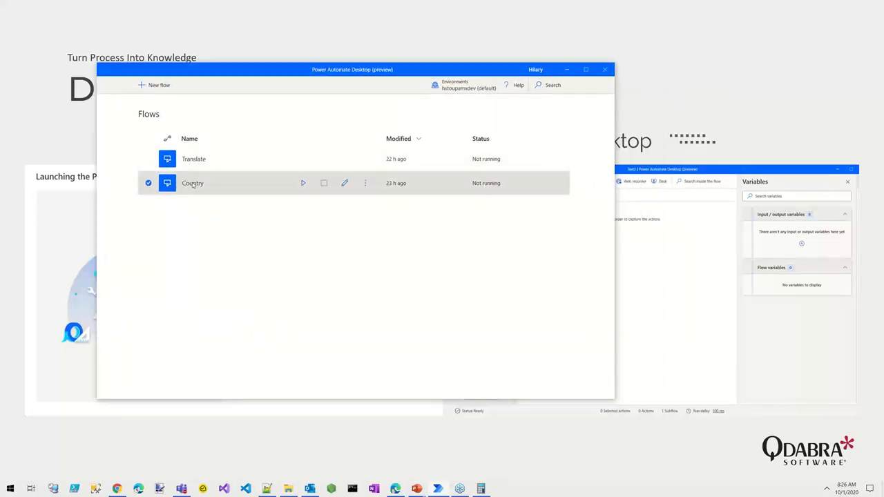
mouse_move(415, 187)
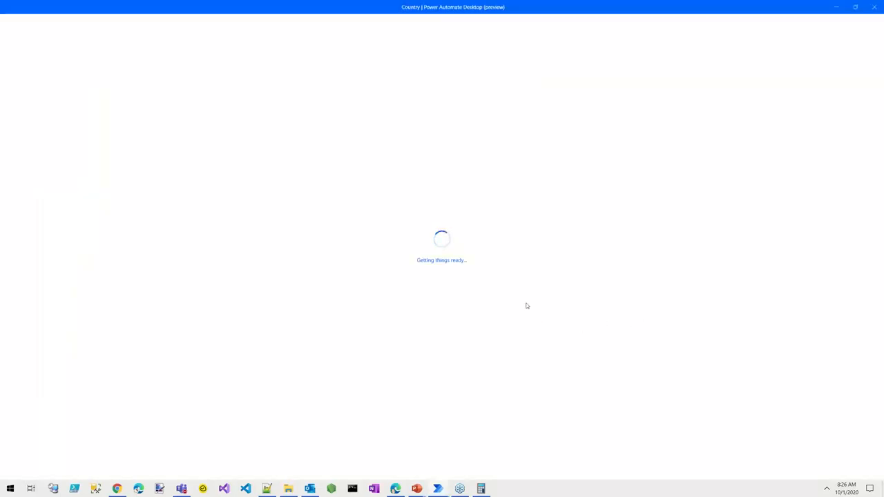
mouse_move(618, 288)
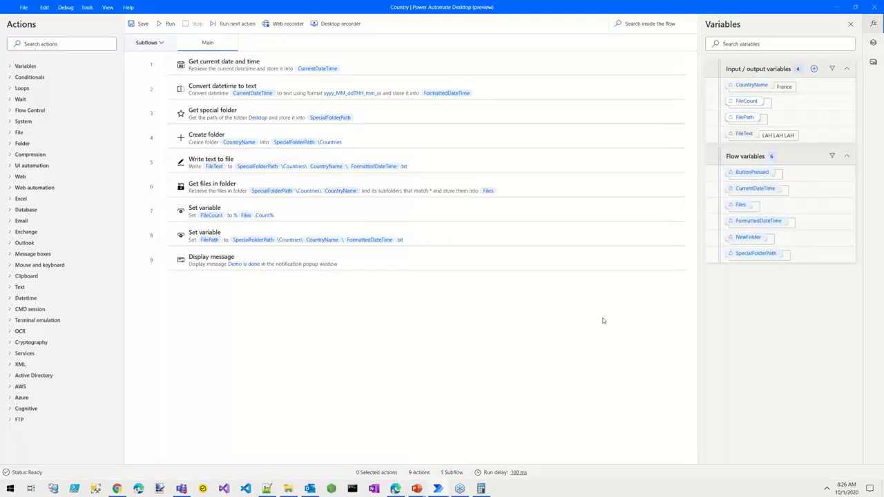
mouse_move(774, 170)
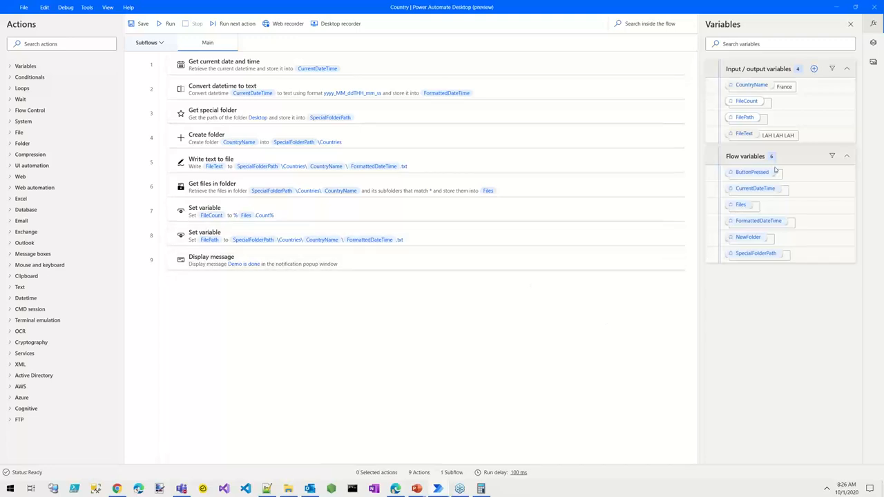
mouse_move(795, 212)
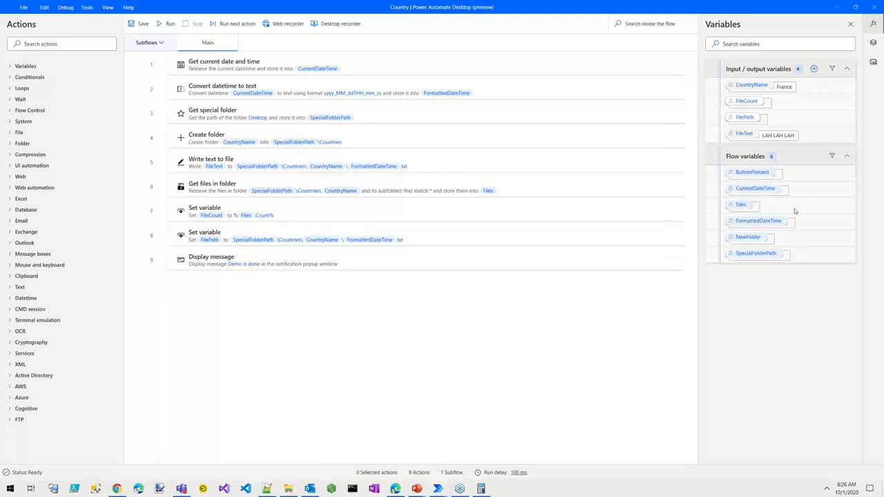
mouse_move(806, 120)
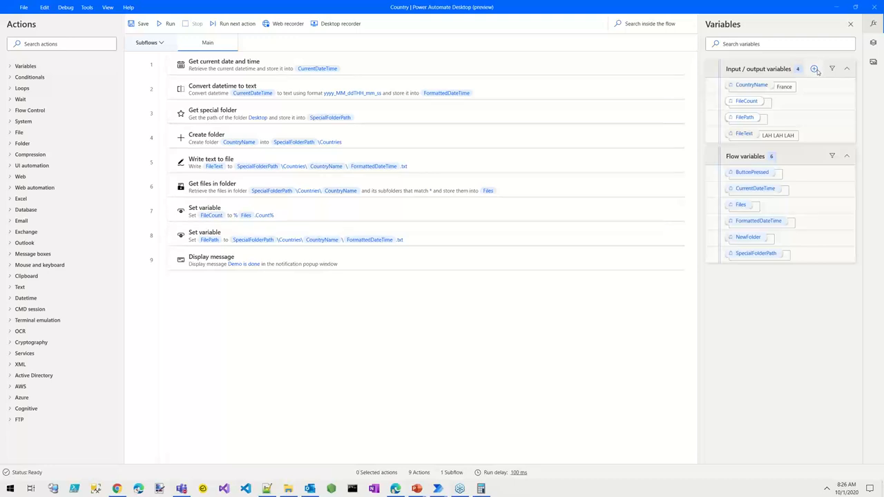
left_click(814, 68)
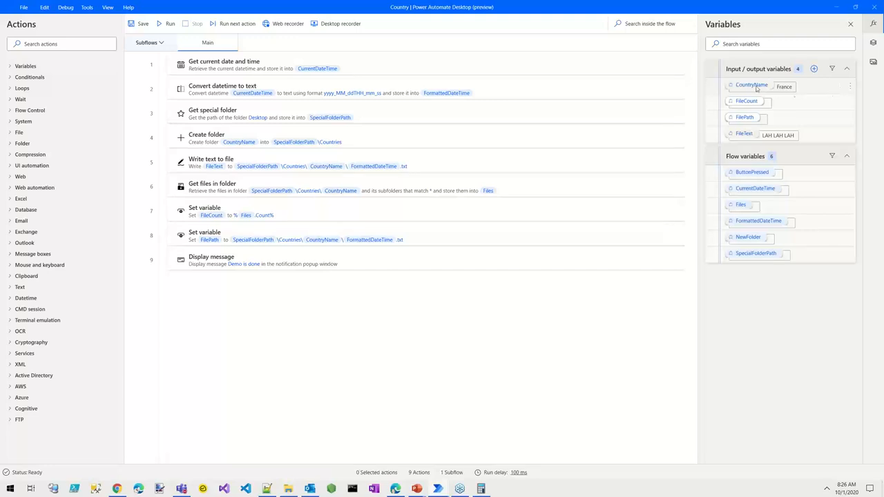
mouse_move(758, 88)
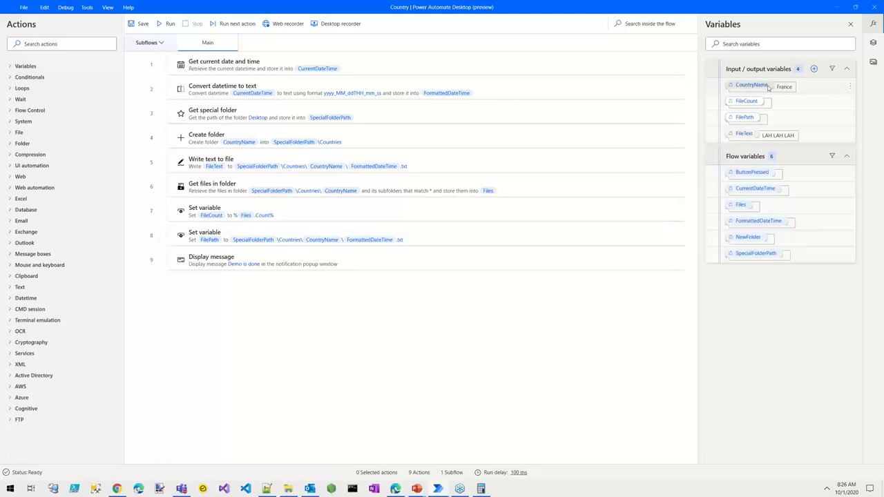
mouse_move(822, 95)
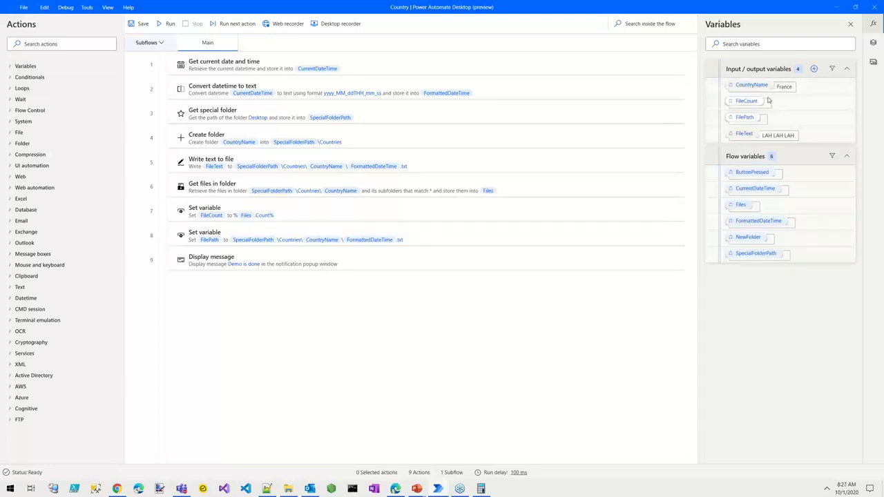
Check CountryName and FileCount settings unchanged, then find FileText usages (Write text to file, line 5)
double_click(752, 84)
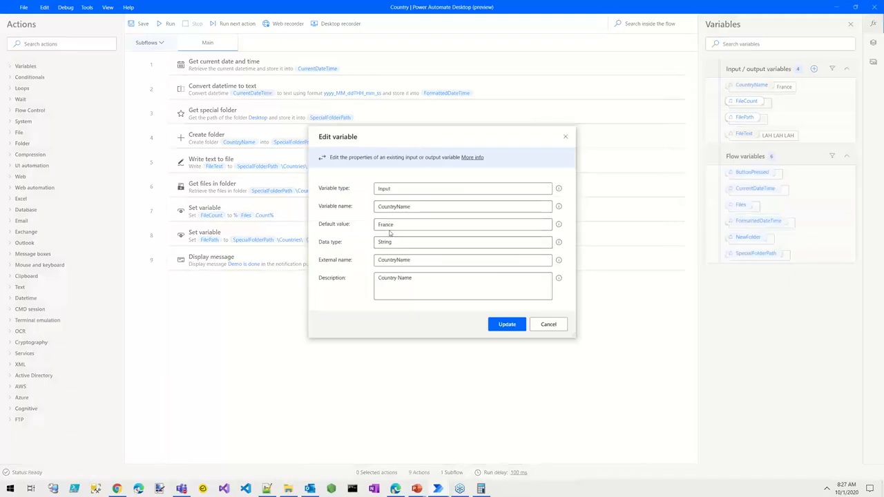
left_click(463, 224)
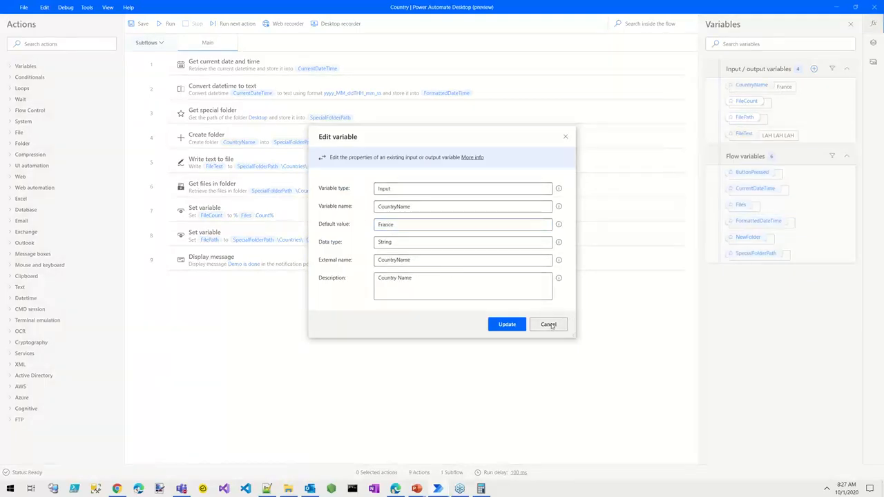
left_click(549, 324)
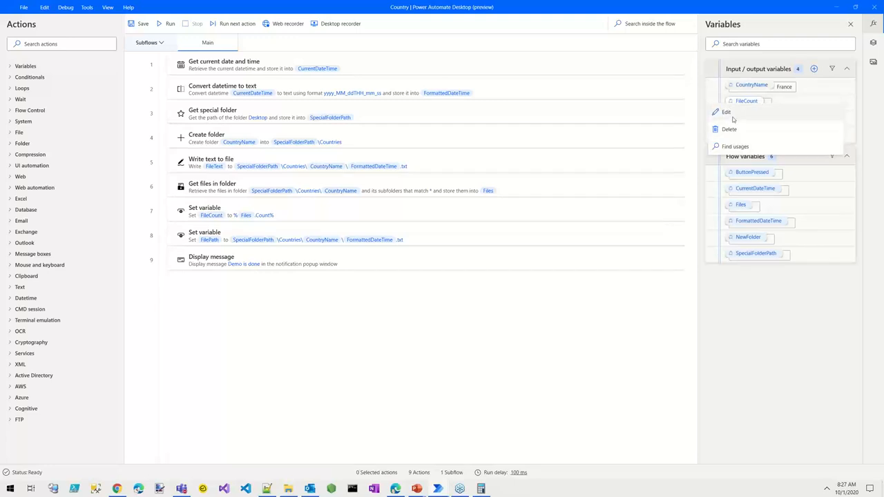
left_click(726, 112)
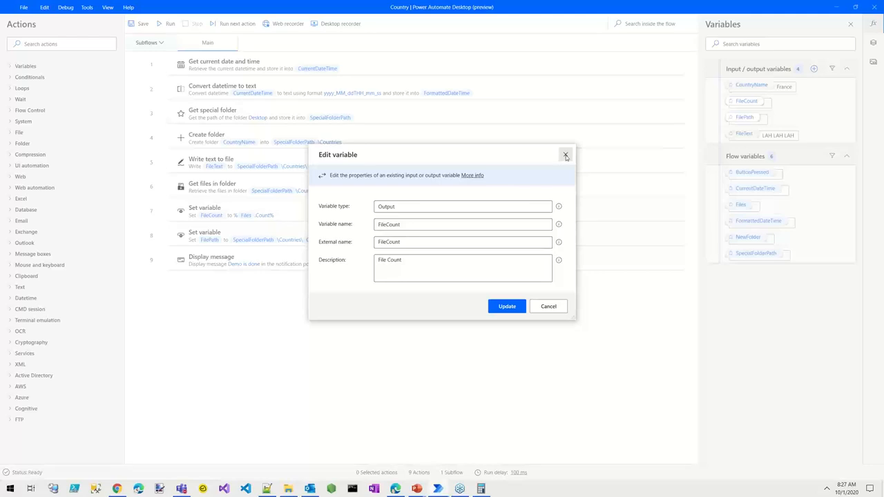
left_click(566, 154)
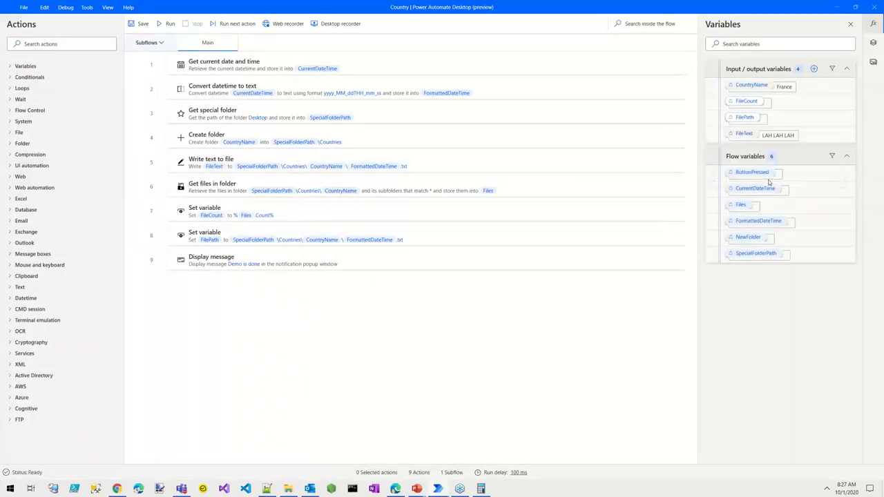
left_click(744, 133)
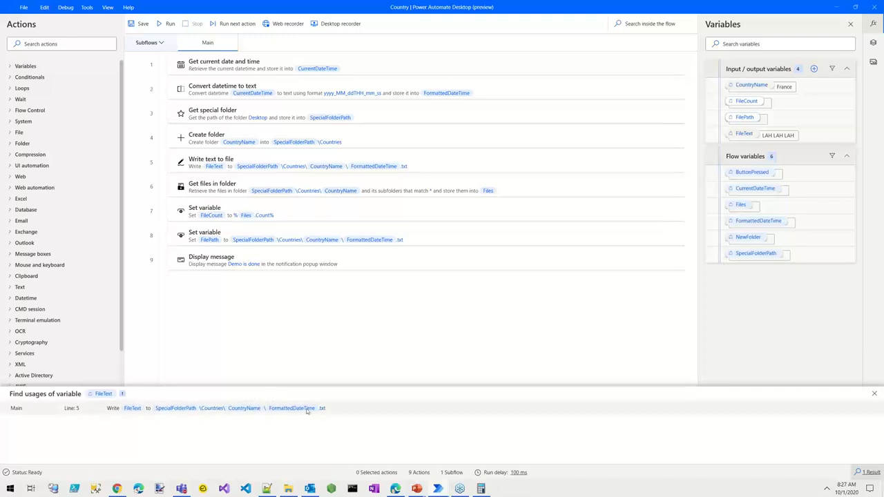
mouse_move(313, 417)
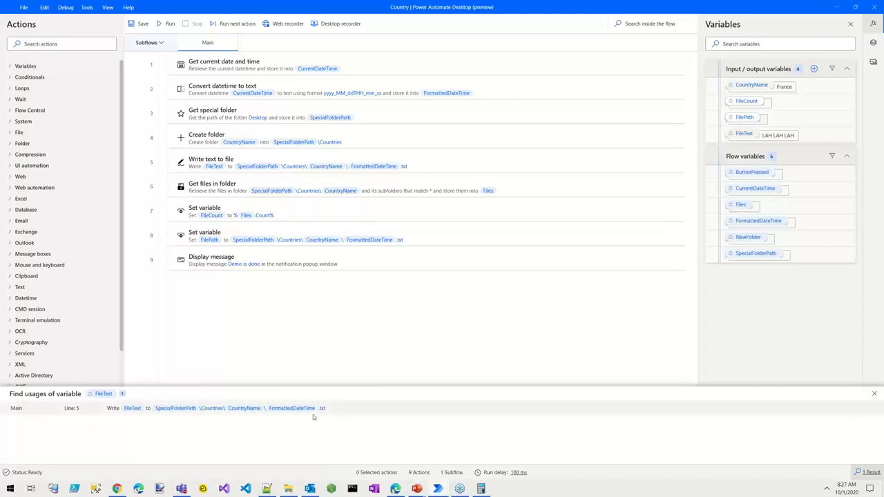
mouse_move(764, 375)
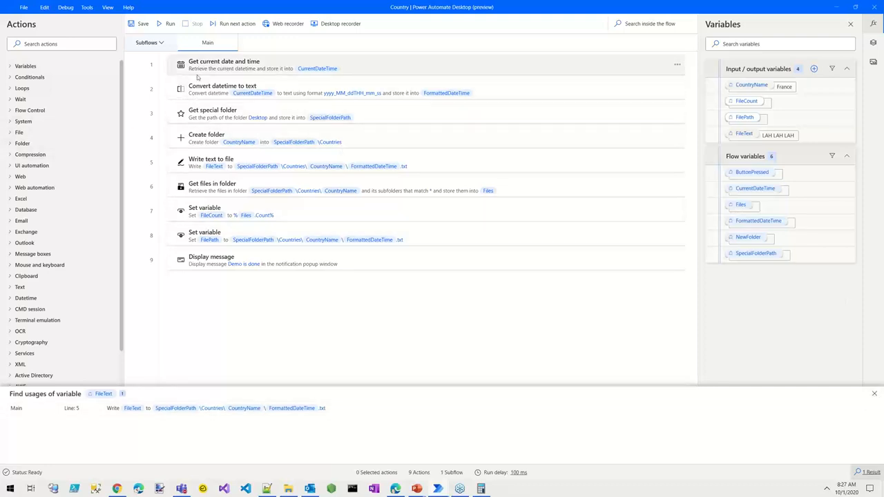
mouse_move(5, 71)
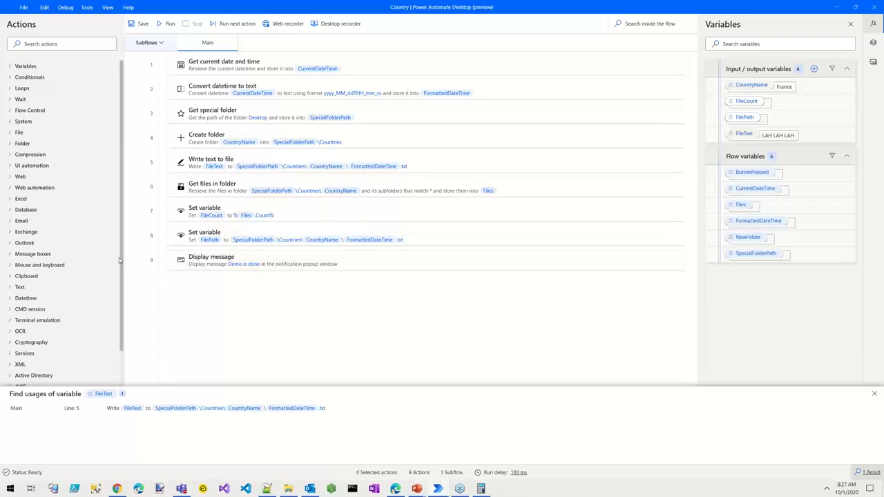
Scroll the actions pane and expand the Variables and Conditionals action groups
scroll("down", 3)
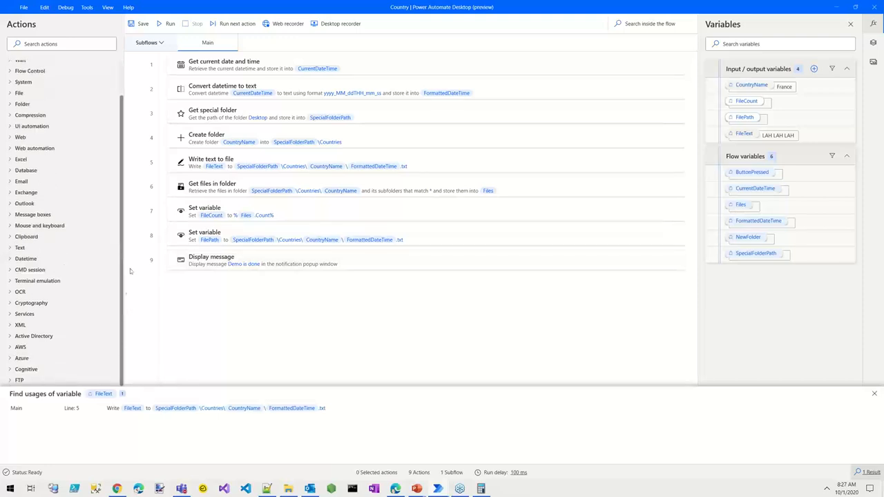
scroll("up", 3)
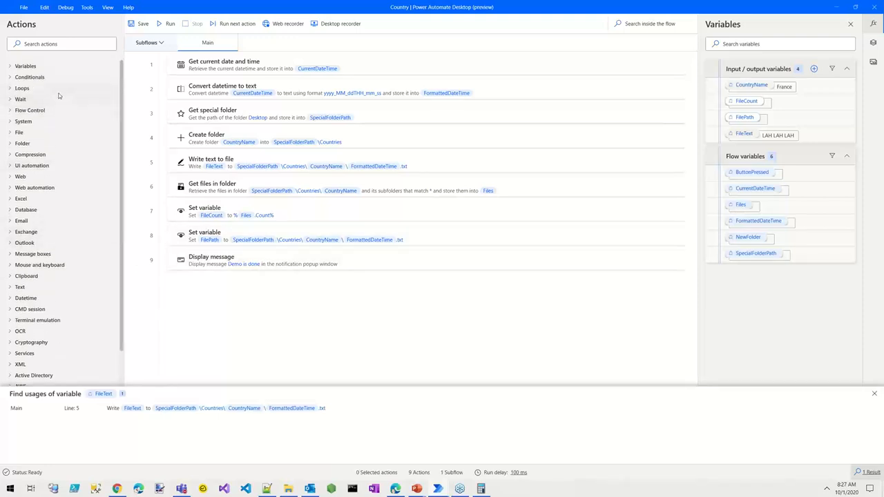
mouse_move(41, 96)
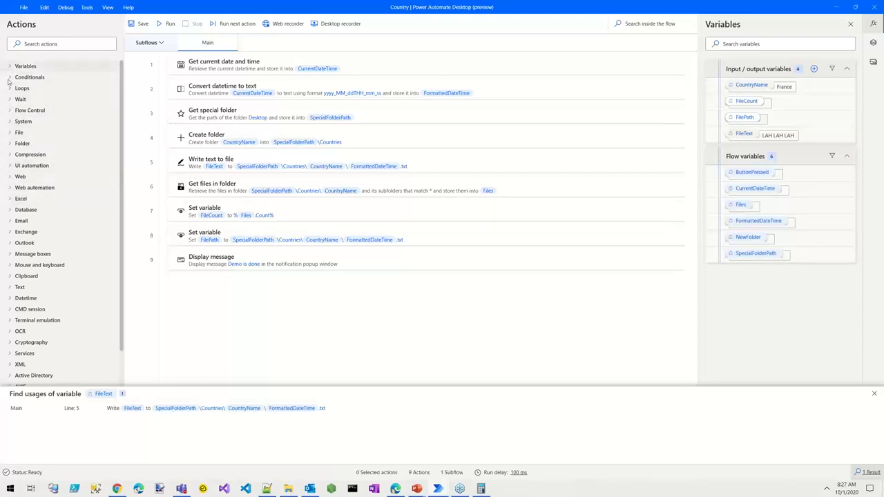
left_click(11, 65)
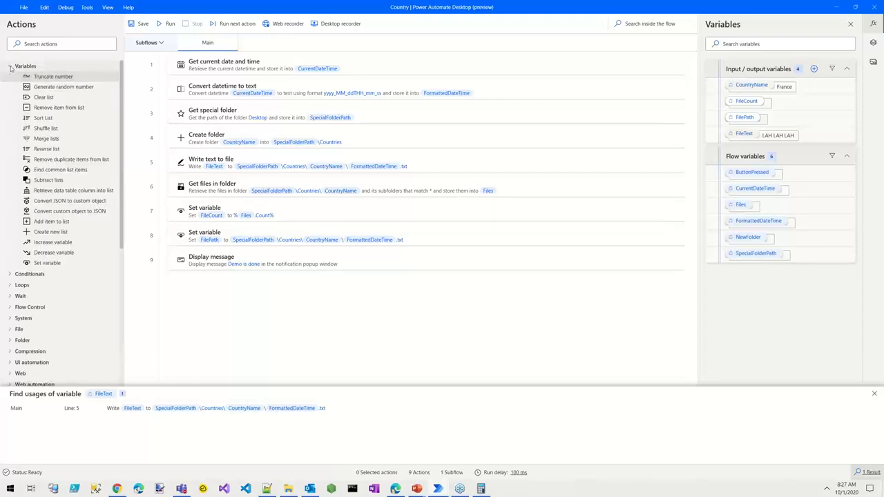
left_click(29, 77)
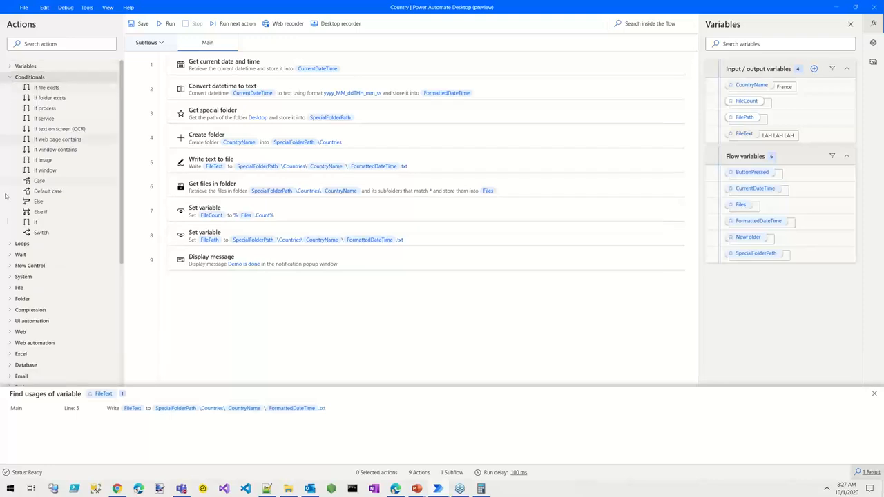
mouse_move(354, 67)
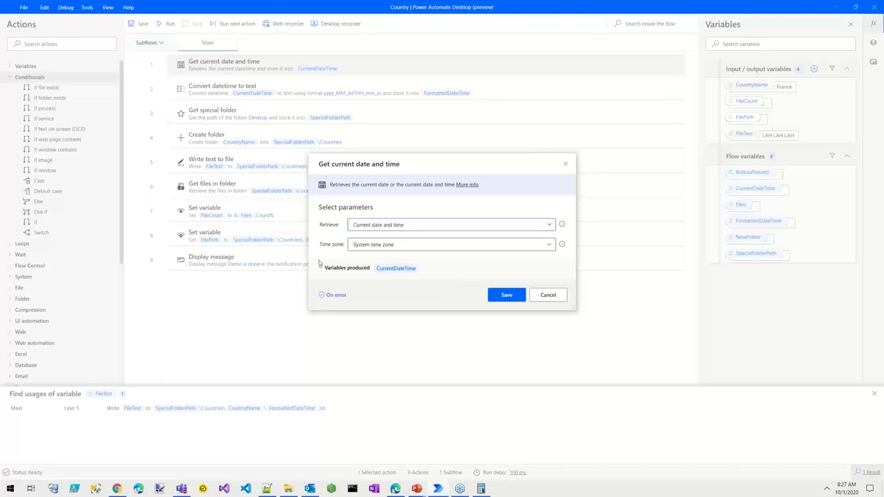
Cancel the date/time settings and open Convert datetime to text (format yyyy_MM_ddTHH_mm_ss)
left_click(548, 294)
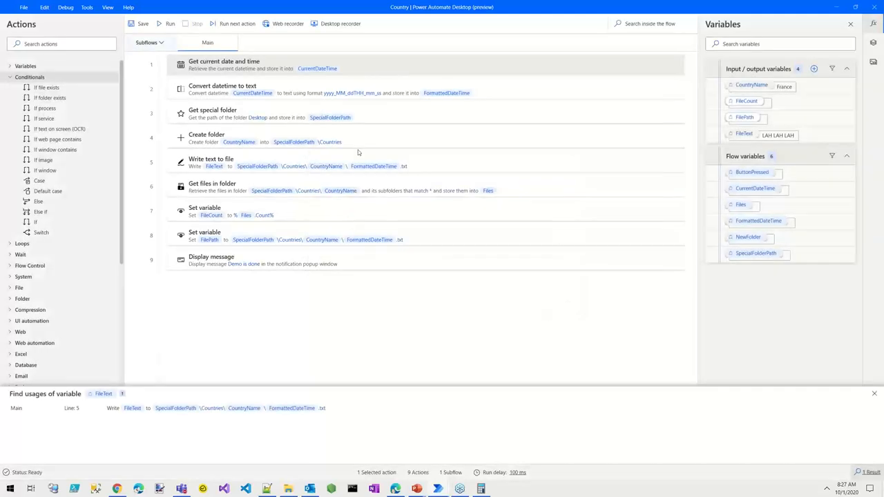
double_click(222, 89)
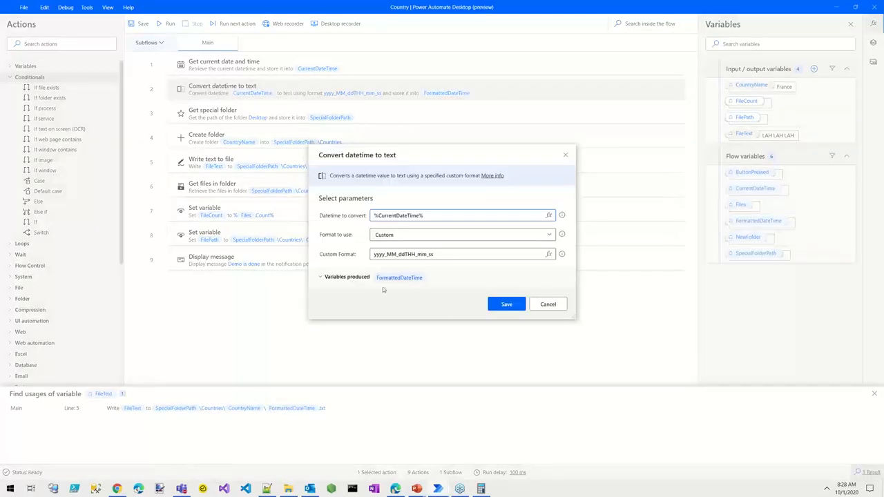
mouse_move(438, 245)
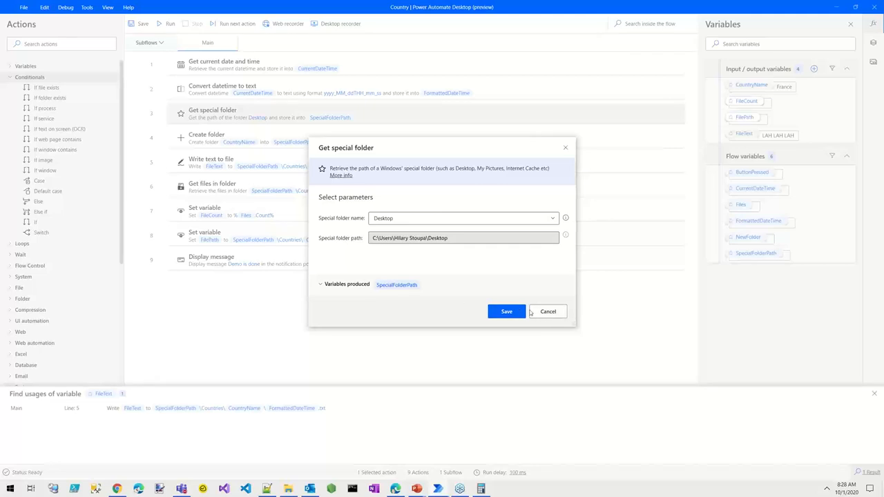
mouse_move(574, 305)
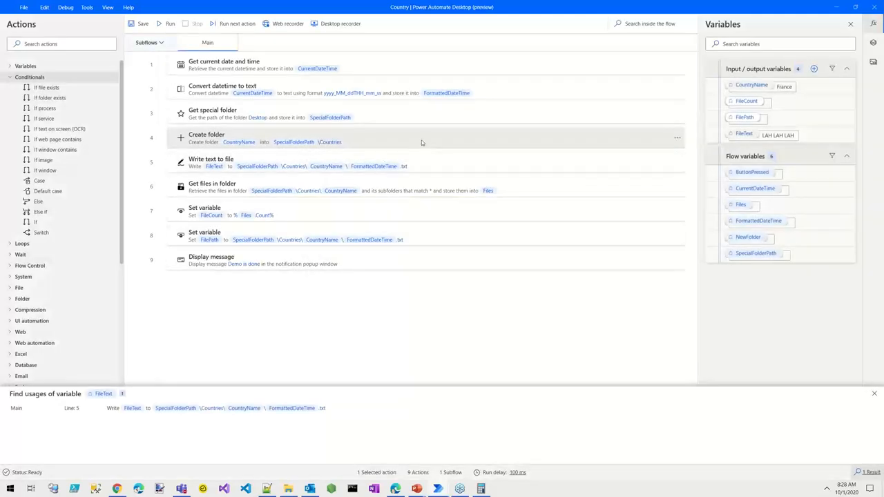
Open the Create folder step's On error settings, view the advanced rules, and cancel
double_click(276, 138)
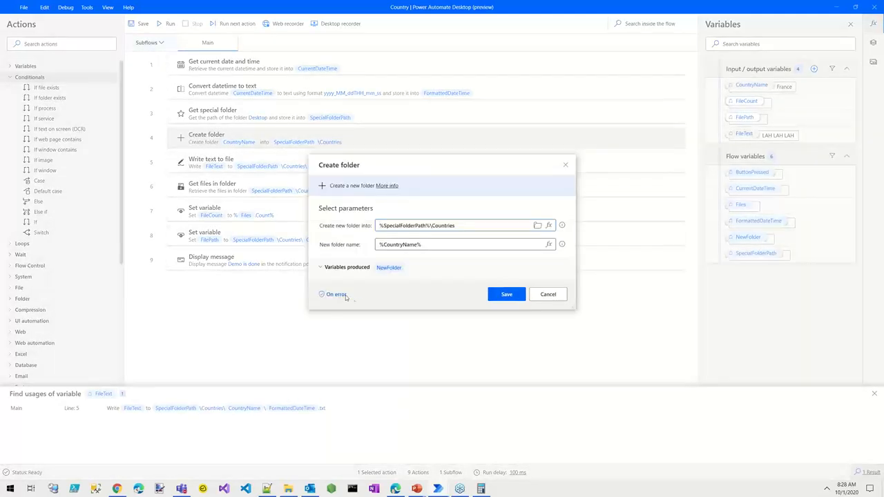
left_click(335, 294)
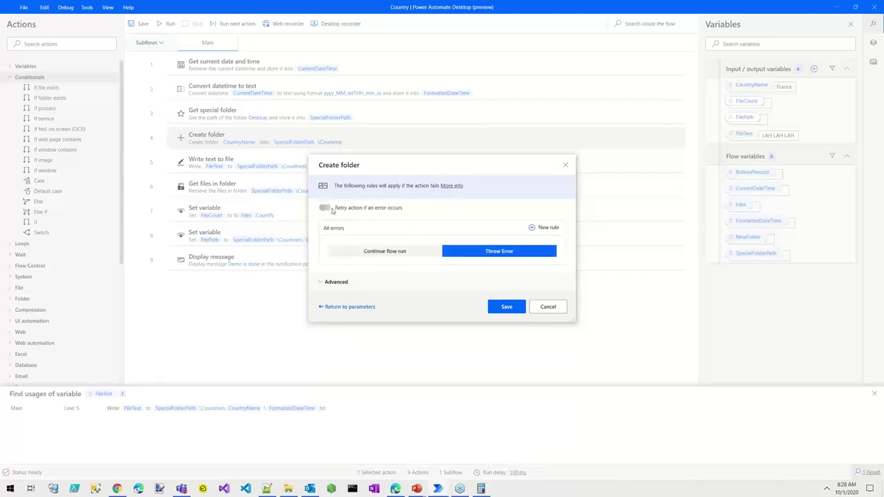
left_click(336, 282)
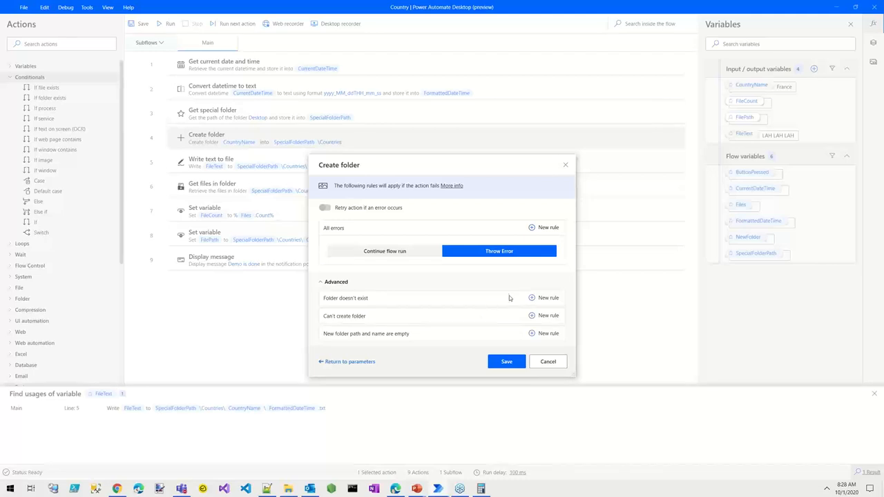
mouse_move(472, 307)
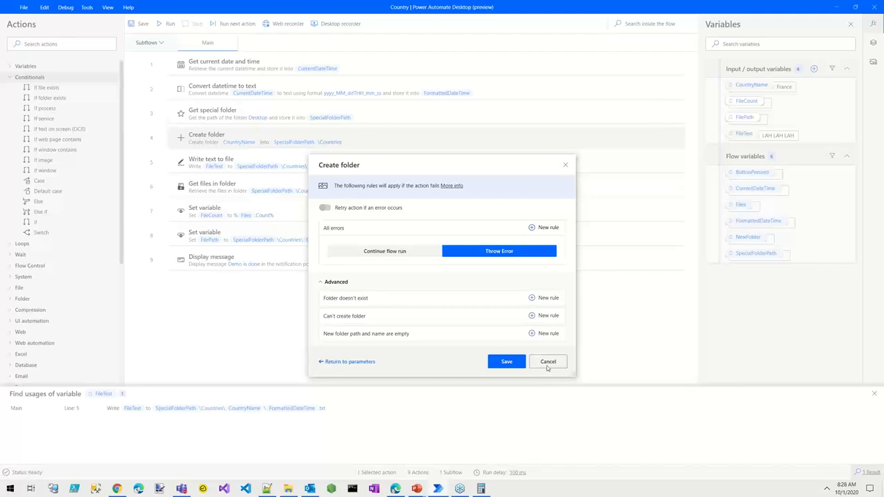
left_click(548, 361)
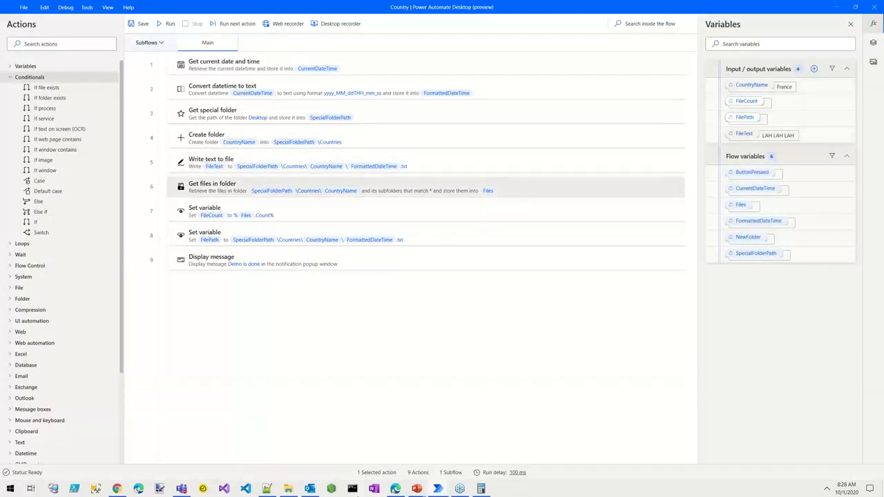
Open Desktop\Countries in File Explorer, confirm it's empty, and return to the Country flow
left_click(288, 488)
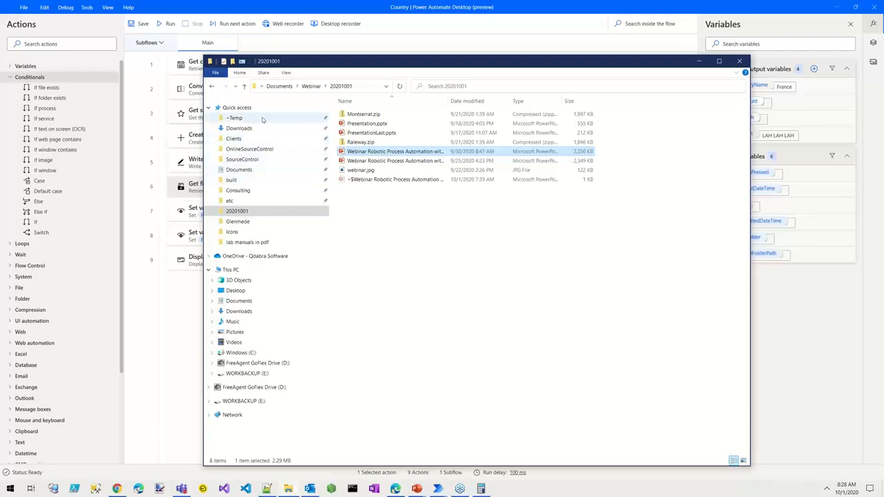
left_click(236, 290)
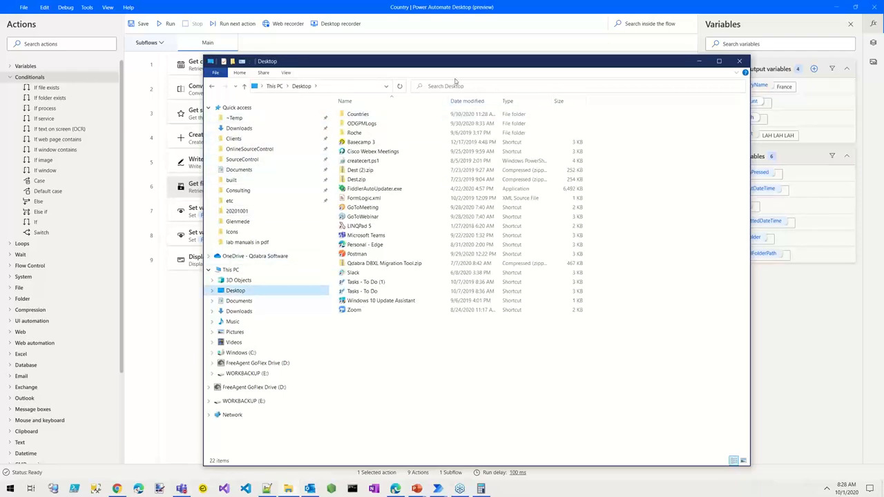
double_click(358, 114)
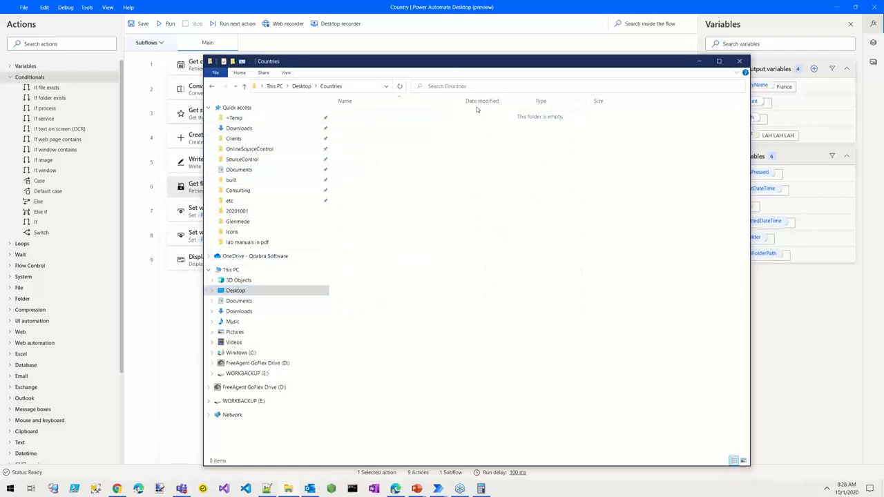
left_click(739, 60)
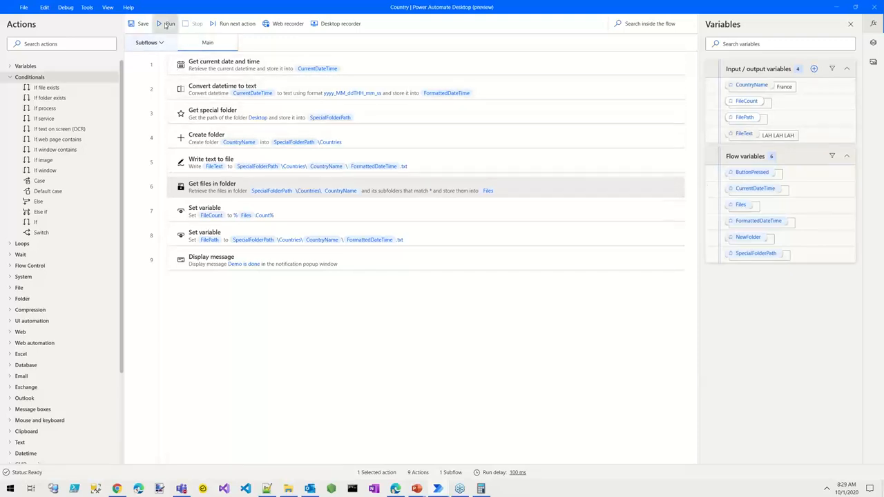
Run the Country flow, dismiss 'Demo is done', and close the France file reading LAH LAH LAH
left_click(167, 24)
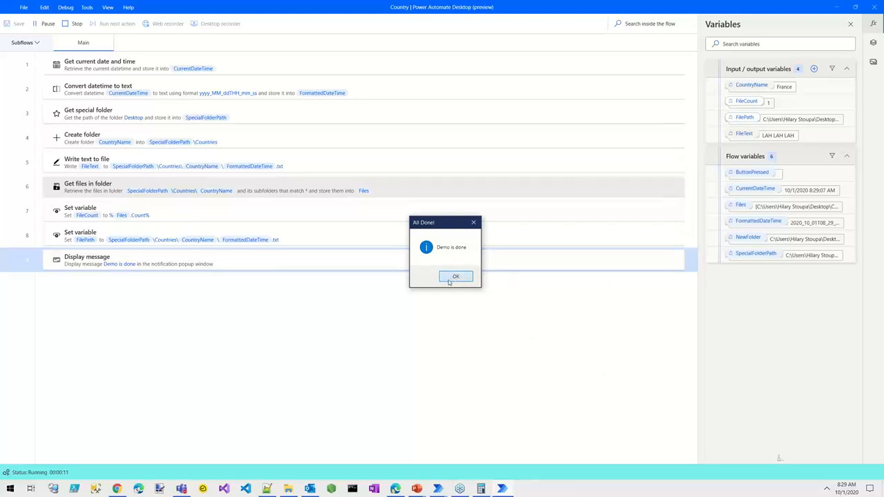
left_click(455, 276)
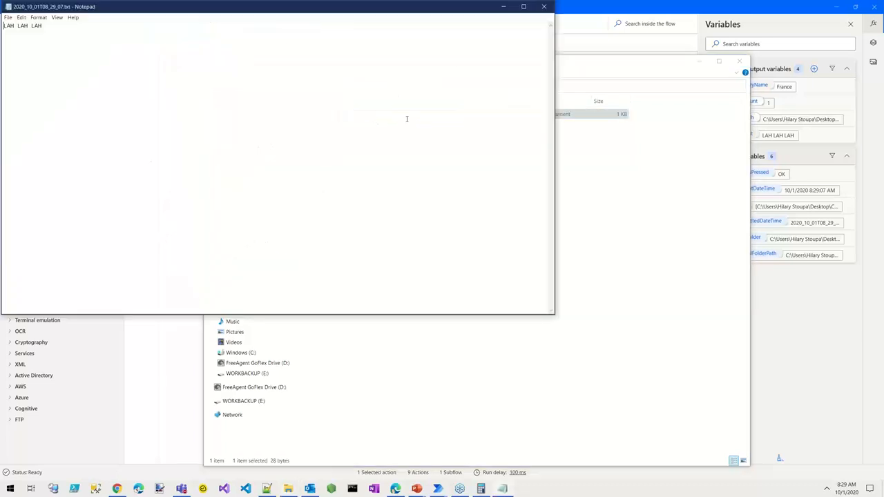
left_click(543, 6)
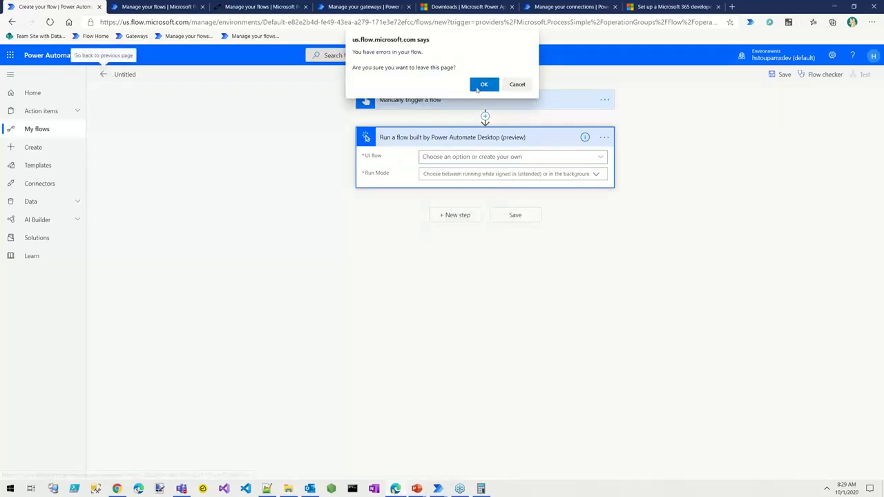
Leave the unsaved new flow and open Demo - 1 from My flows for editing
left_click(483, 84)
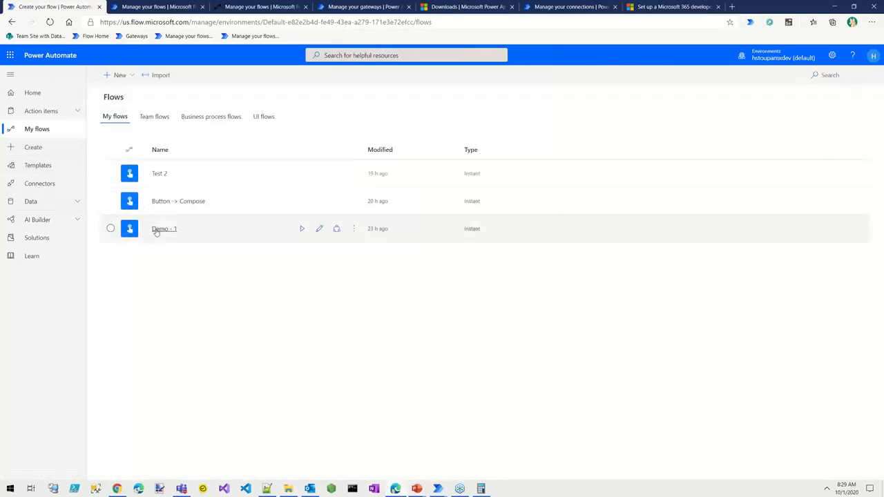
left_click(165, 228)
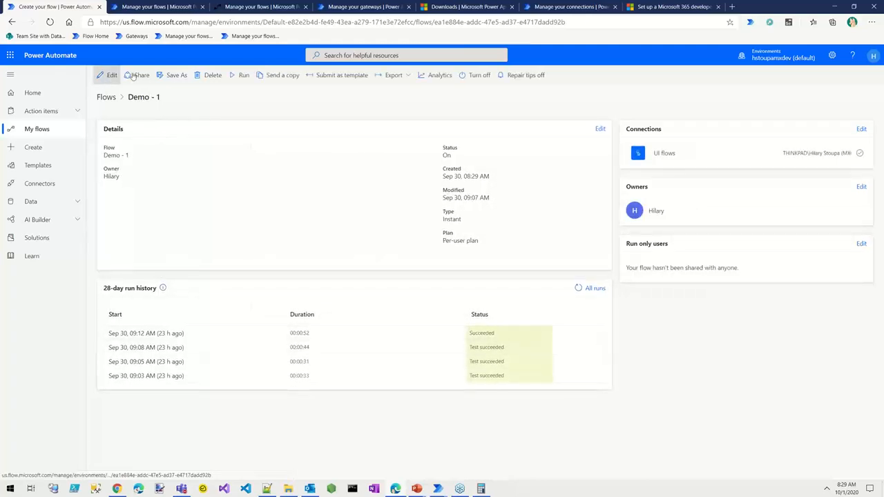
left_click(111, 75)
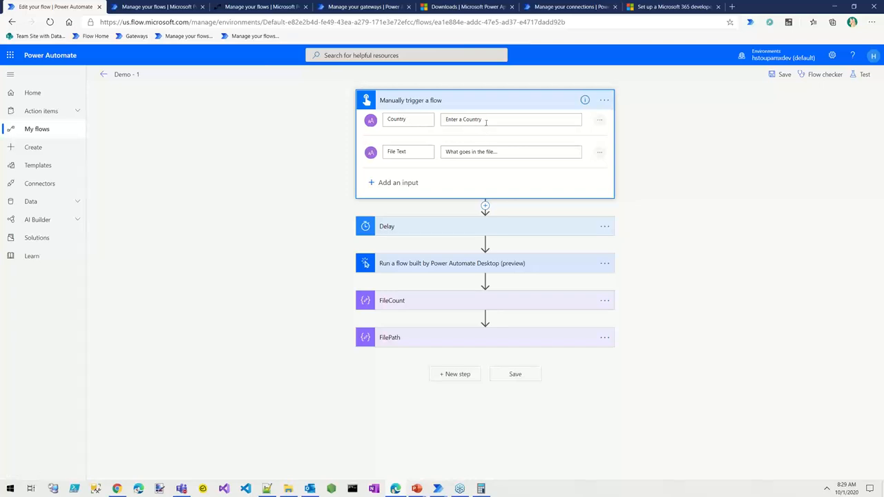
mouse_move(238, 219)
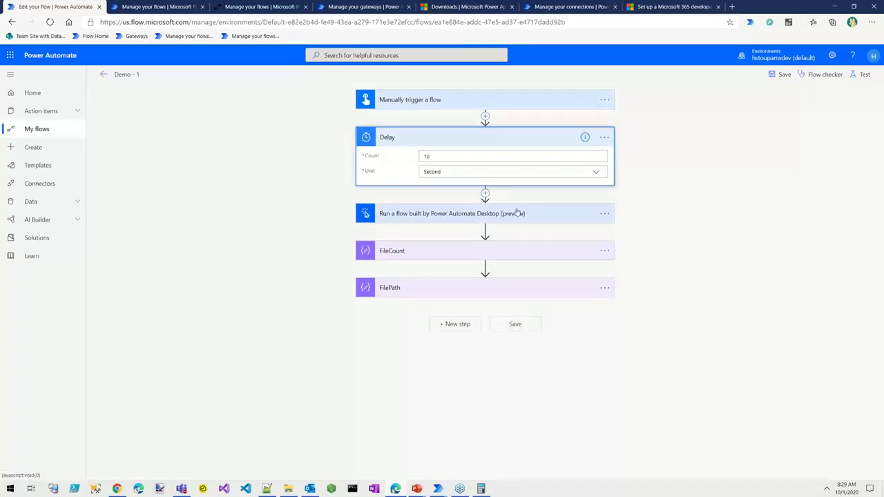
mouse_move(418, 219)
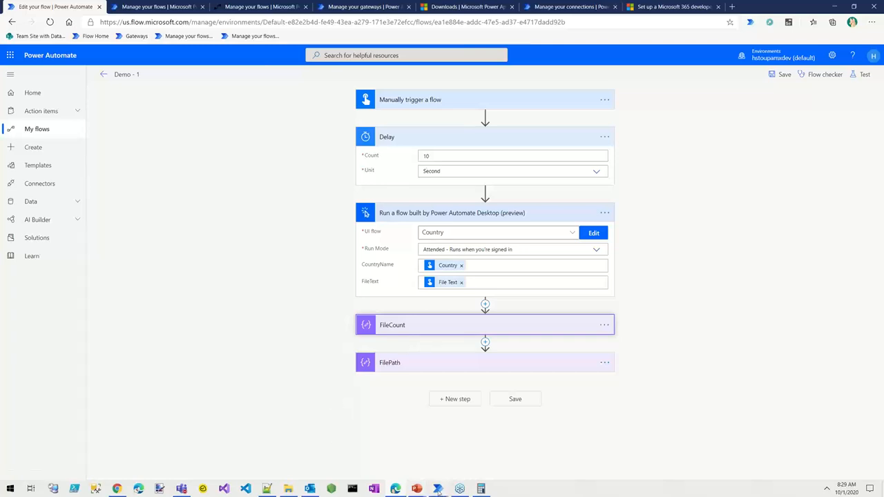
Expand the Run a flow, FileCount and FilePath steps to review the desktop flow outputs
left_click(593, 232)
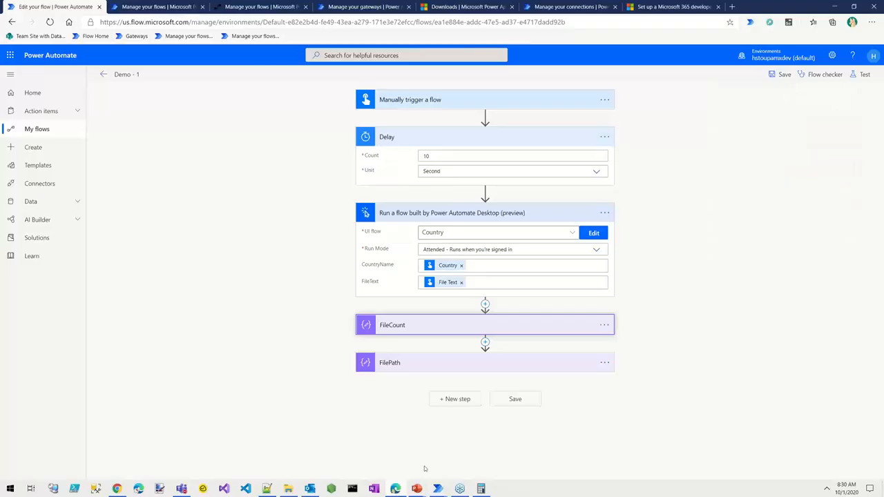
left_click(392, 325)
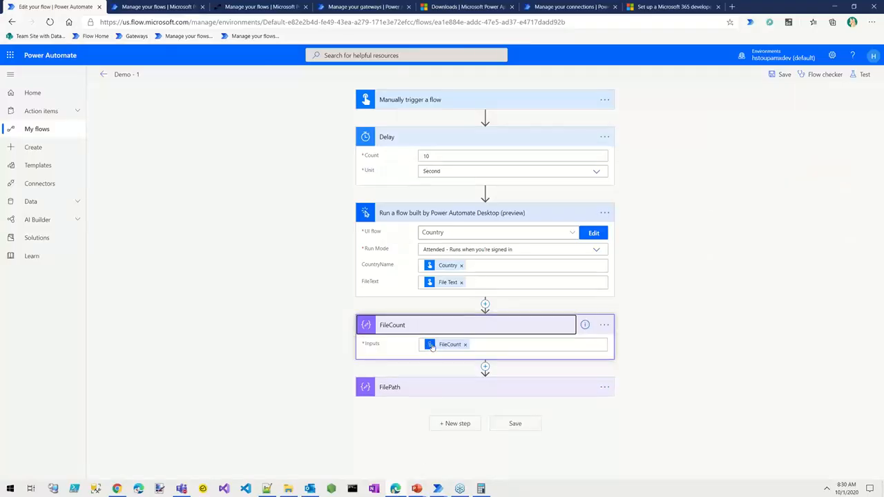
left_click(460, 386)
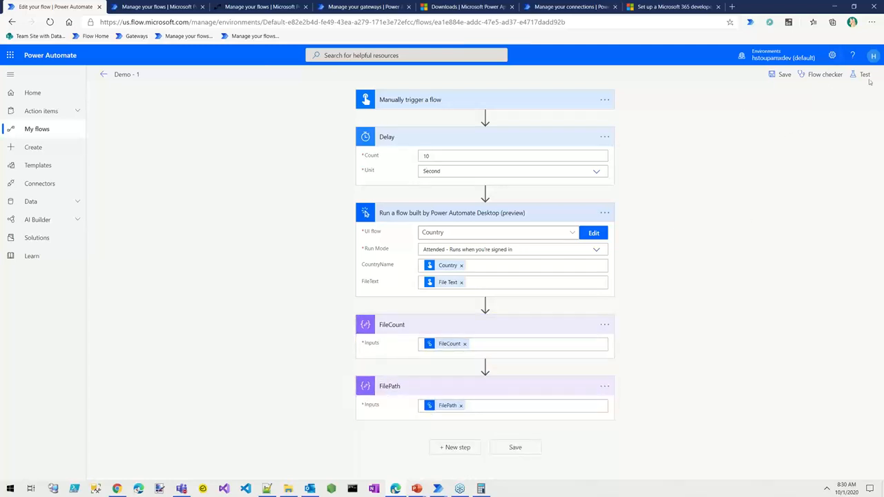
Test Demo - 1 manually with Country 'Greece' and file text 'My New Test'
left_click(865, 75)
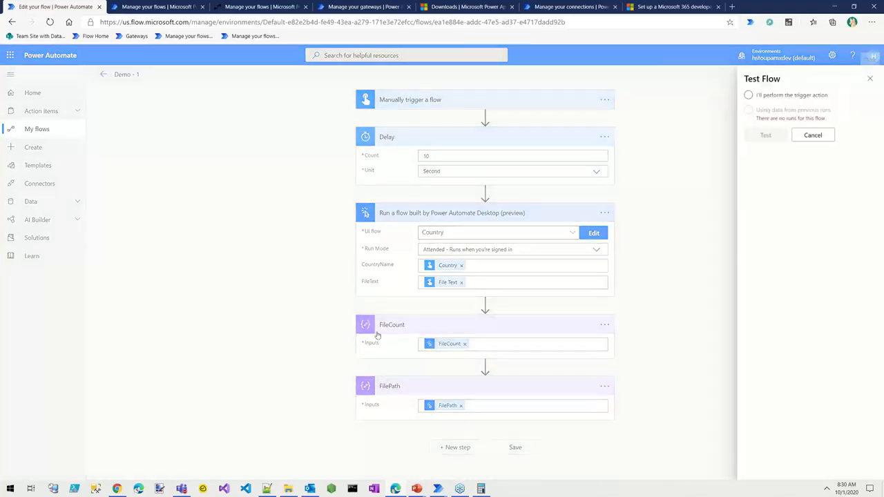
left_click(748, 110)
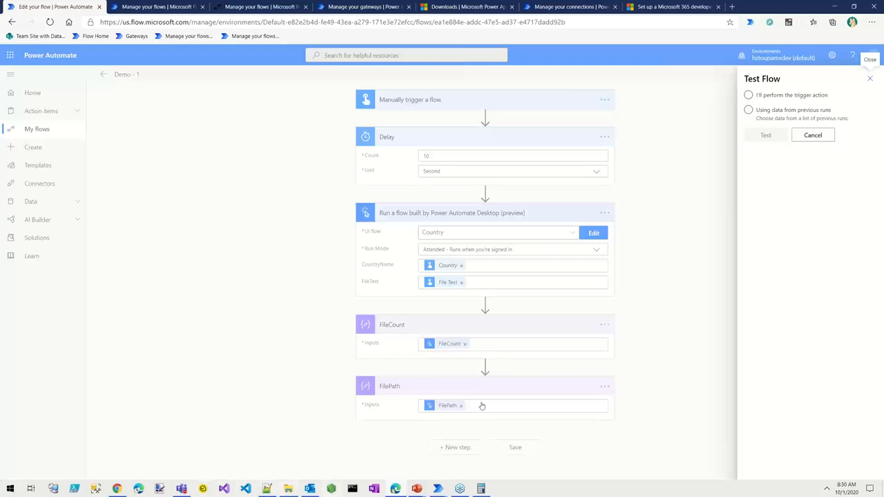
left_click(748, 95)
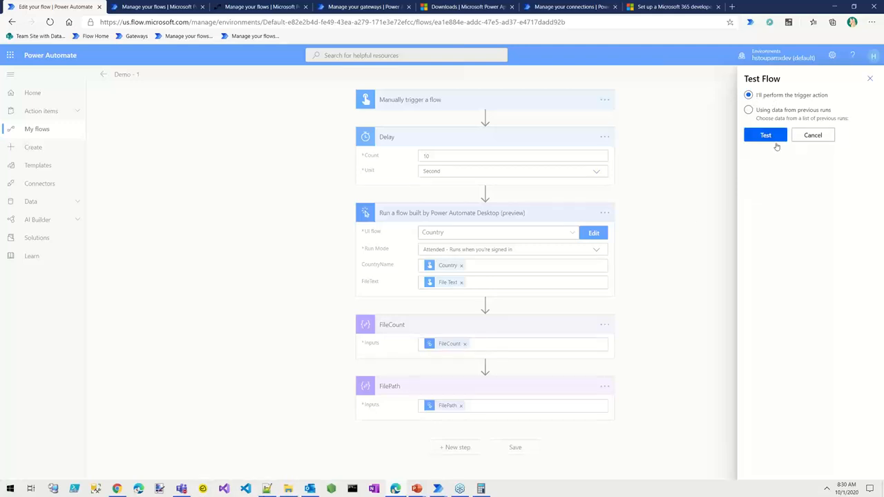
left_click(765, 134)
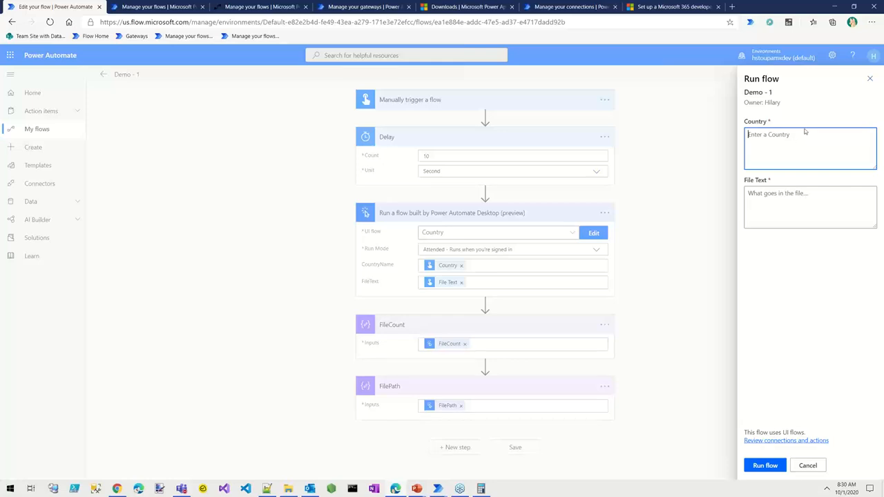
type("Greece")
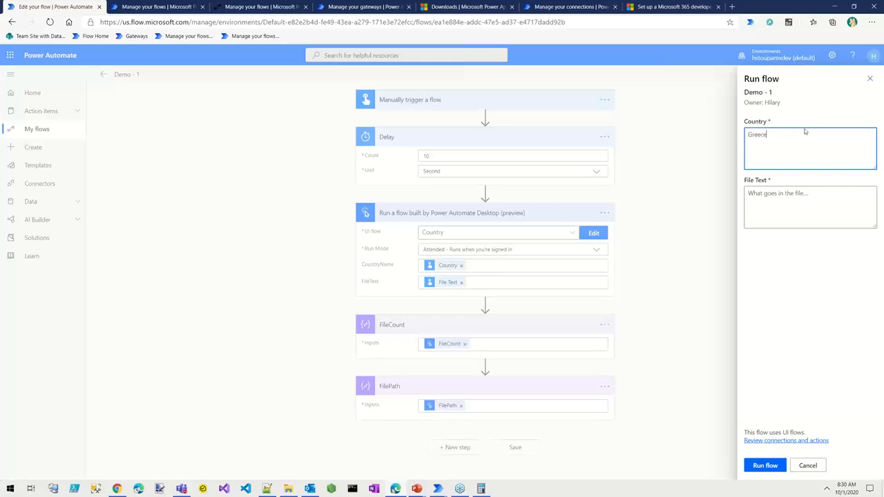
type("My New")
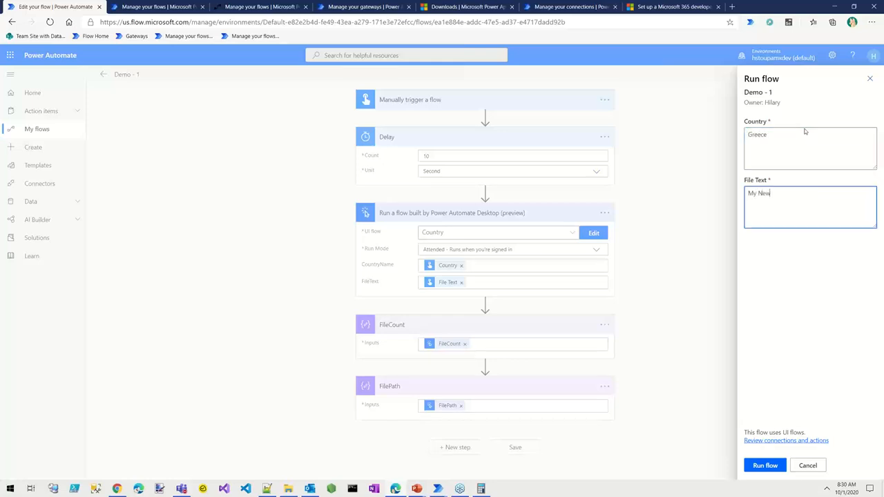
type("Test")
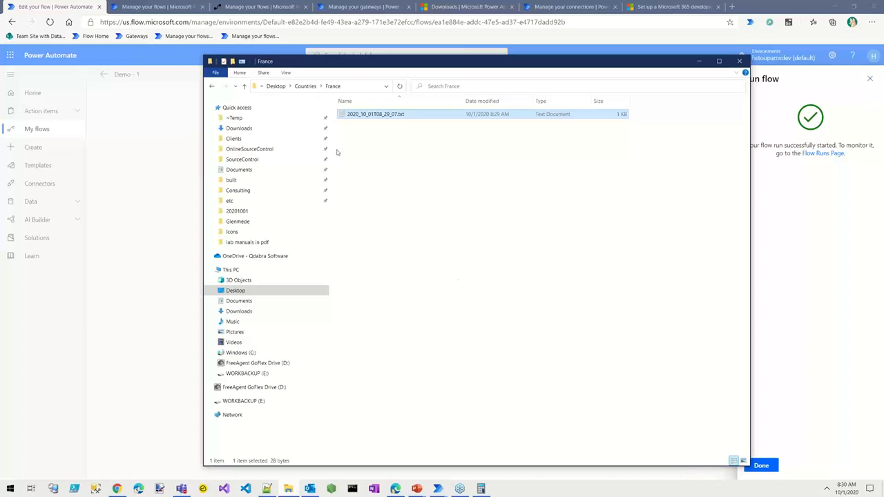
Open the Greece folder's new text file, check it reads My New Test, and close it
left_click(331, 85)
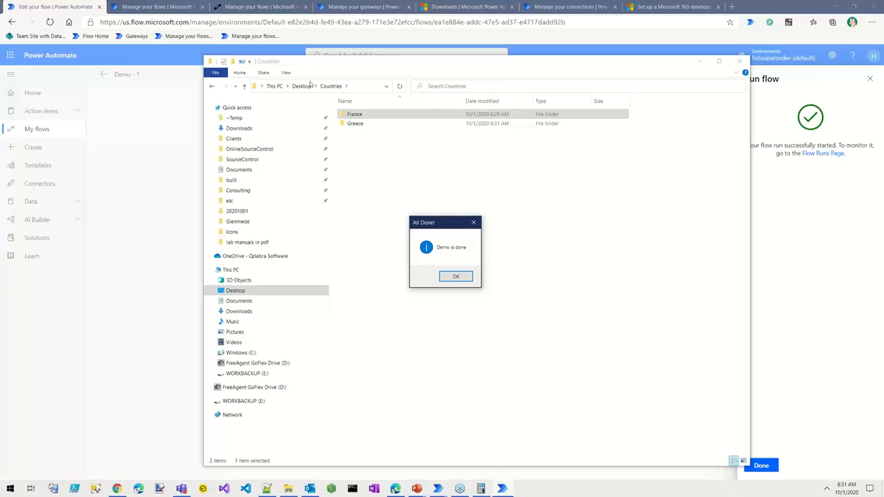
mouse_move(470, 283)
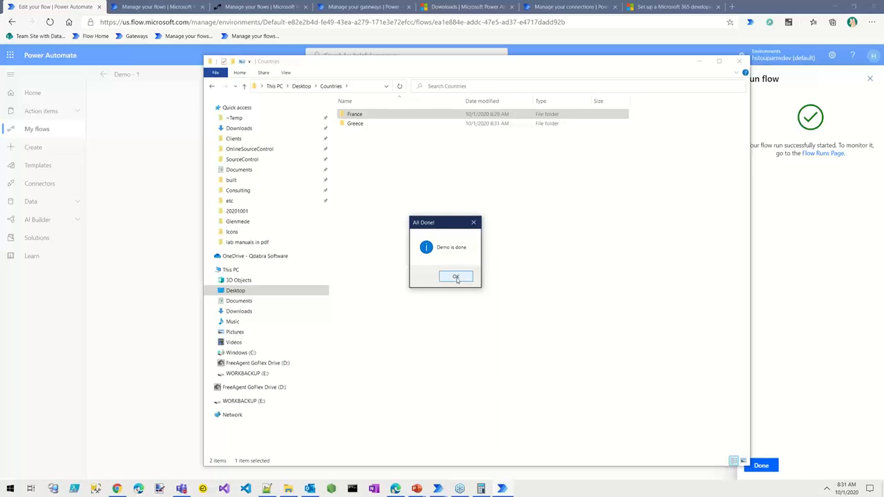
left_click(456, 276)
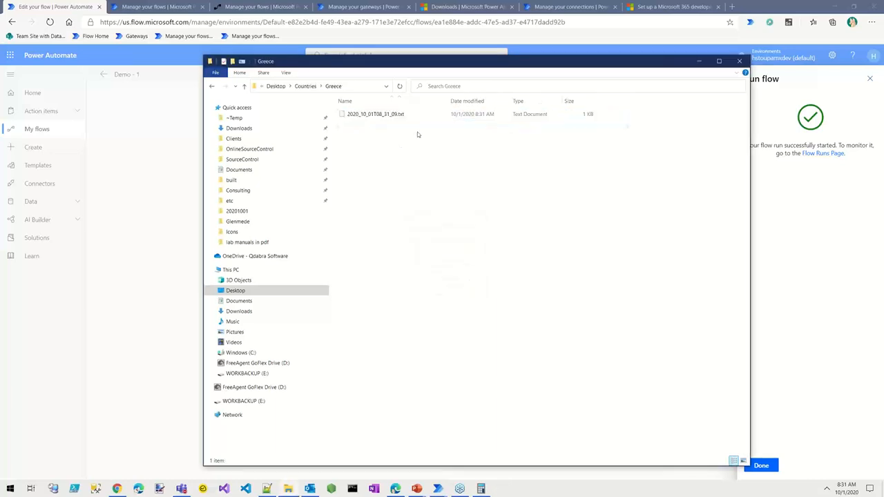
left_click(375, 113)
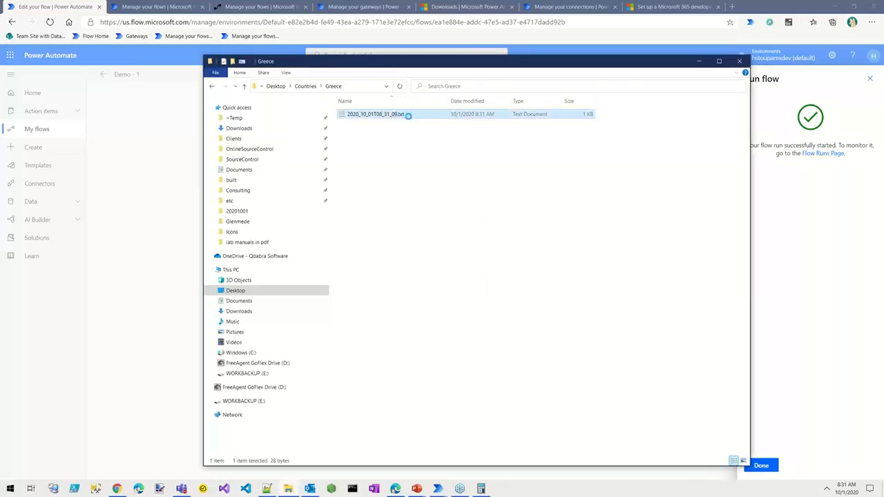
double_click(375, 114)
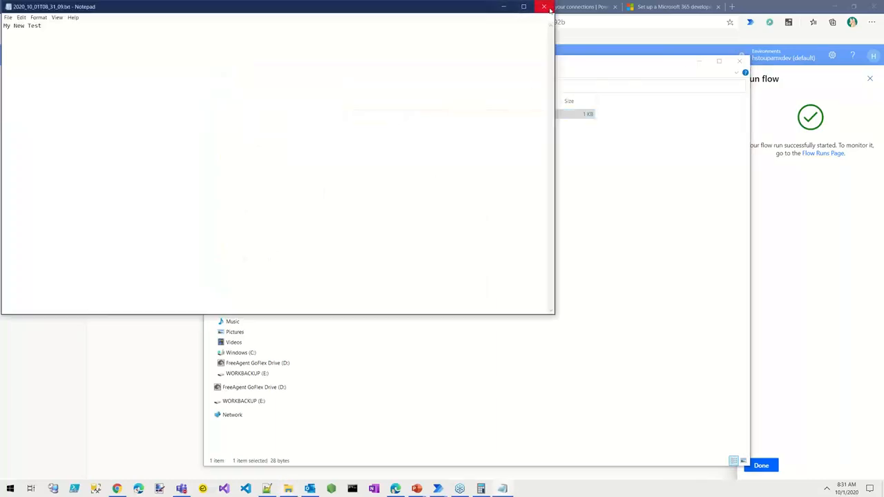
left_click(545, 6)
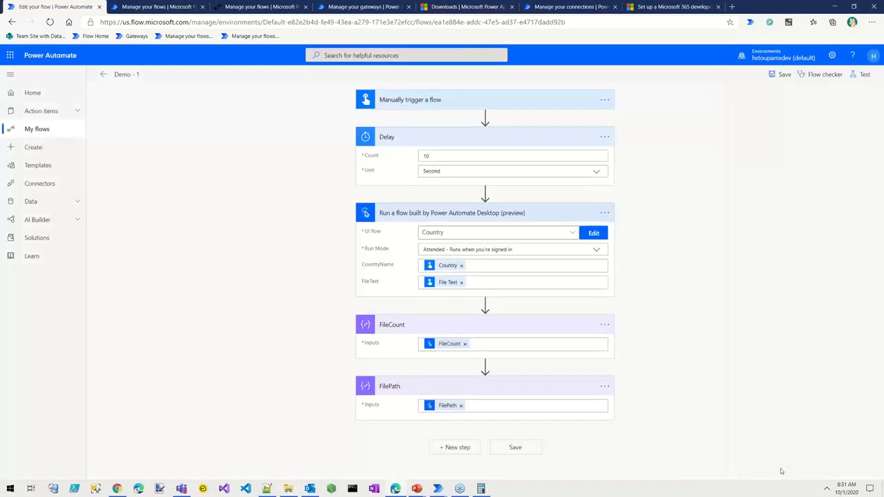
Check the finished Demo - 1 run's FileCount of 1 and the Greece file path
left_click(865, 74)
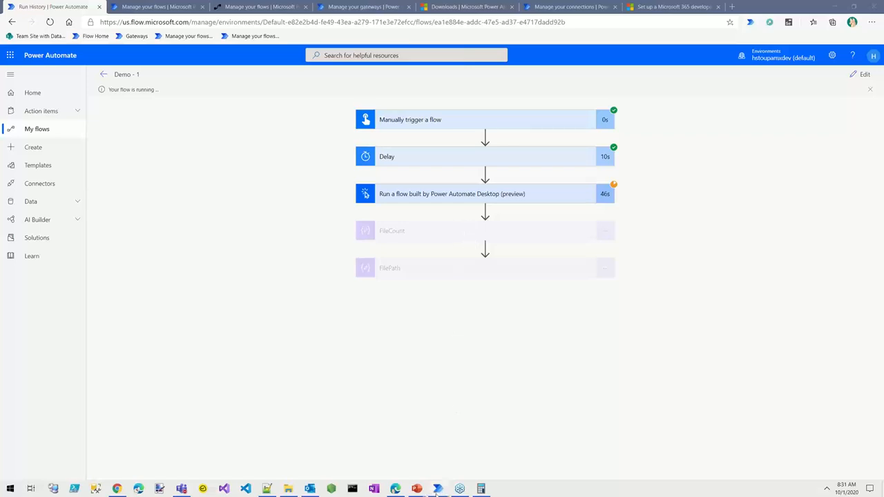
mouse_move(437, 489)
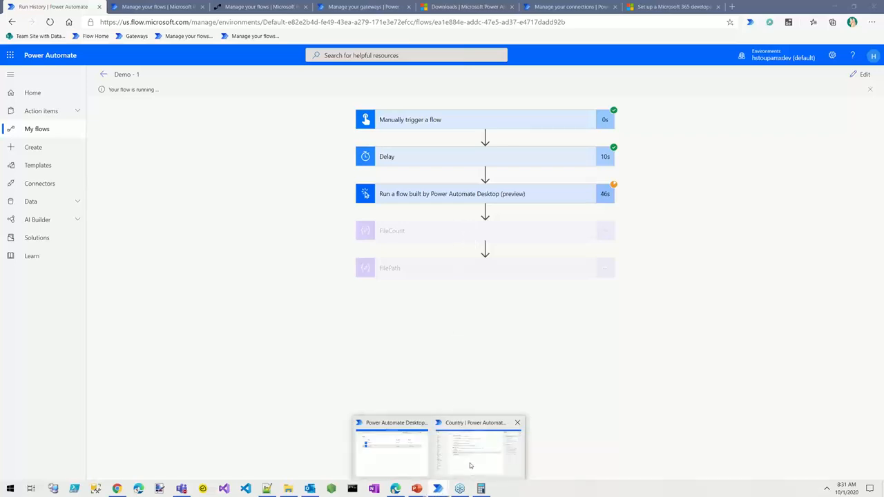
left_click(477, 449)
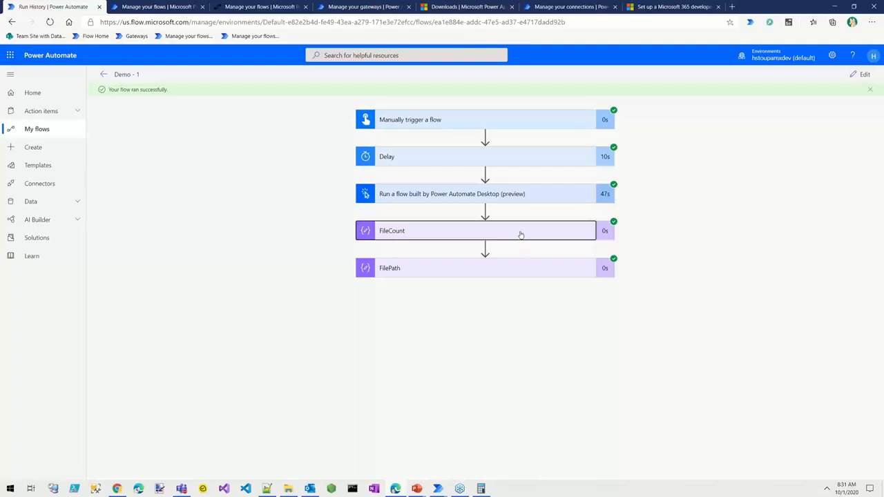
left_click(483, 230)
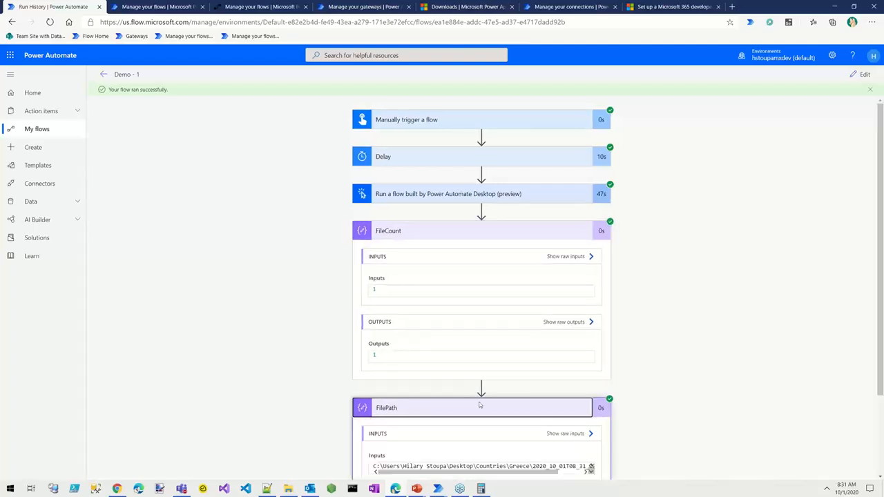
scroll("right", 3)
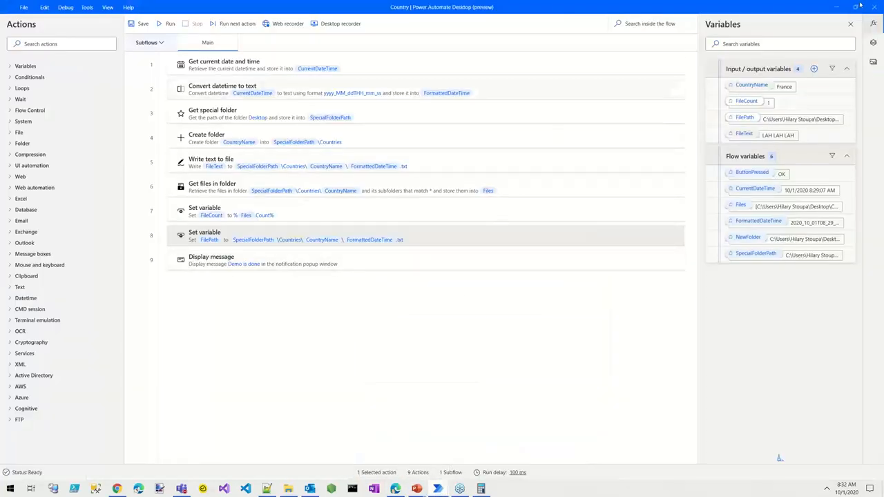
mouse_move(872, 7)
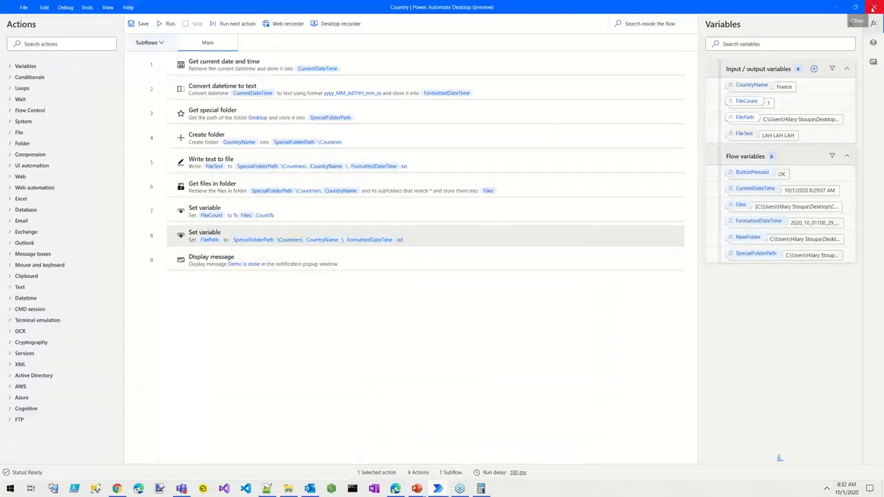
Close and save the Country flow editor, then edit the Translate flow
left_click(873, 8)
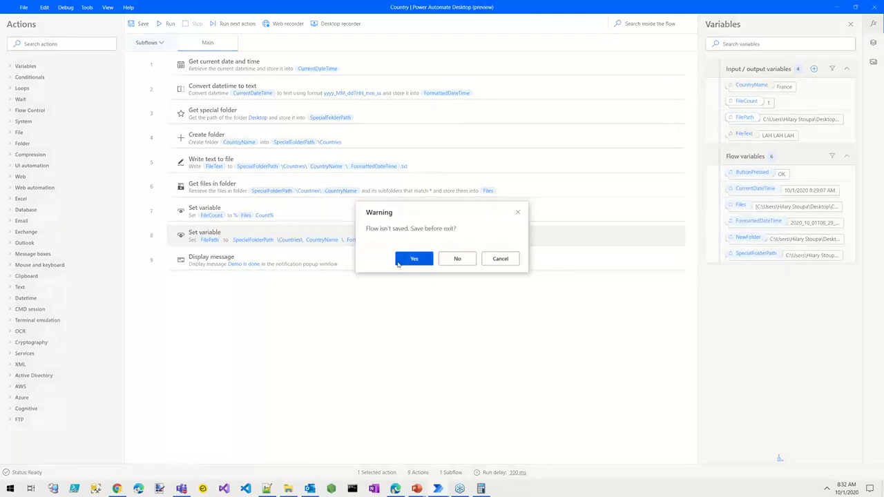
left_click(413, 259)
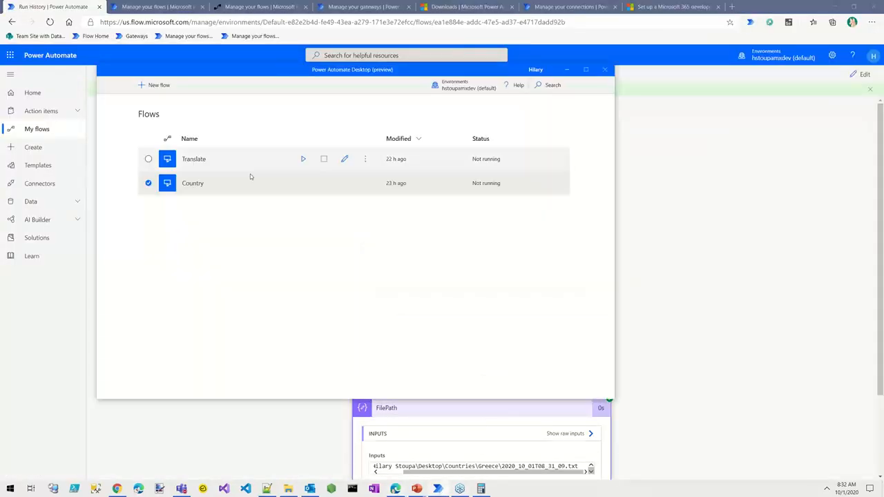
left_click(148, 159)
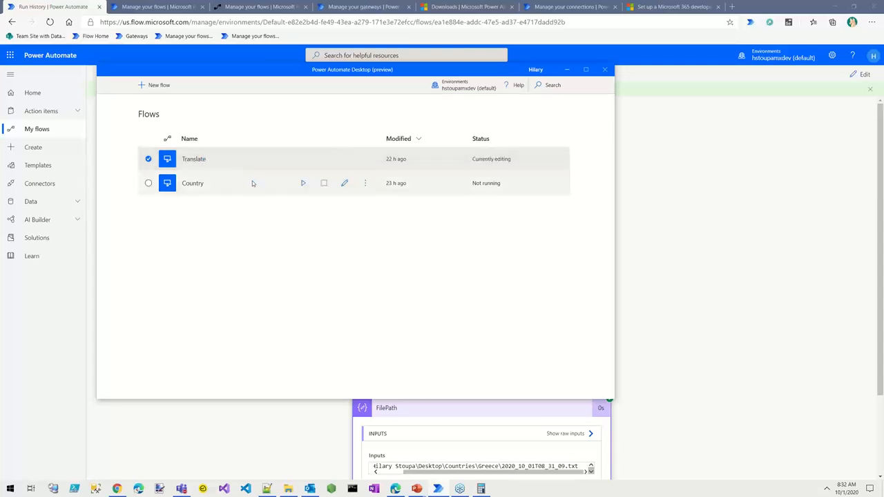
mouse_move(218, 195)
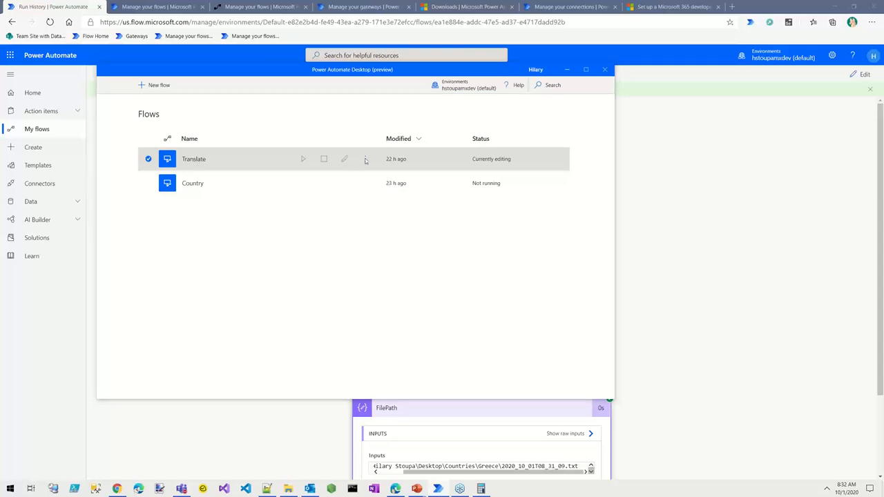
left_click(586, 69)
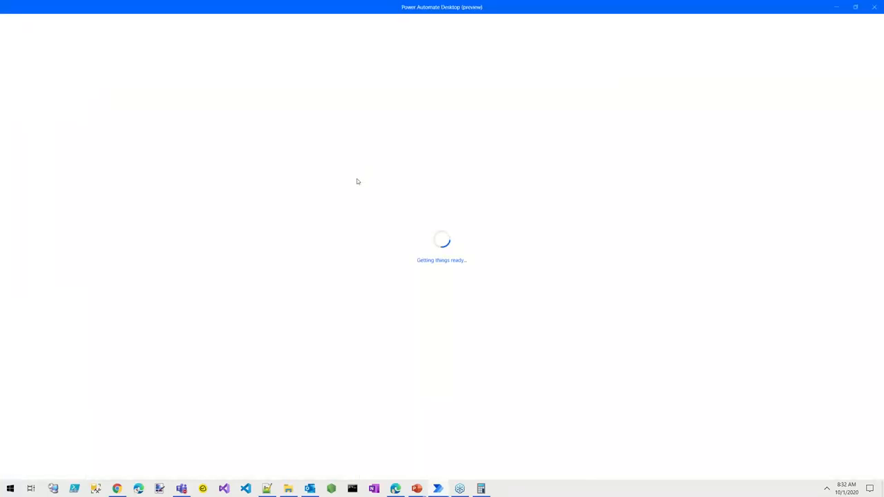
mouse_move(298, 187)
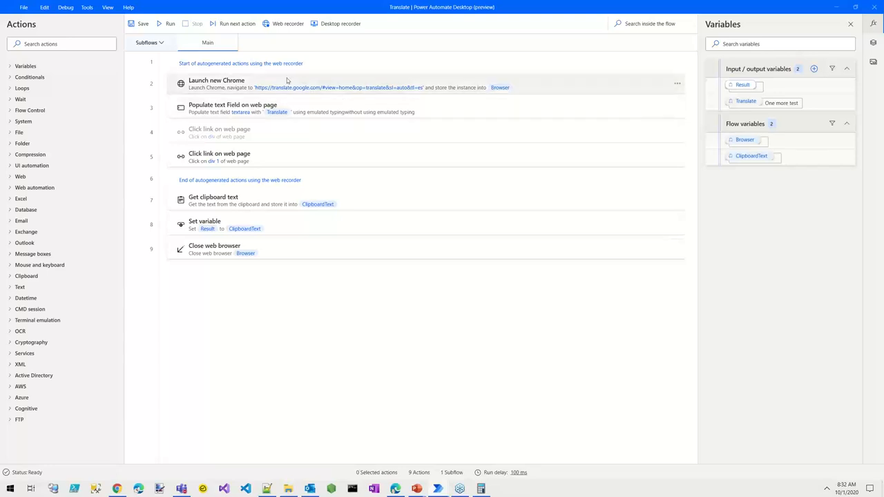
mouse_move(198, 112)
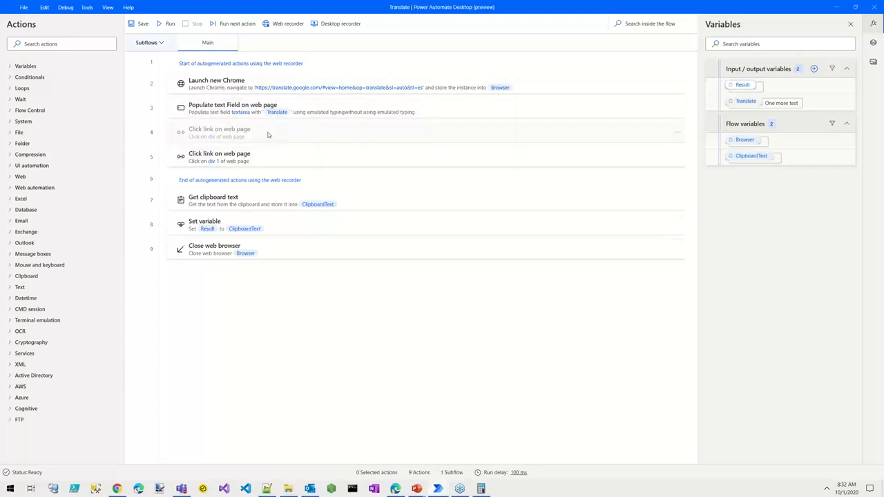
mouse_move(676, 134)
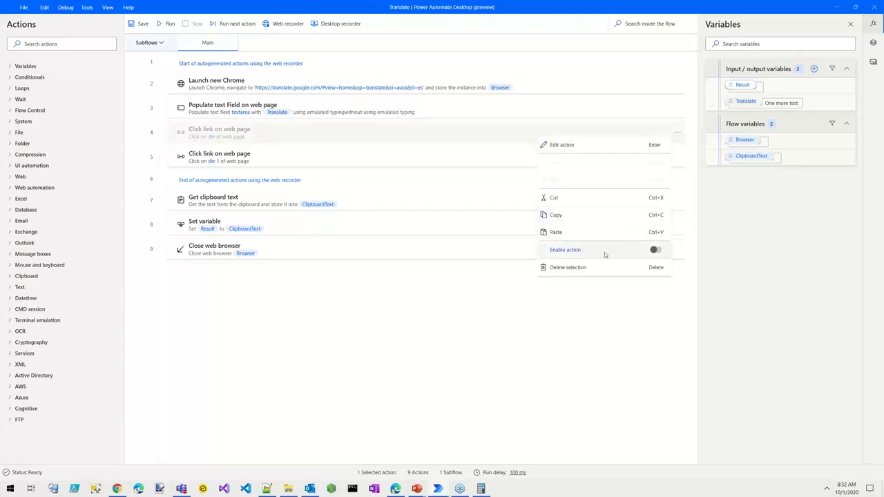
mouse_move(588, 255)
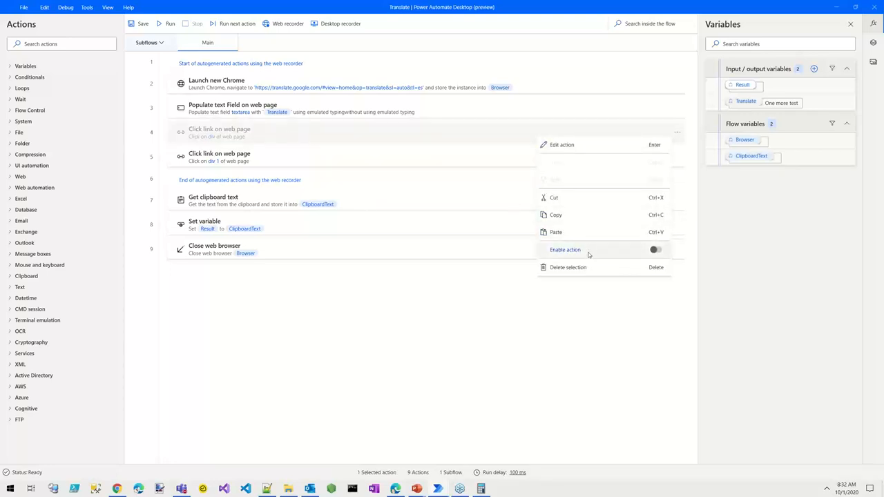
mouse_move(587, 257)
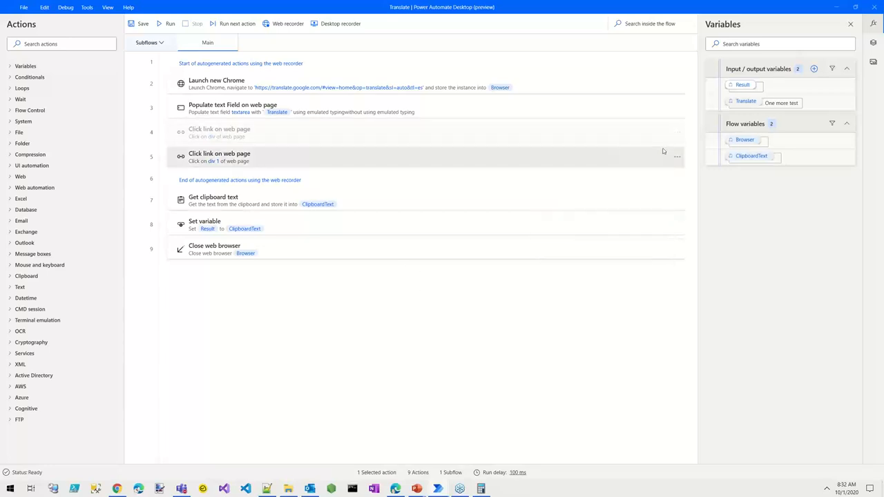
mouse_move(618, 165)
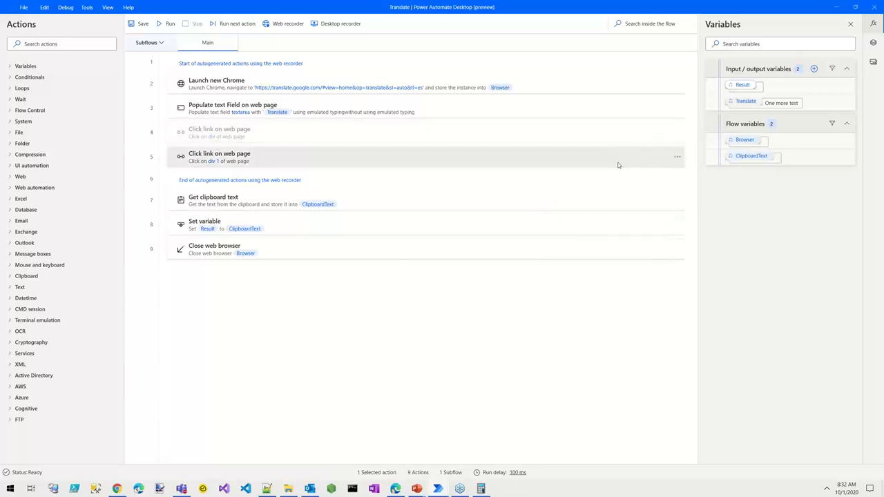
Inspect the Translate flow's nine recorded web actions, including the disabled one
double_click(218, 153)
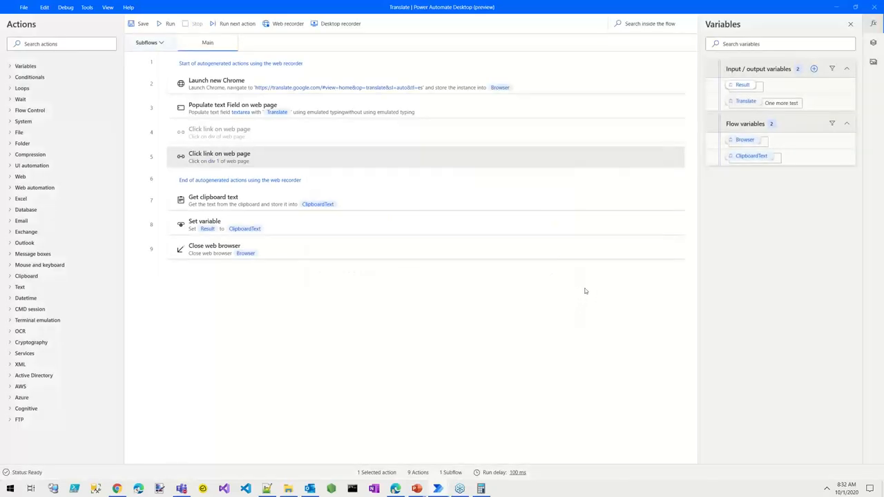
mouse_move(558, 291)
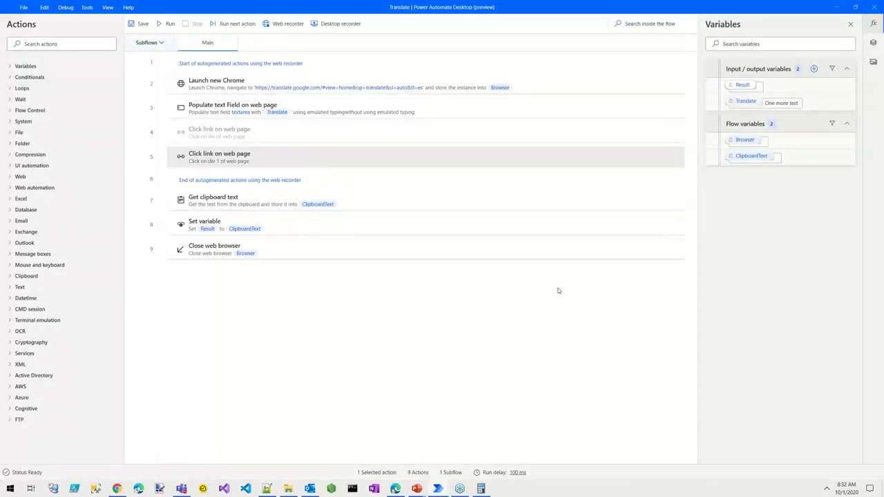
mouse_move(350, 282)
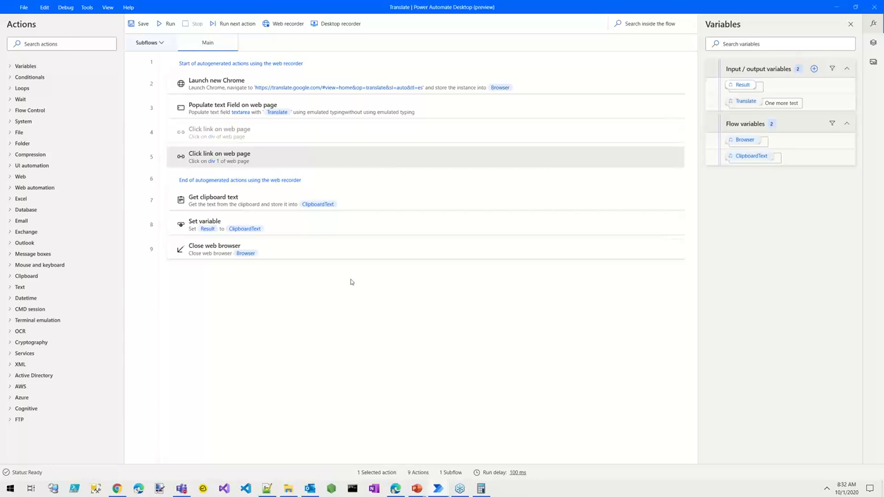
mouse_move(372, 327)
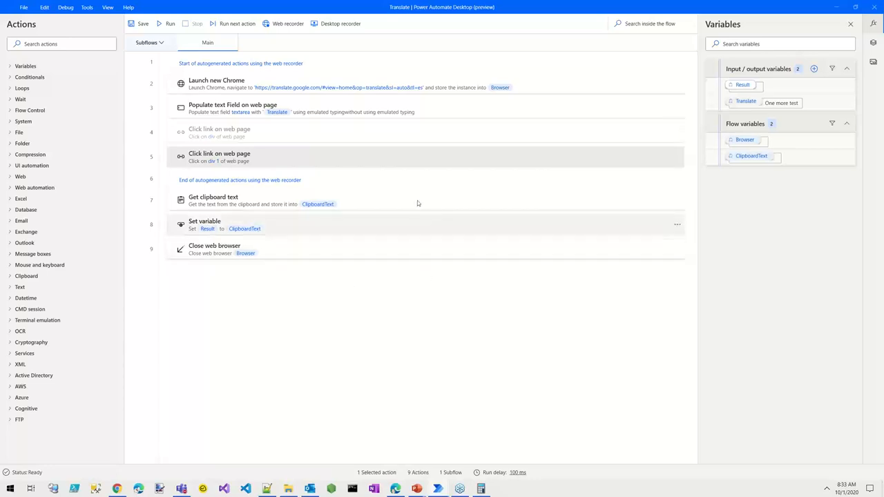
mouse_move(386, 177)
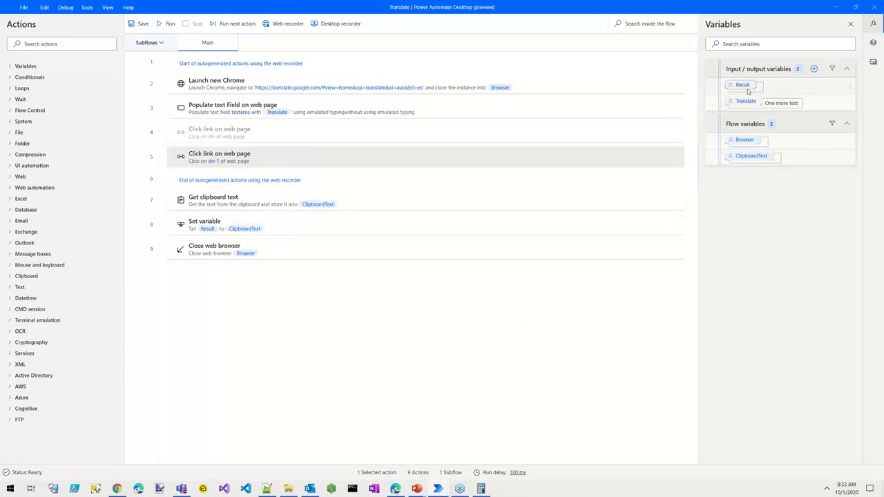
mouse_move(751, 104)
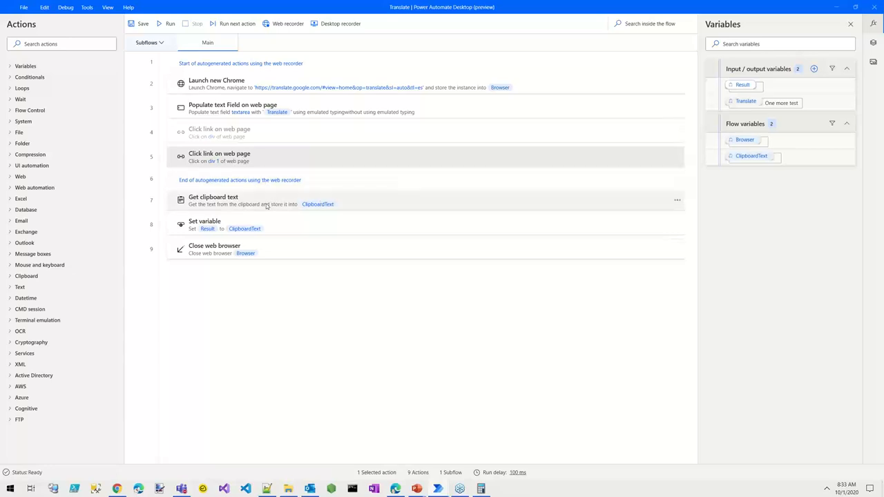
mouse_move(335, 335)
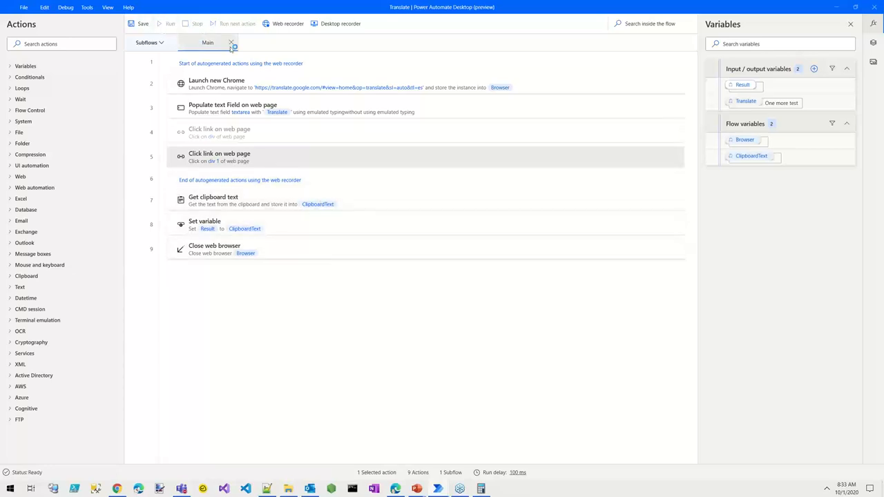
mouse_move(339, 24)
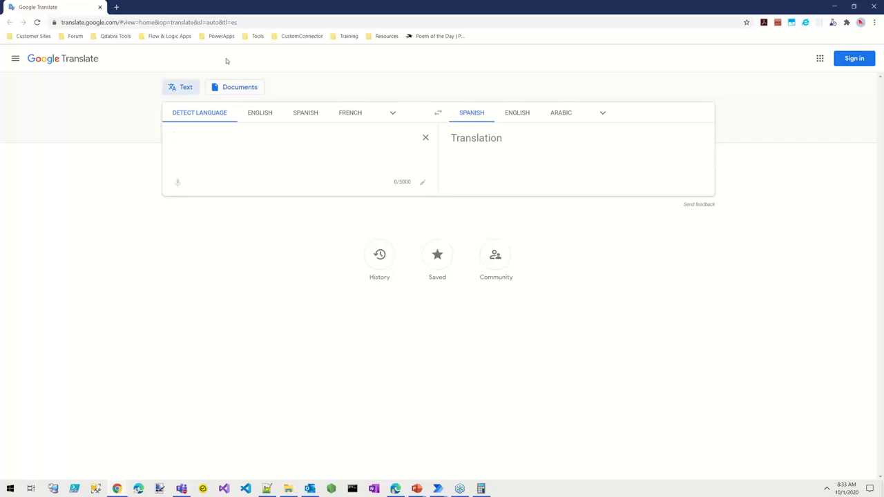
Let the flow open Google Translate in Chrome, then return to the Translate editor
left_click(276, 138)
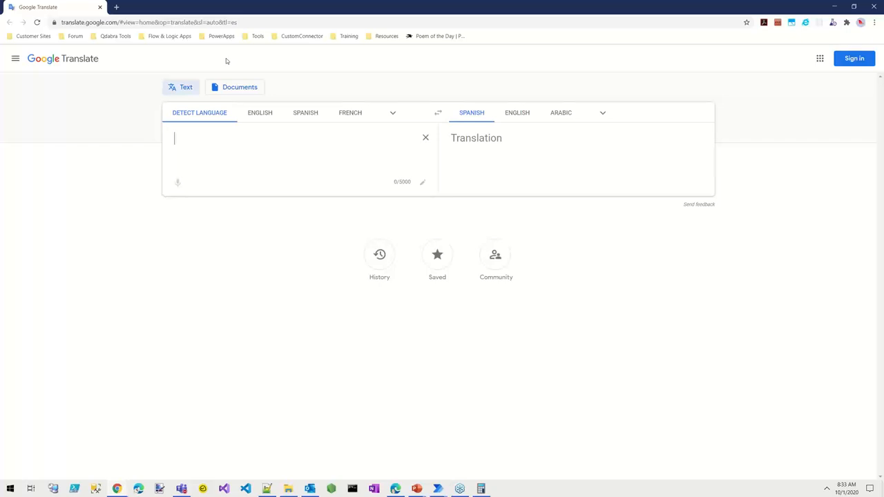
mouse_move(490, 401)
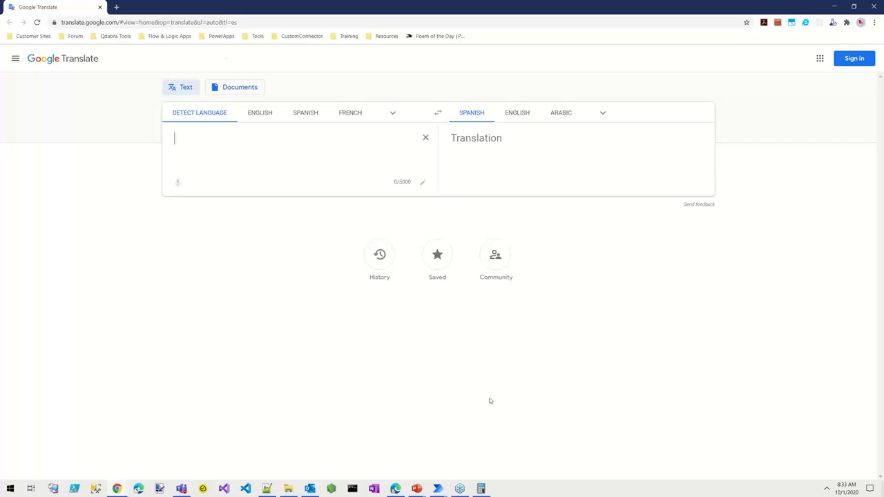
mouse_move(437, 489)
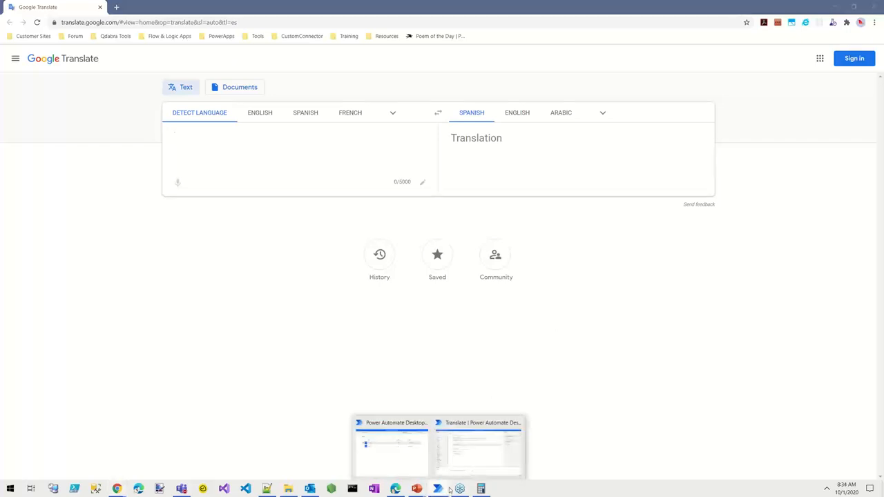
left_click(478, 449)
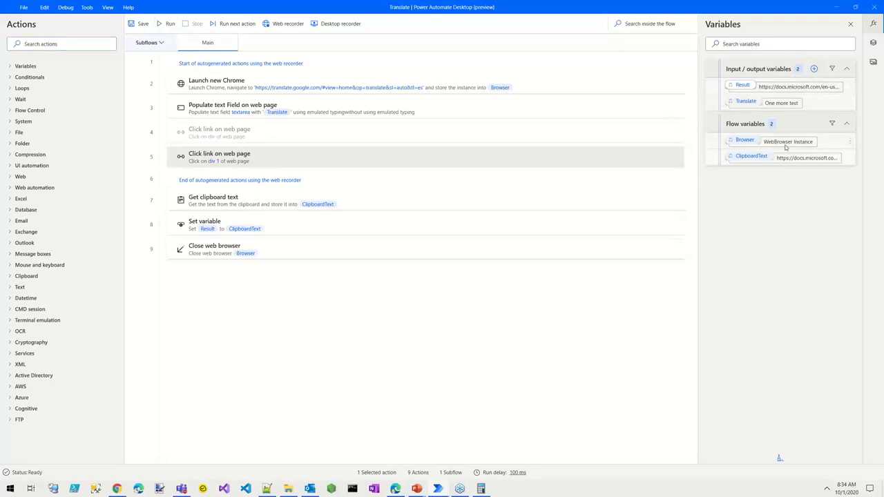
mouse_move(271, 161)
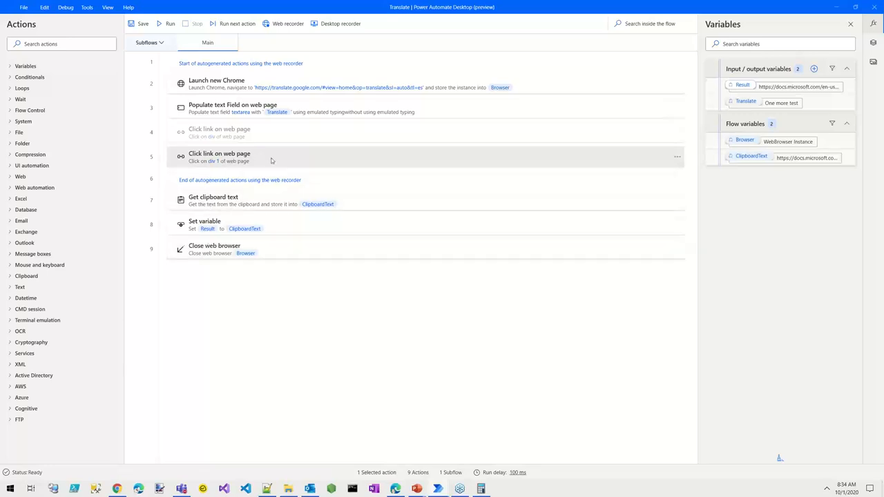
mouse_move(687, 185)
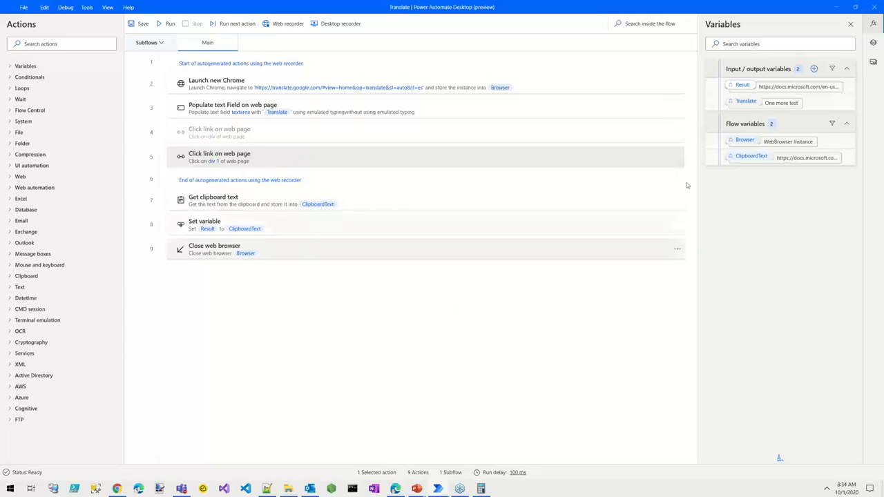